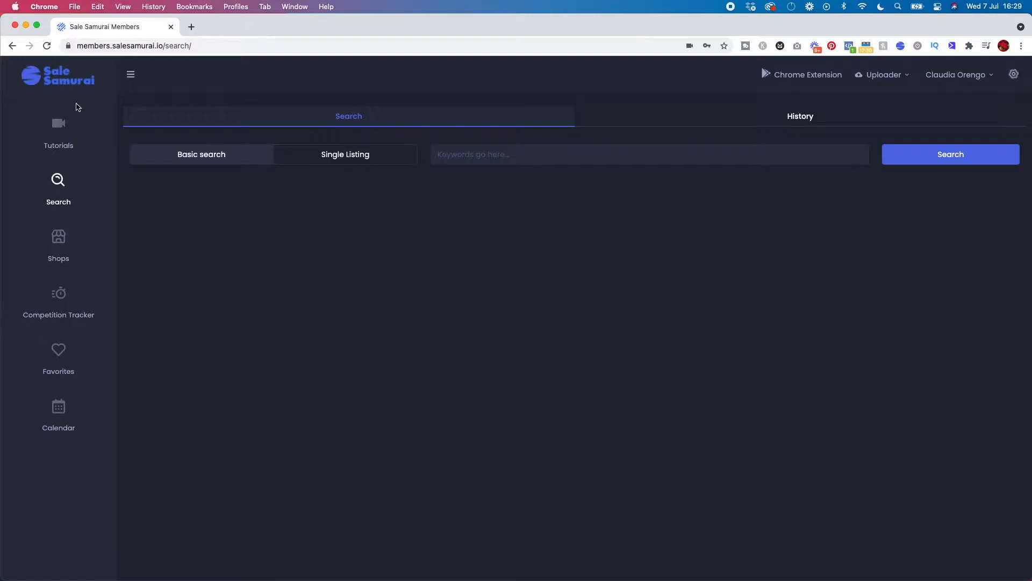
mouse_move(59, 135)
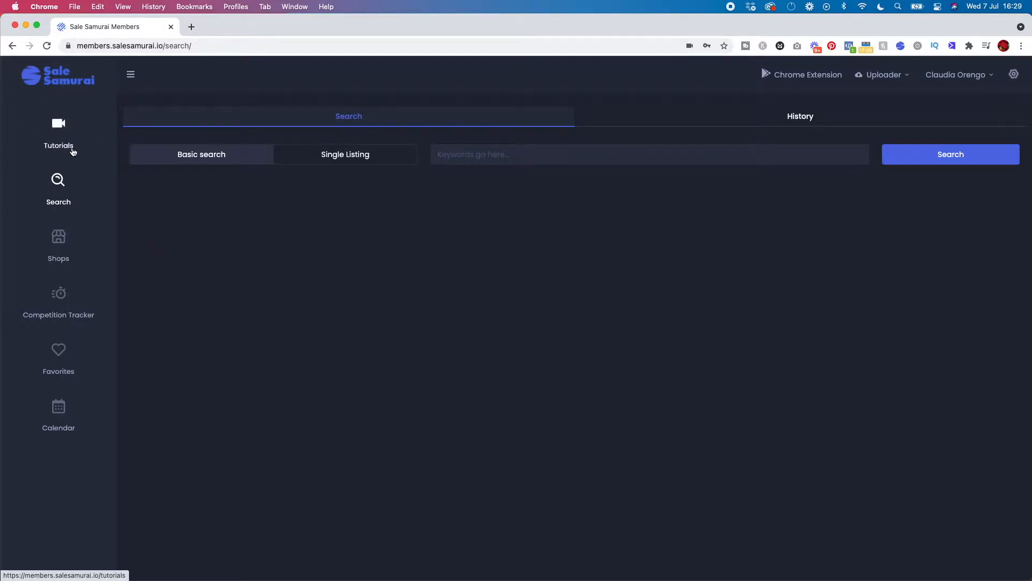
mouse_move(63, 145)
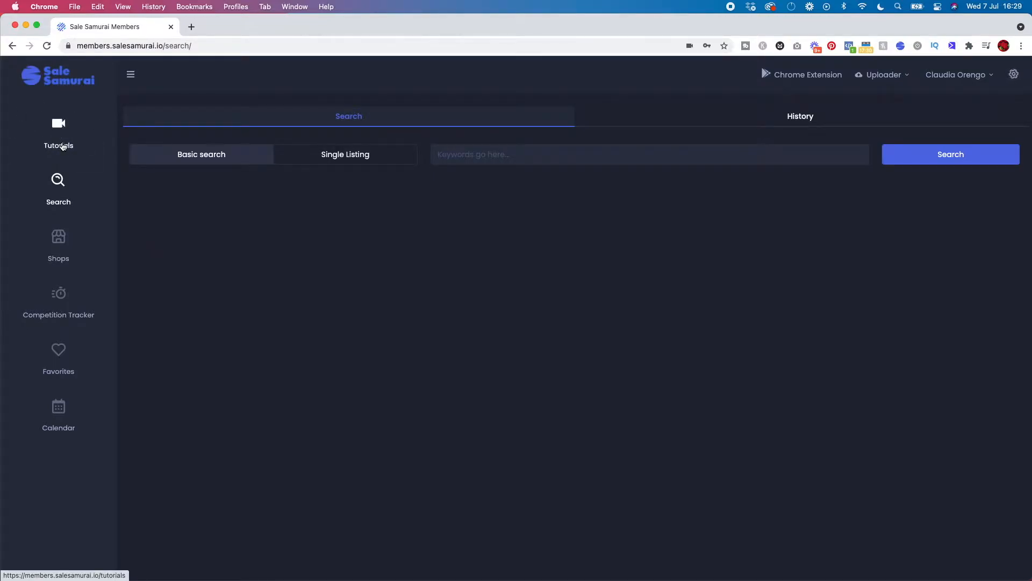
mouse_move(190, 197)
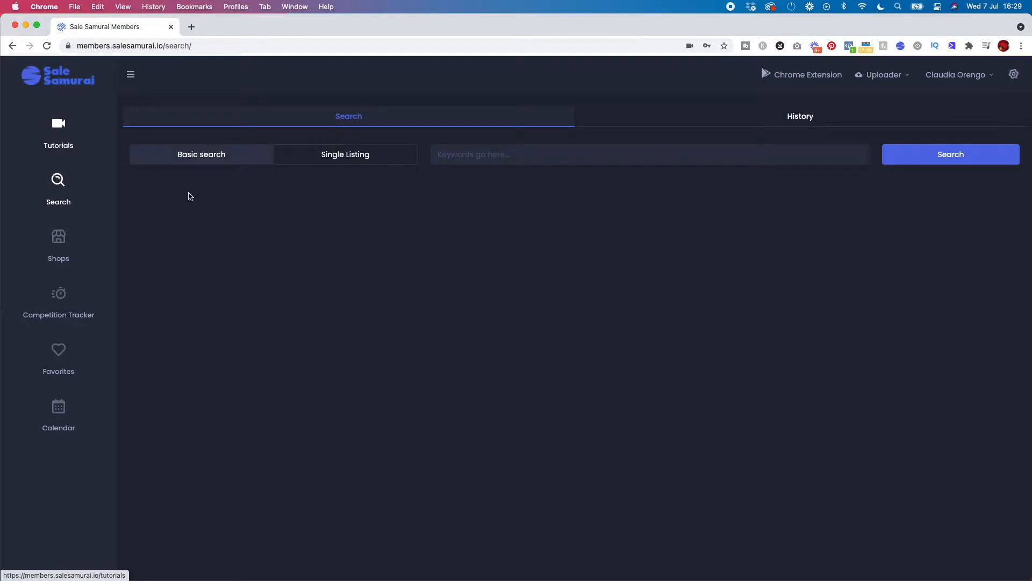
mouse_move(243, 290)
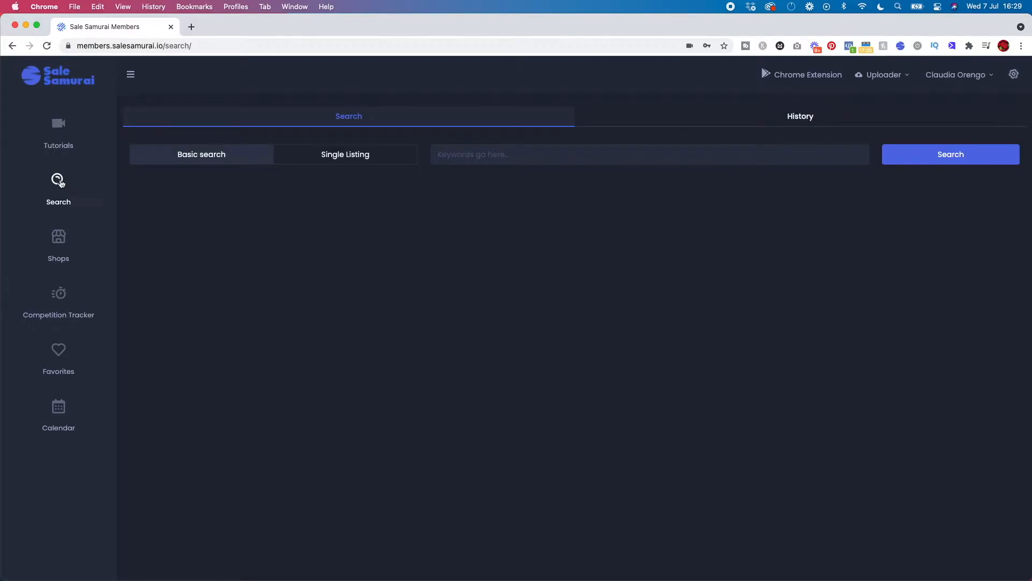
mouse_move(30, 208)
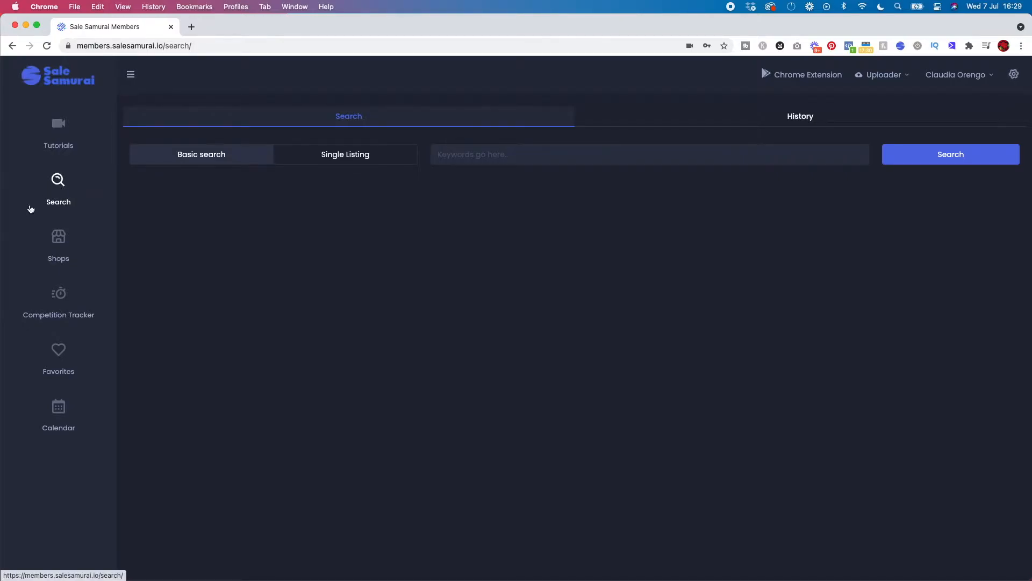
mouse_move(128, 208)
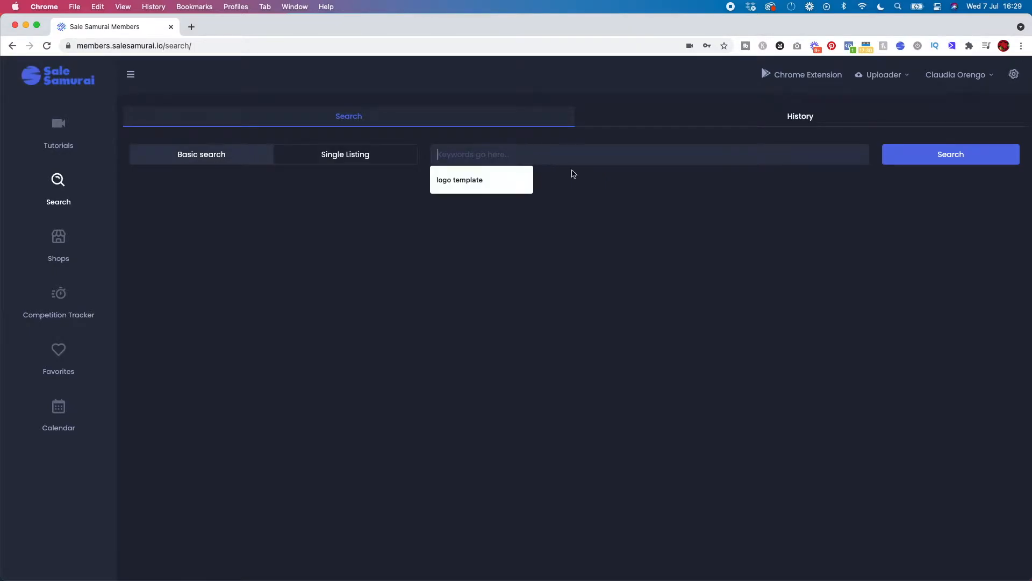
mouse_move(618, 189)
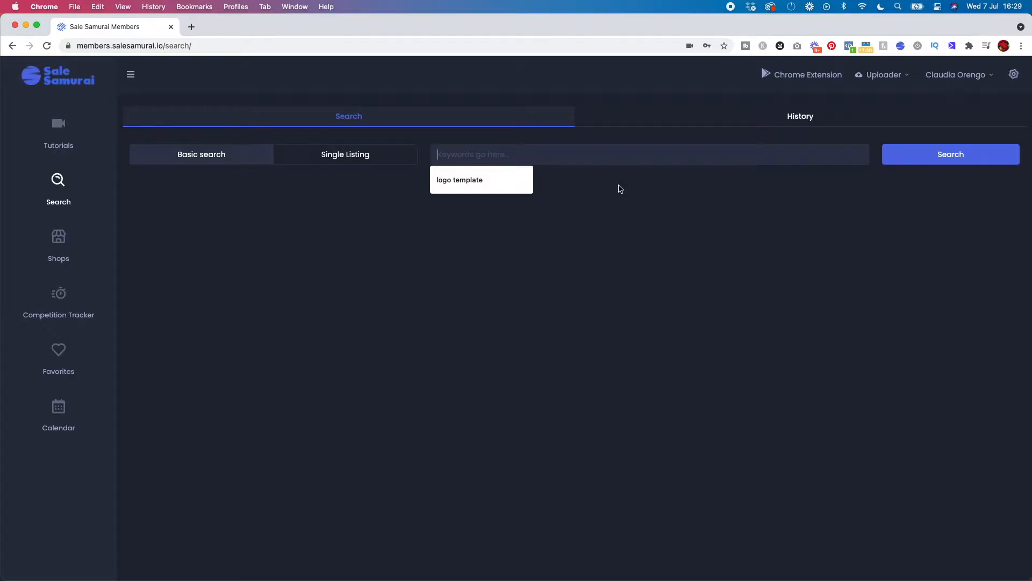
- Search Sale Samurai for the keyword 'seamless pattern'
type("seamless pat")
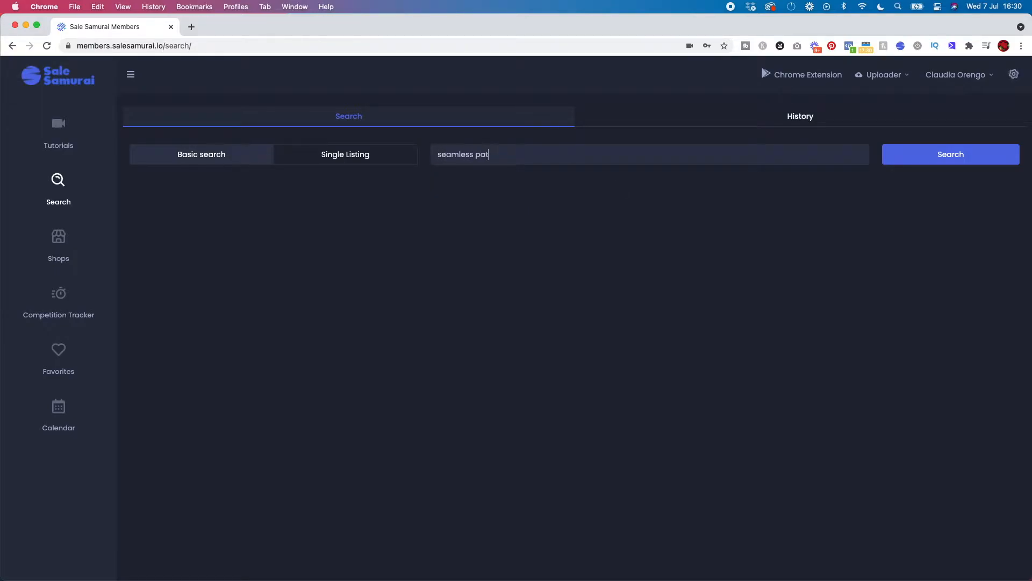
left_click(950, 155)
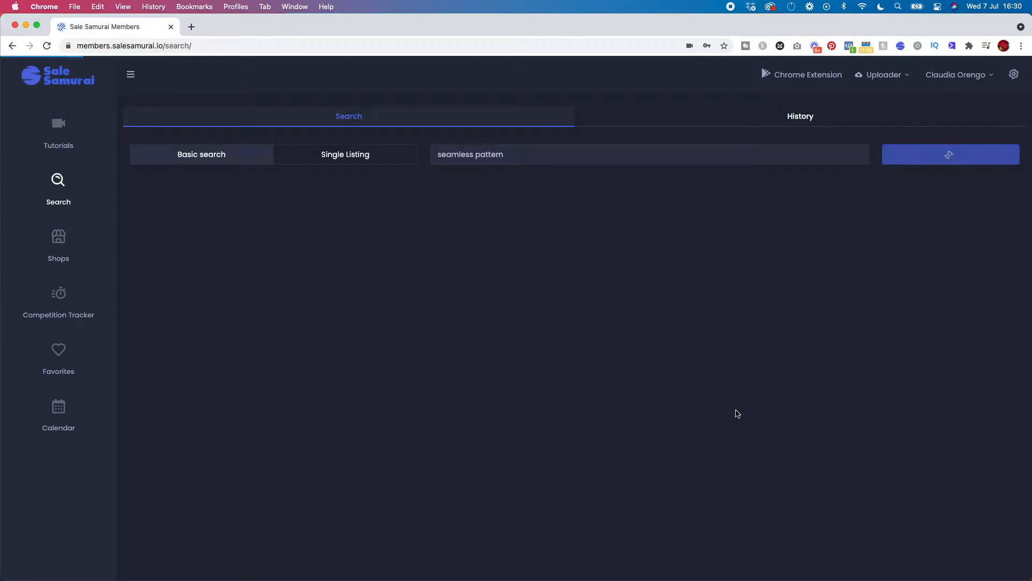
mouse_move(853, 313)
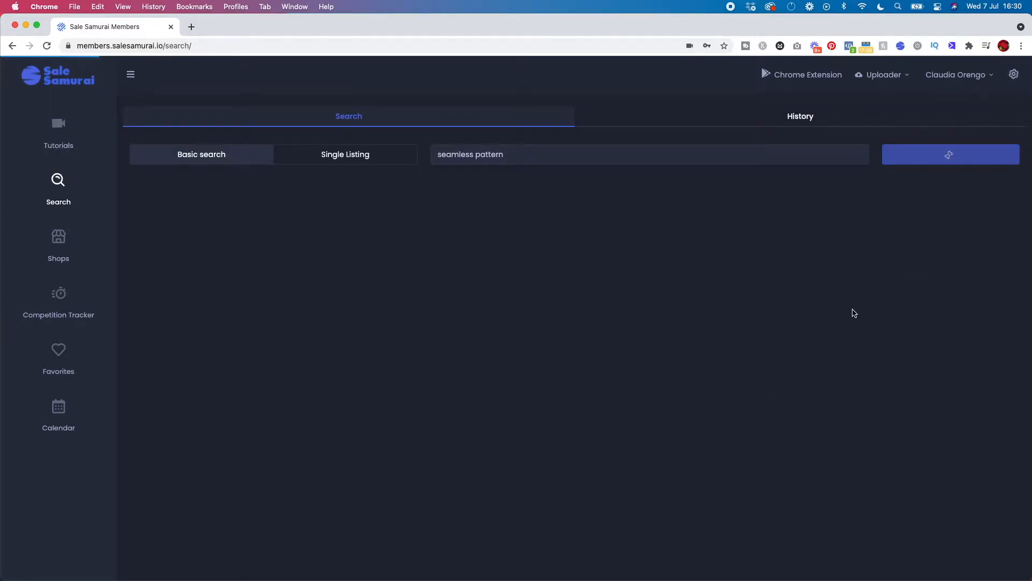
mouse_move(875, 284)
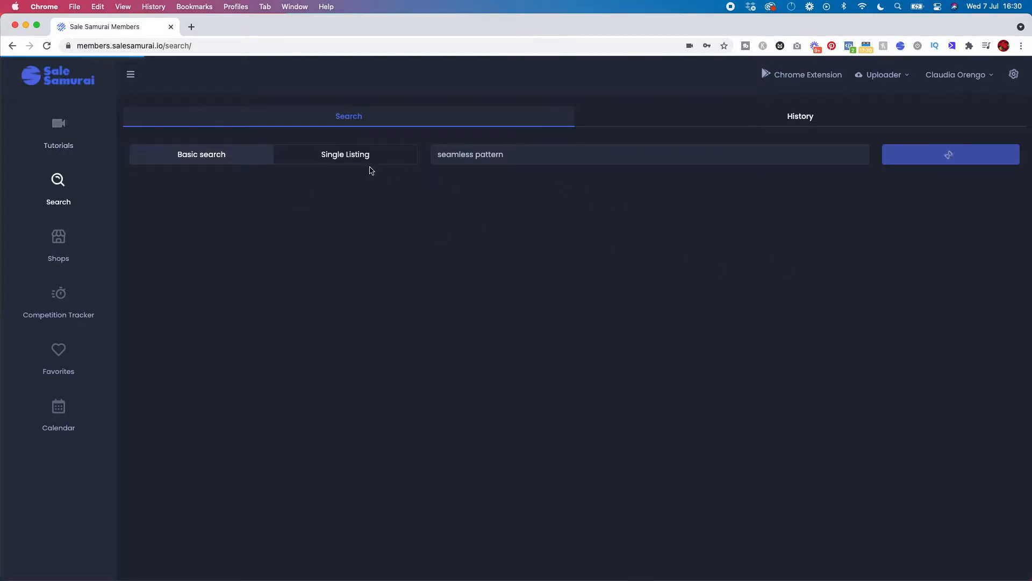
mouse_move(1009, 199)
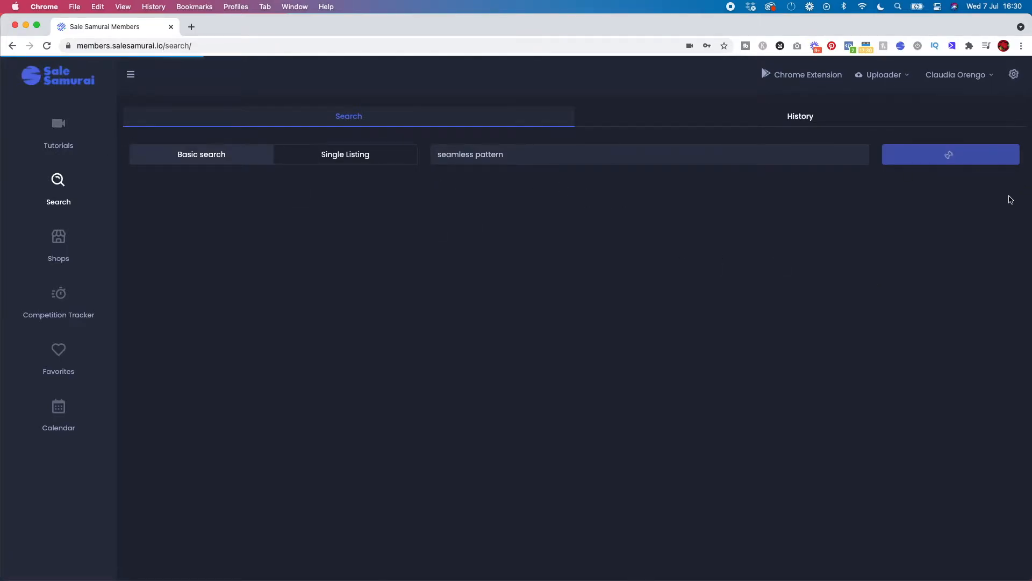
left_click(950, 154)
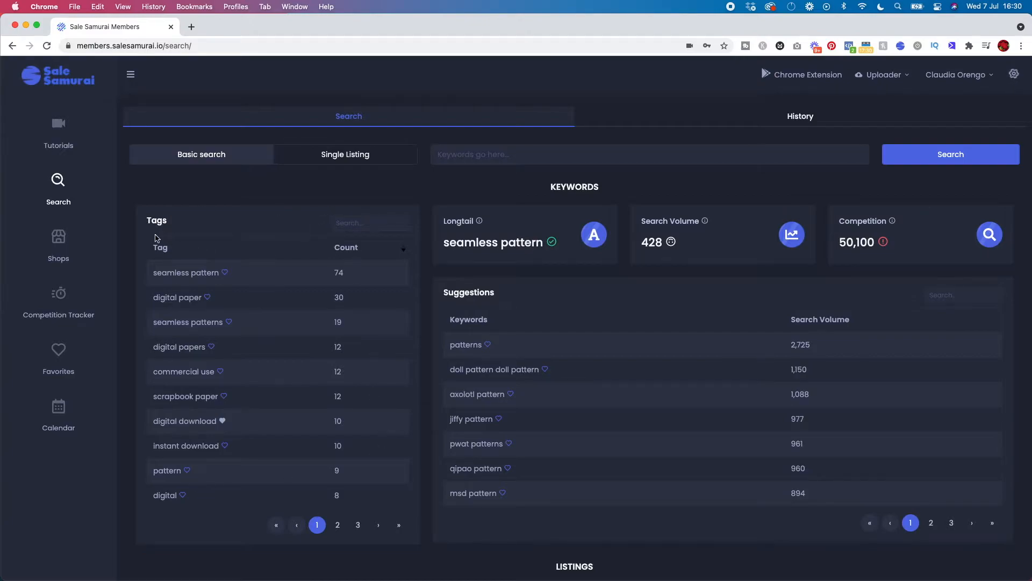
mouse_move(392, 367)
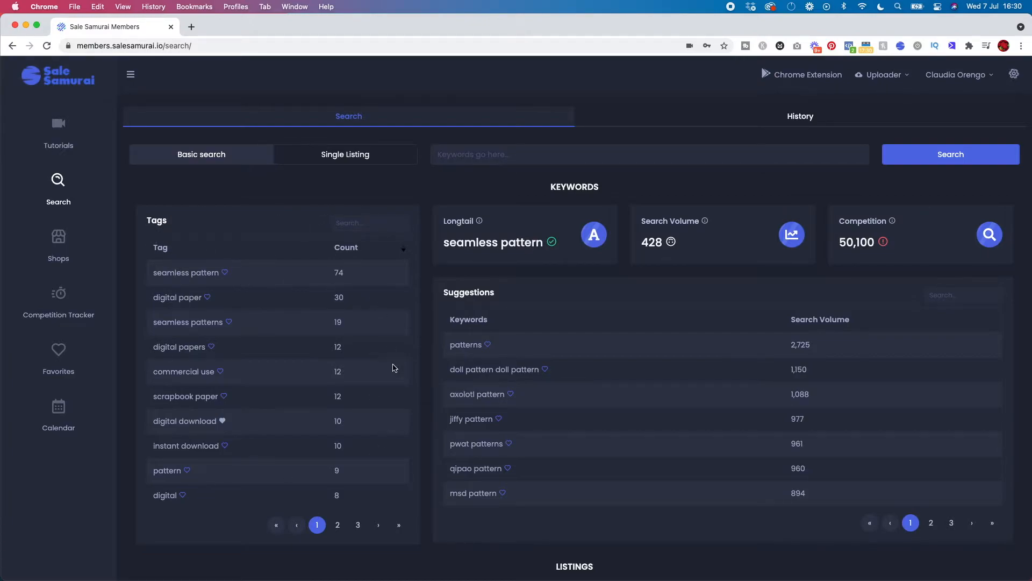
mouse_move(414, 367)
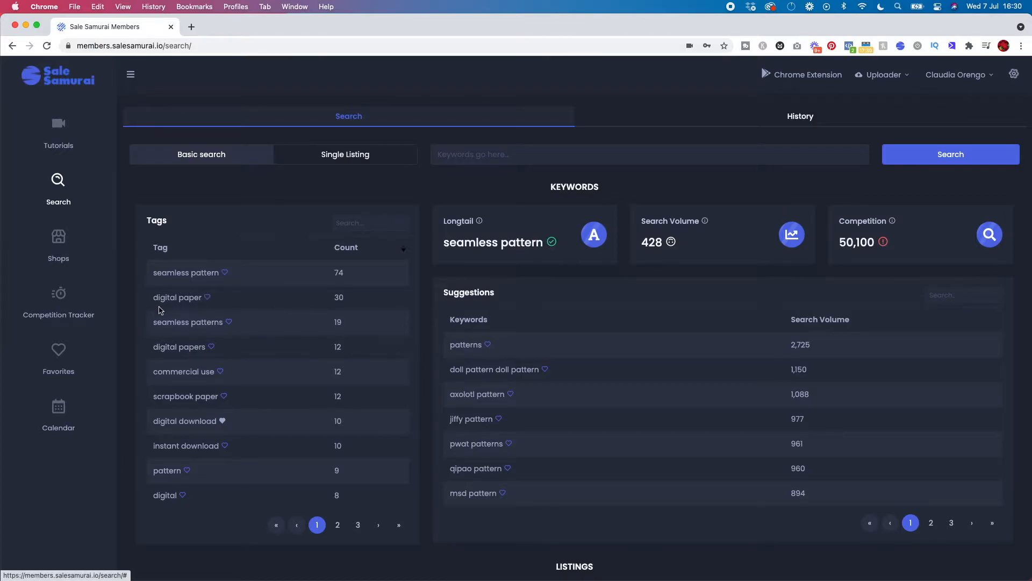
mouse_move(166, 362)
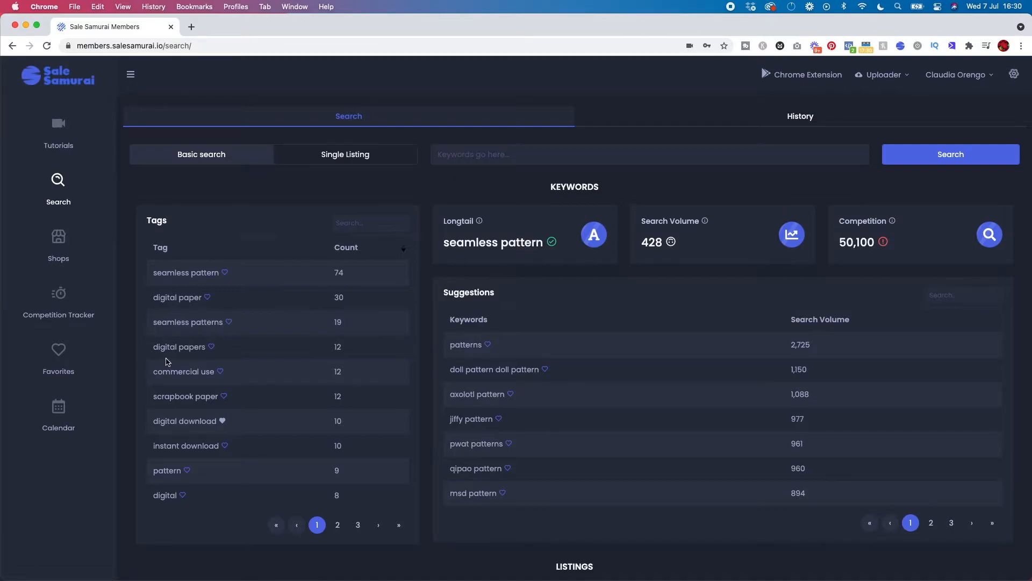
mouse_move(216, 383)
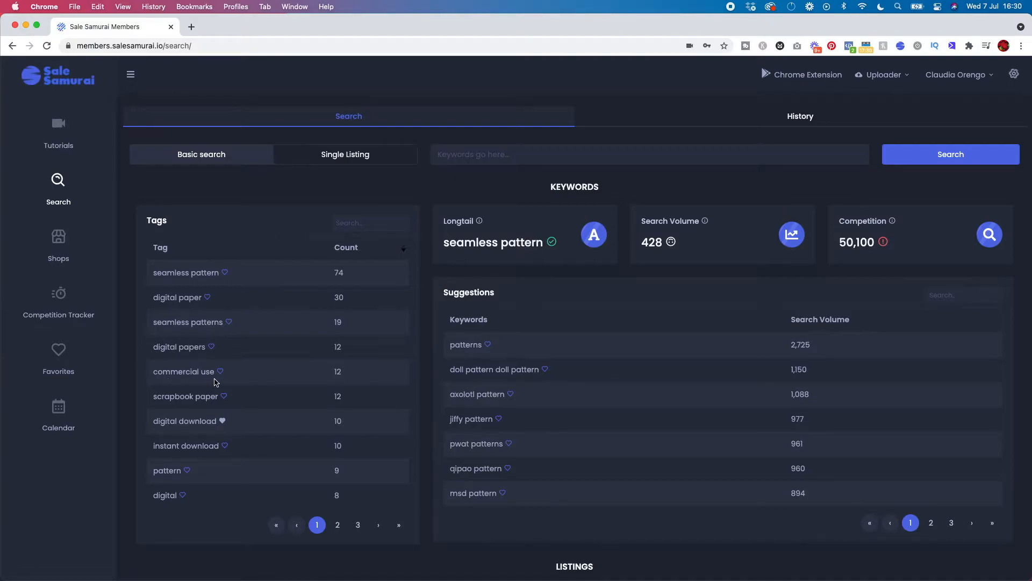
mouse_move(221, 473)
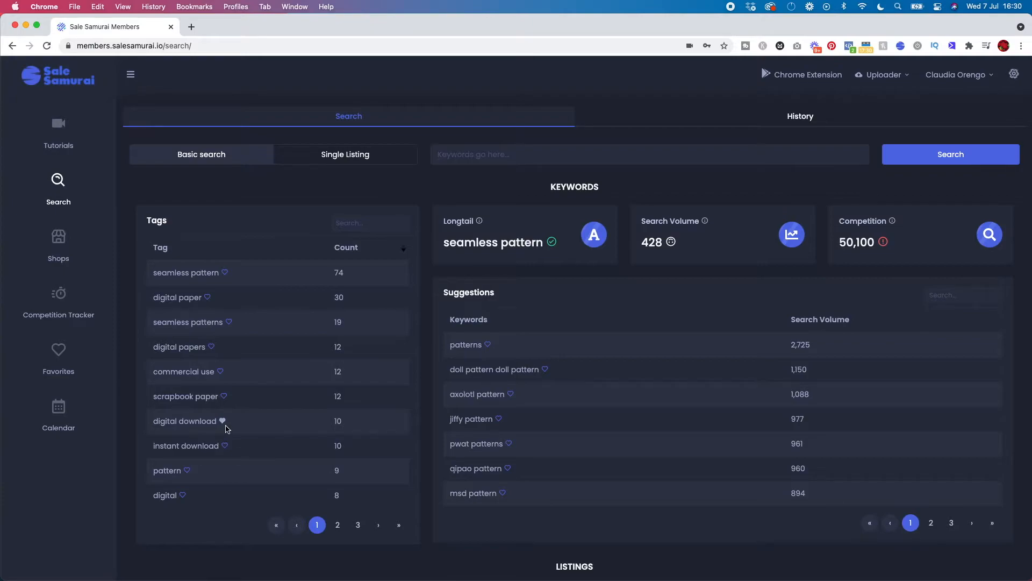
mouse_move(230, 429)
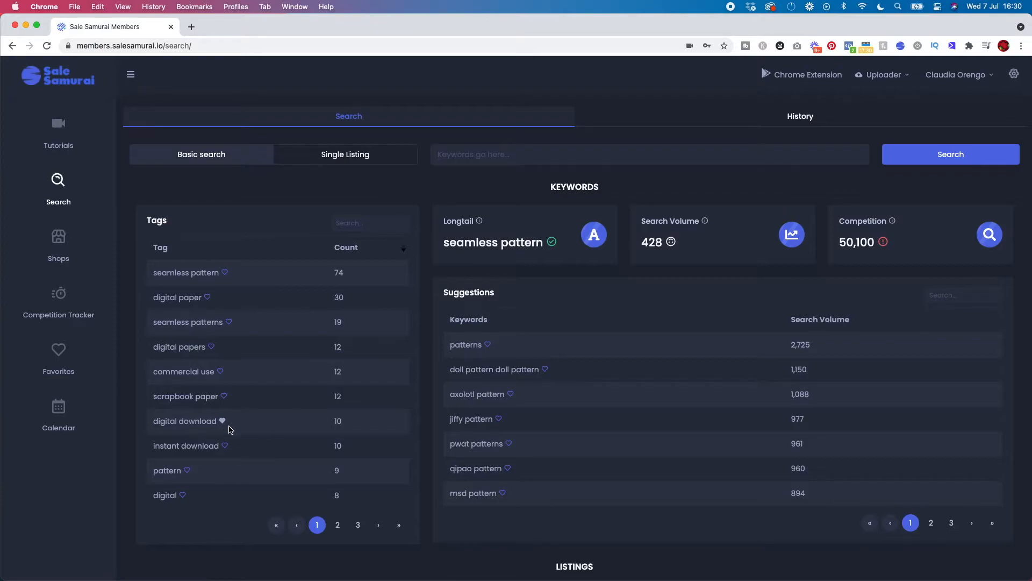
mouse_move(229, 400)
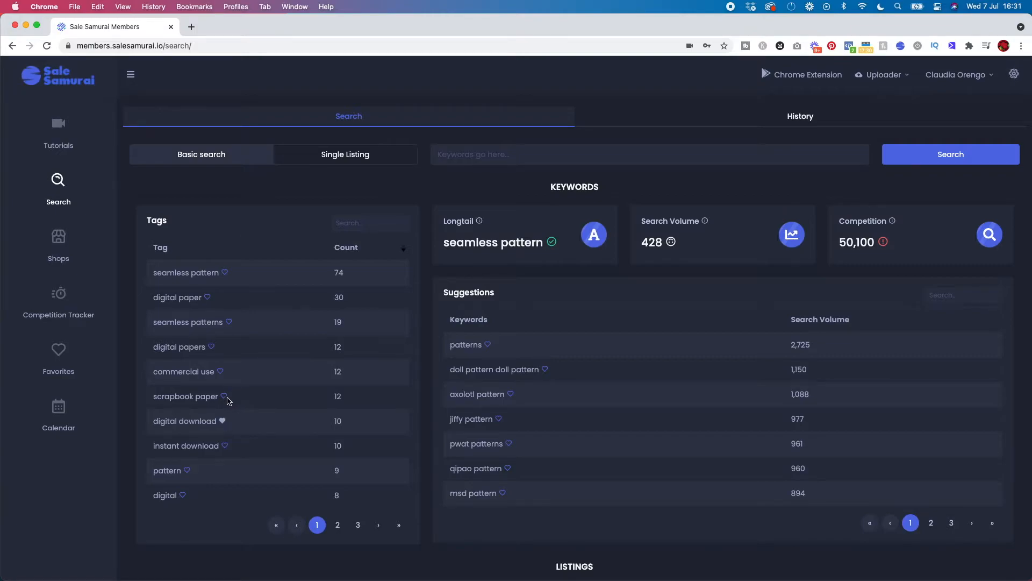
mouse_move(203, 297)
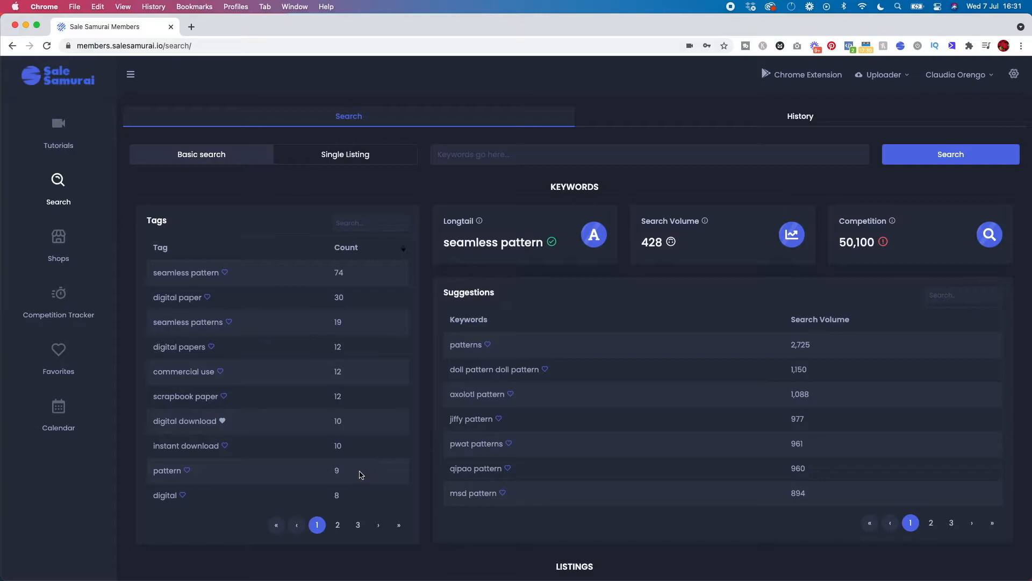
mouse_move(319, 324)
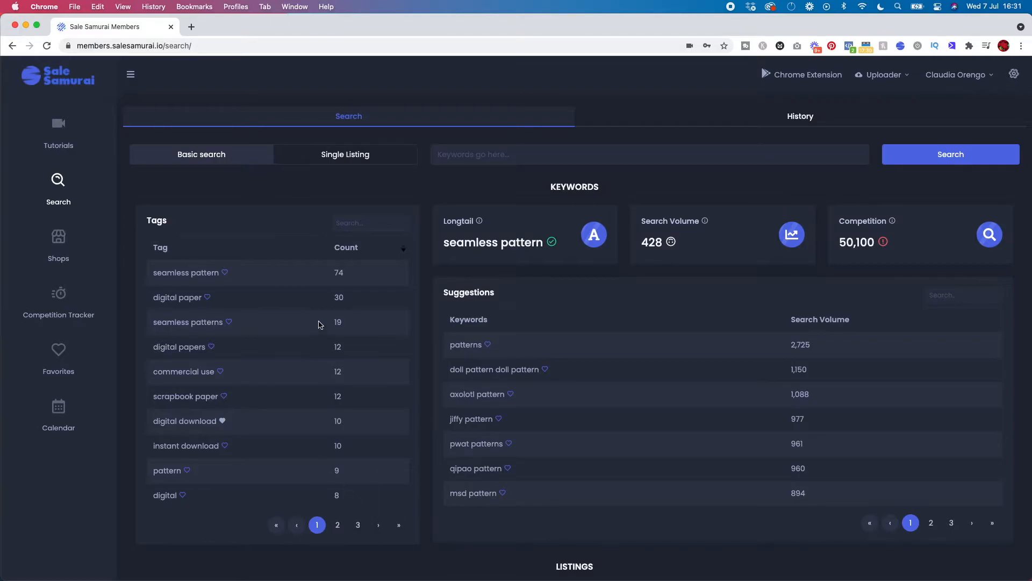
mouse_move(782, 261)
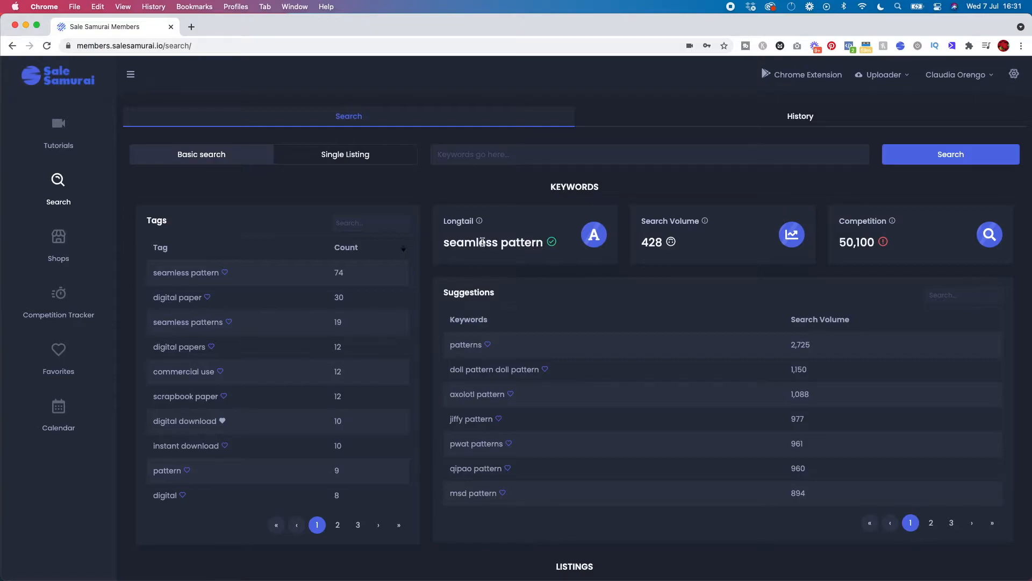
mouse_move(486, 228)
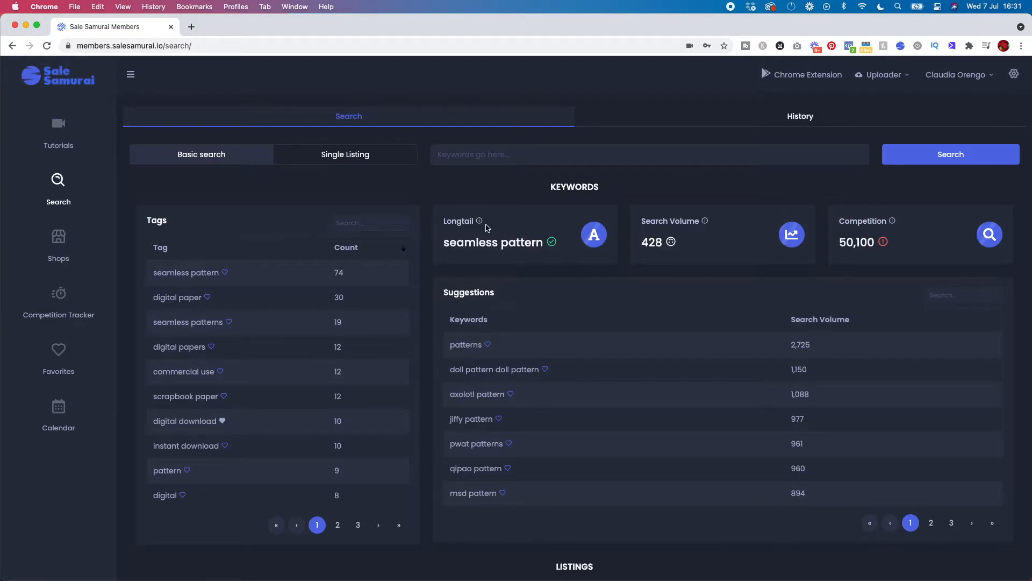
mouse_move(446, 223)
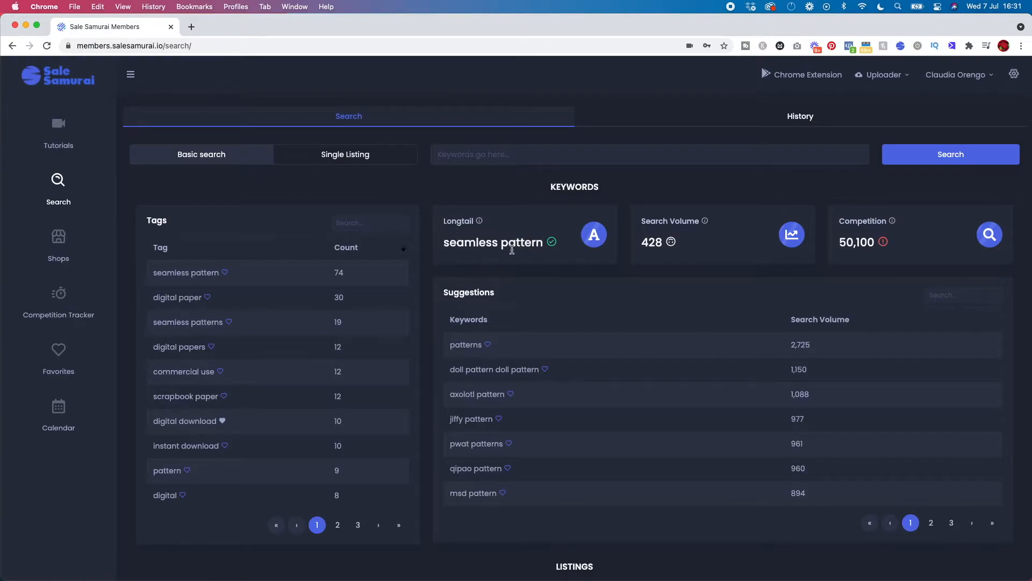
mouse_move(552, 240)
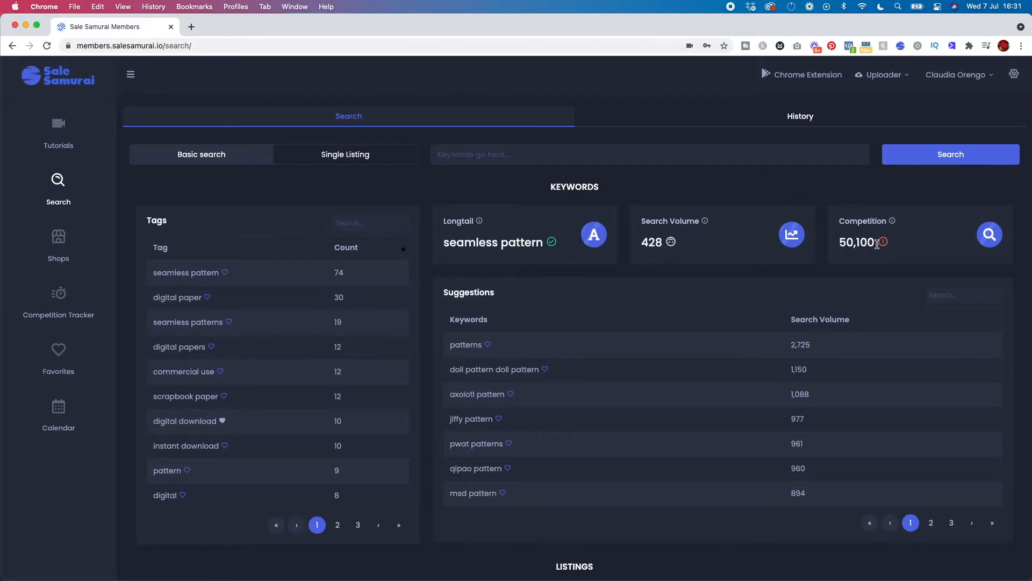
mouse_move(396, 235)
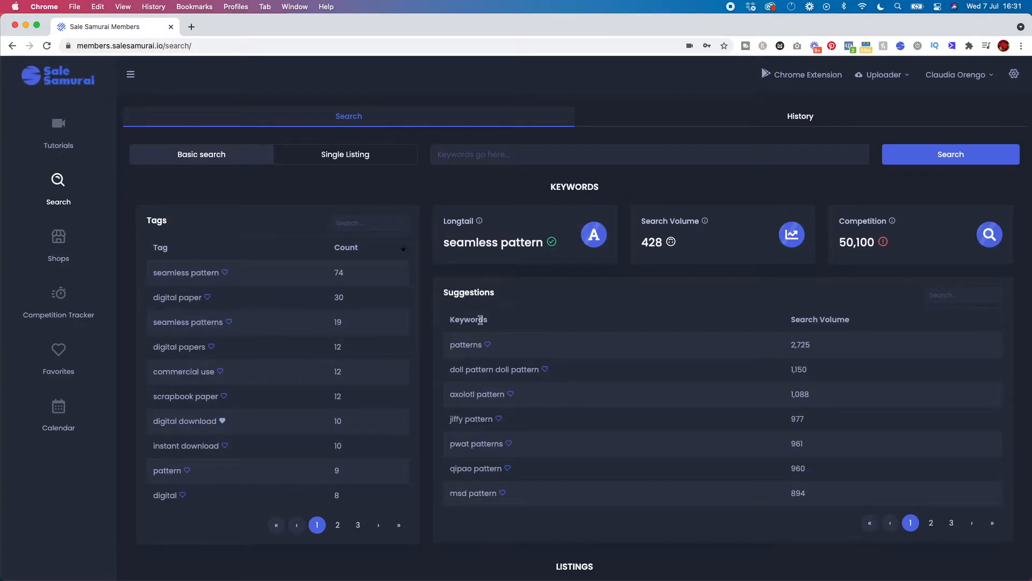
mouse_move(509, 319)
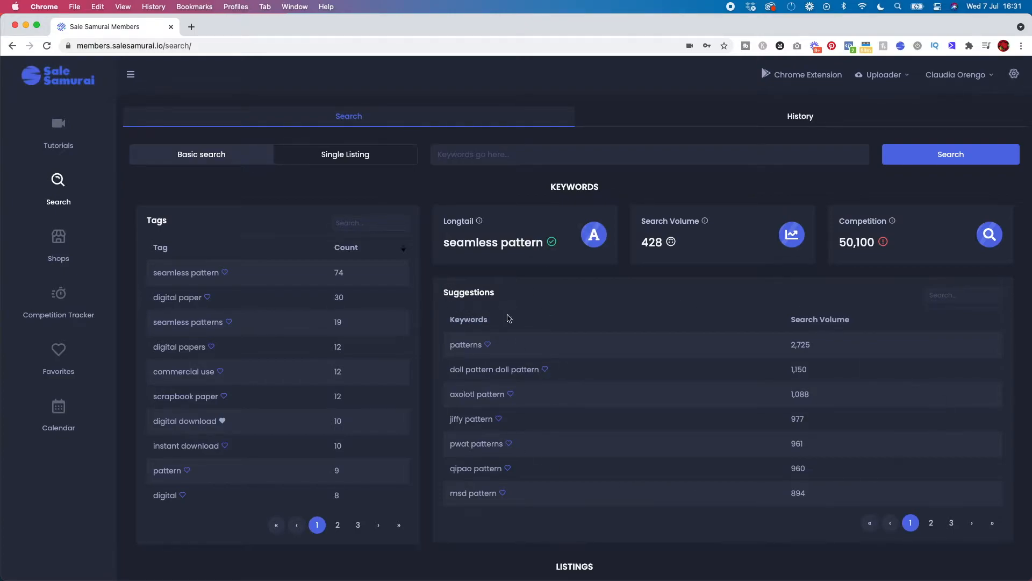
mouse_move(544, 383)
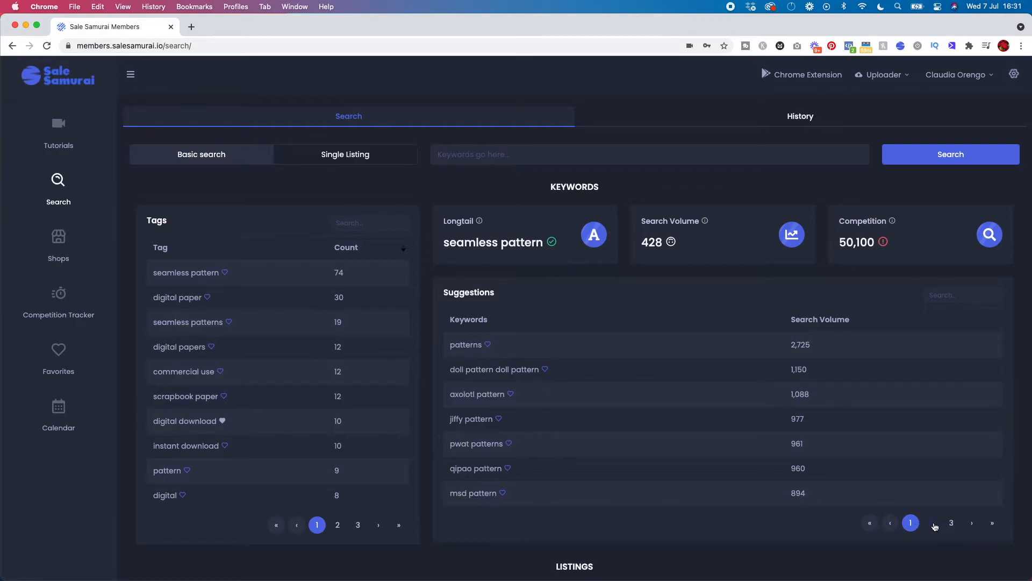
- Page the seamless pattern suggestions forward to page 3, starting at crotchet patterns
left_click(930, 523)
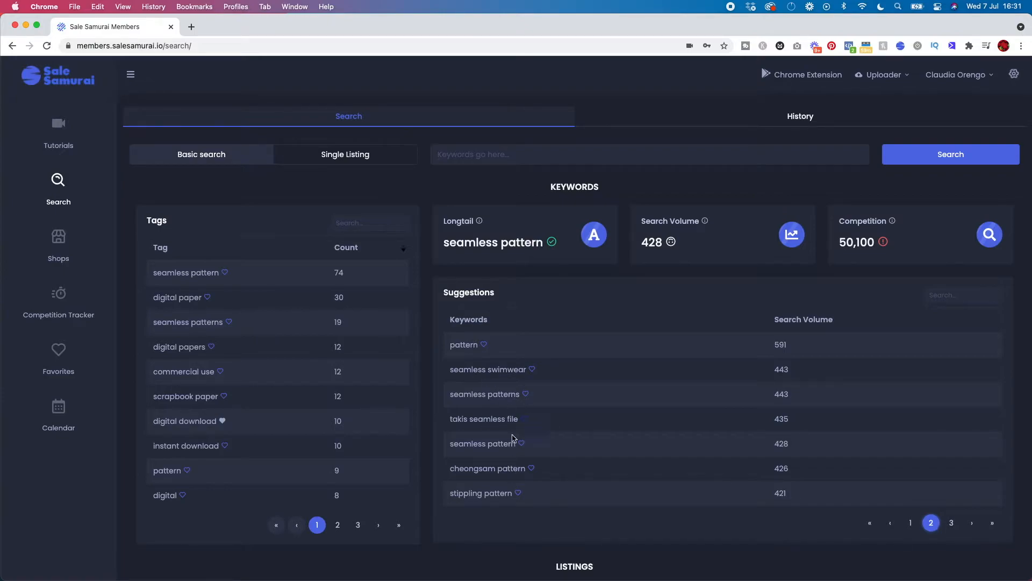
left_click(951, 522)
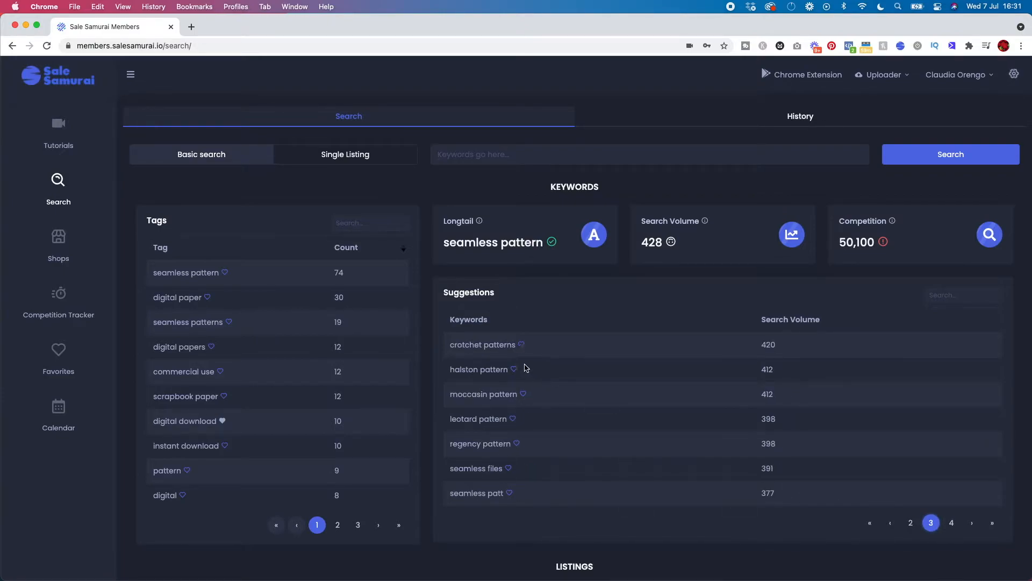
mouse_move(598, 474)
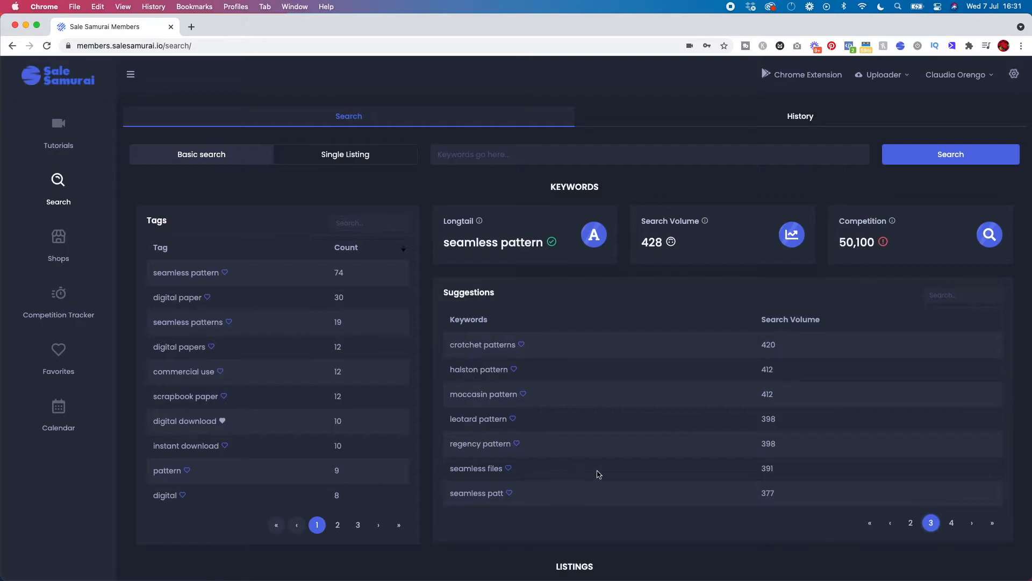
- Review the seamless pattern Listings table averaging 558 views, 94 likes, 4 photos
scroll("down", 3)
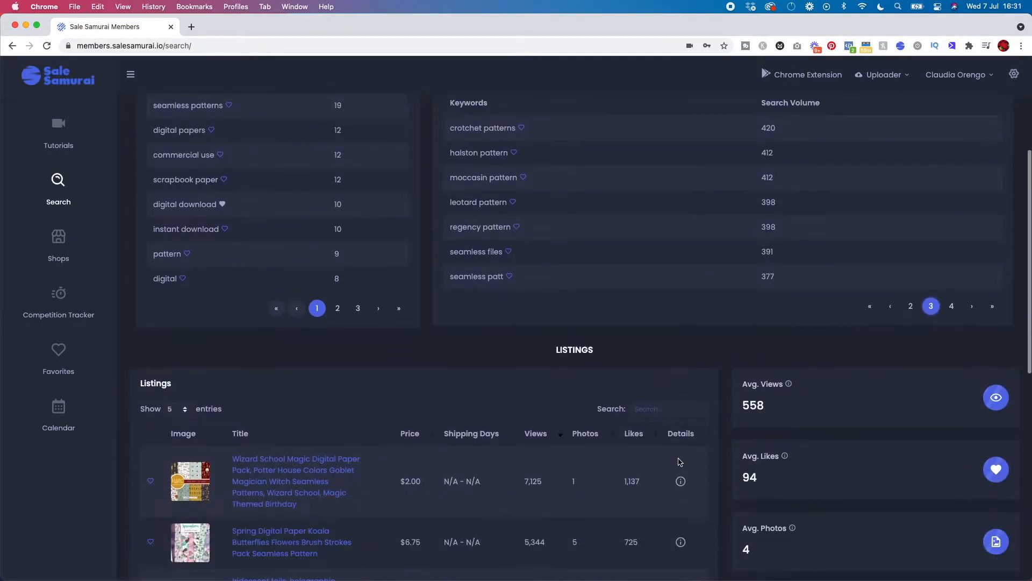
scroll("down", 3)
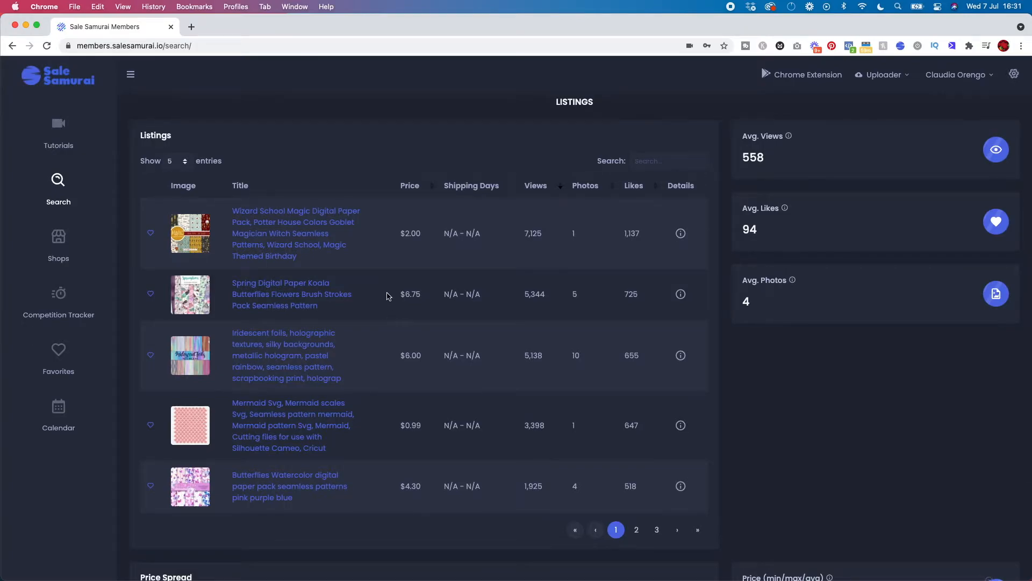
mouse_move(677, 537)
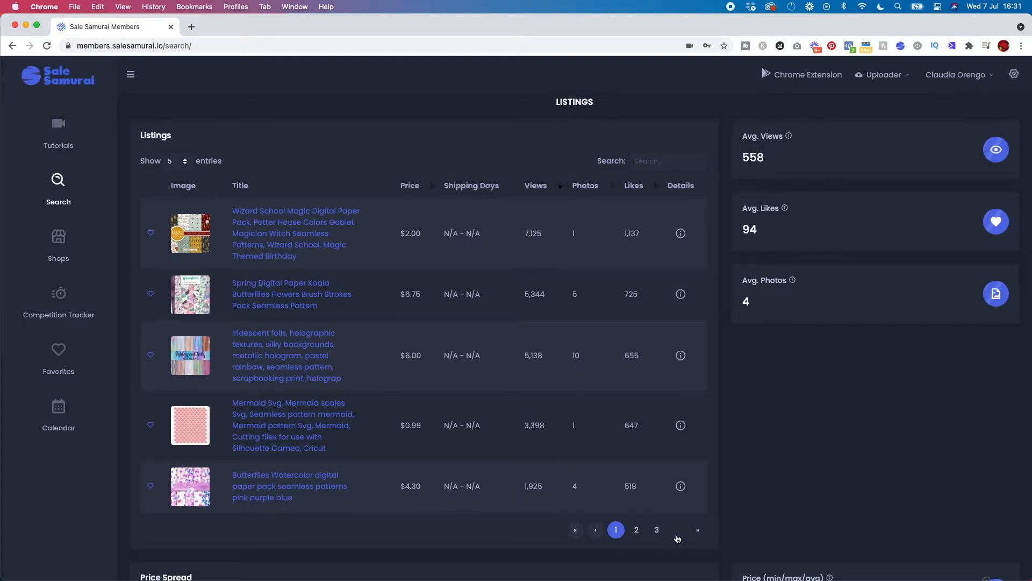
left_click(175, 161)
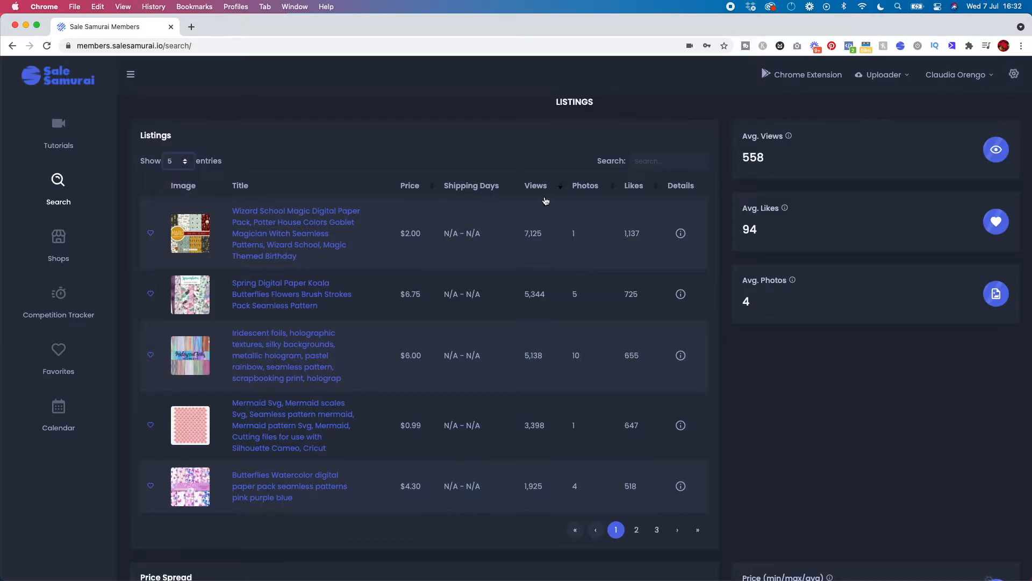
mouse_move(419, 356)
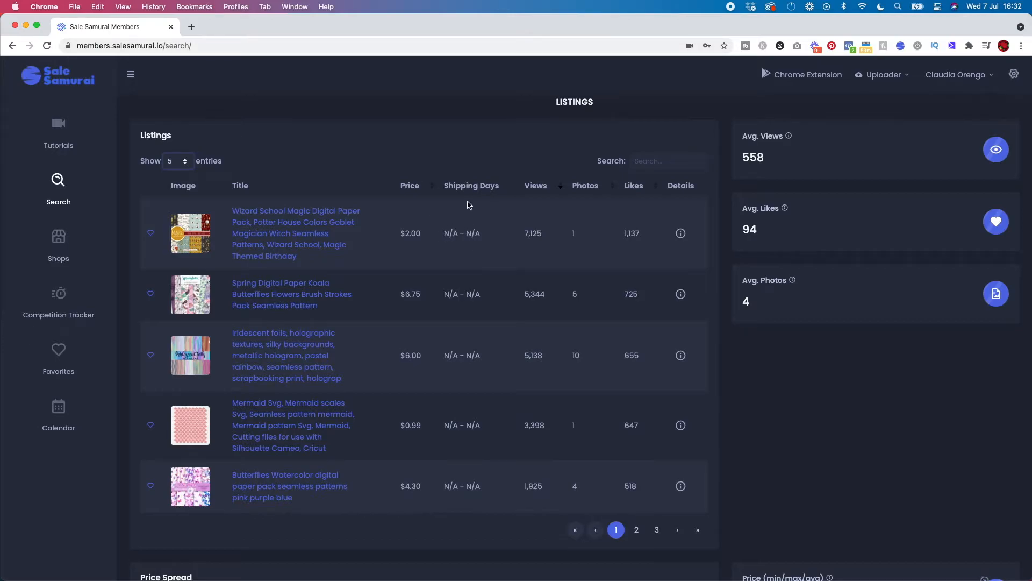
mouse_move(488, 250)
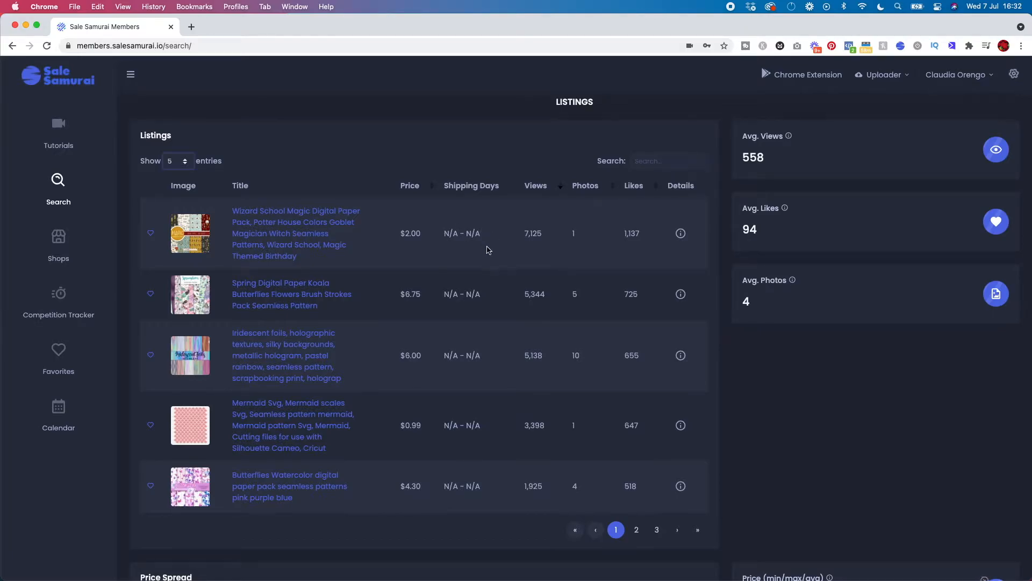
mouse_move(523, 176)
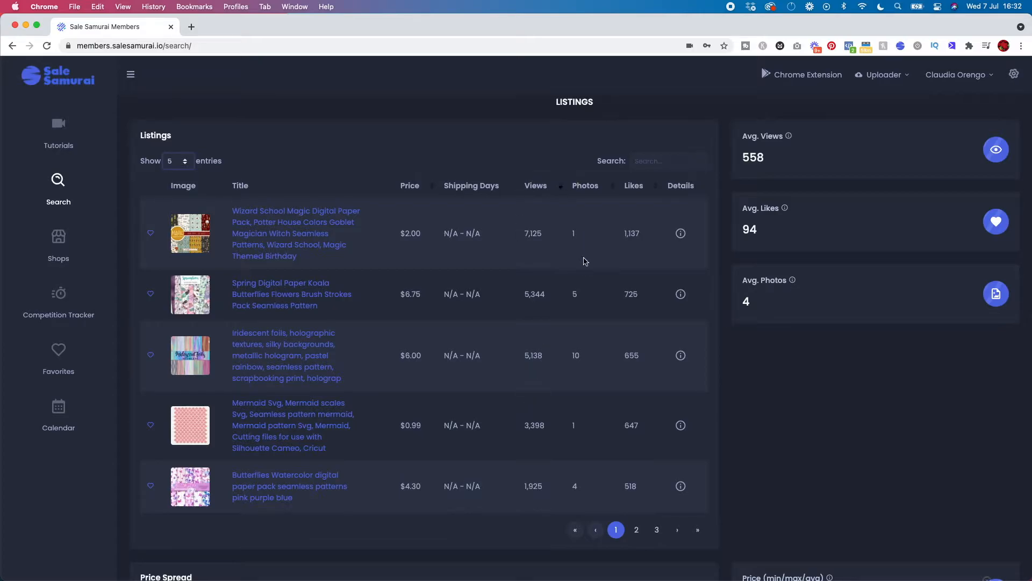
mouse_move(631, 254)
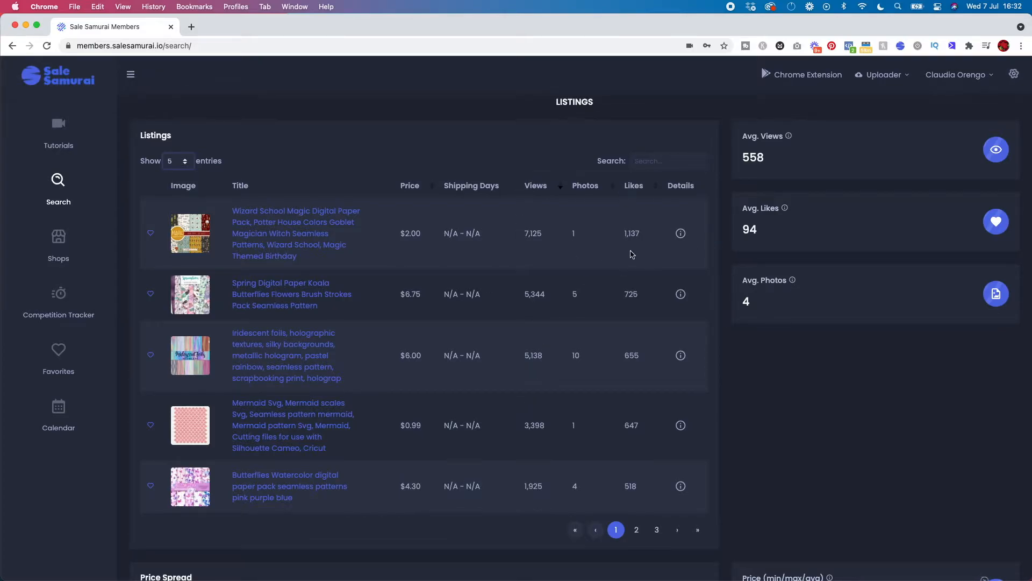
mouse_move(899, 232)
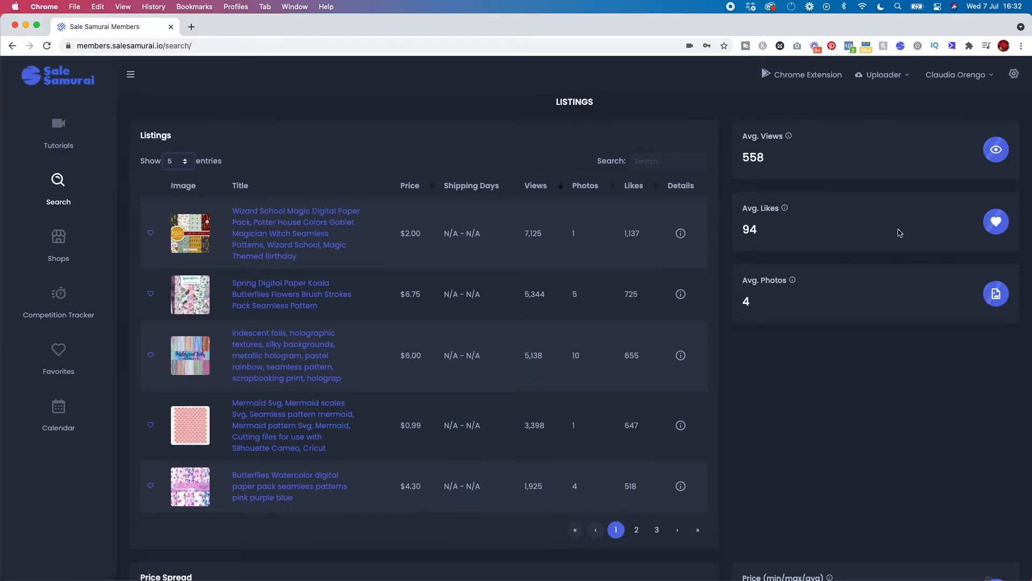
mouse_move(876, 221)
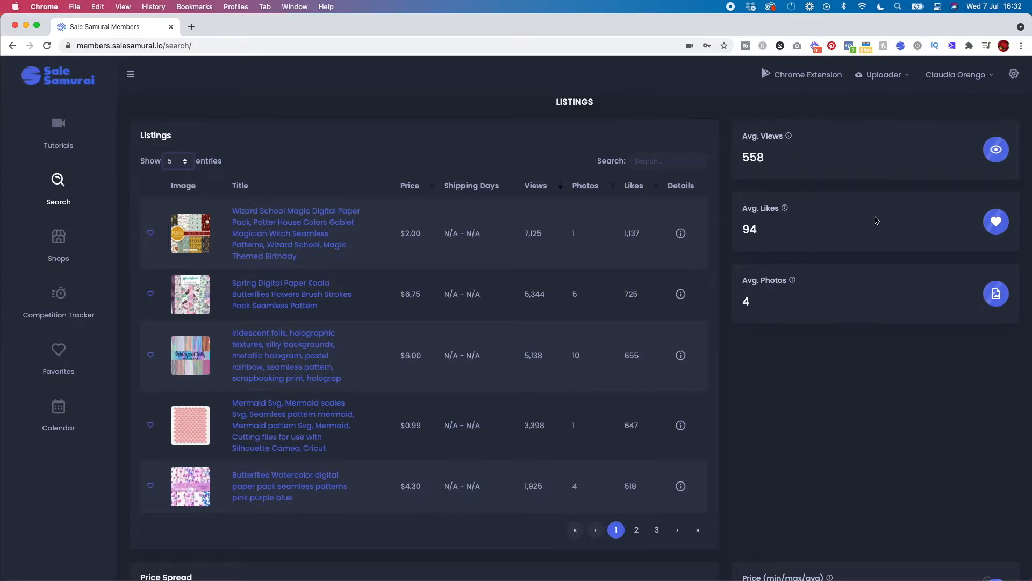
mouse_move(535, 381)
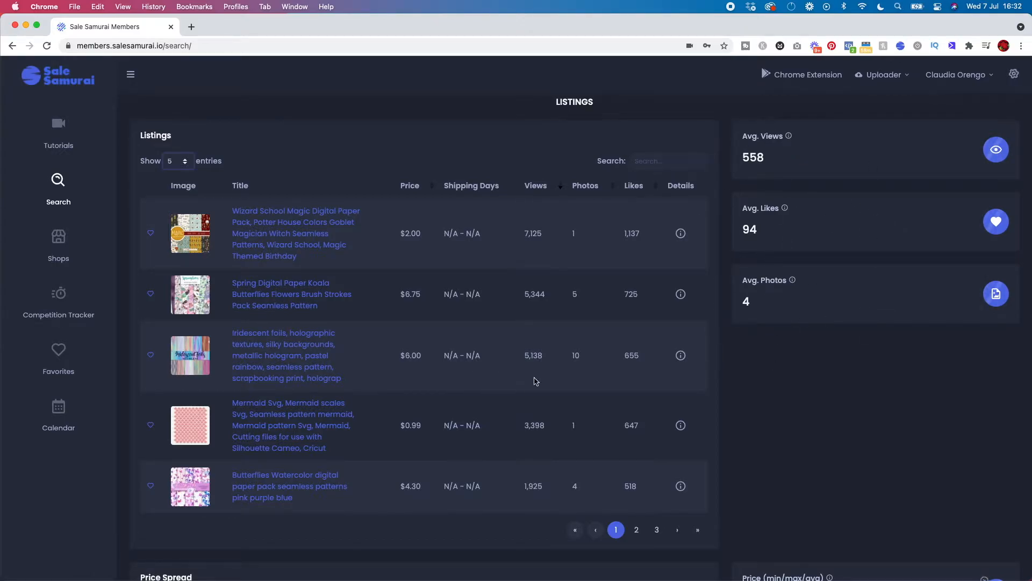
scroll("down", 3)
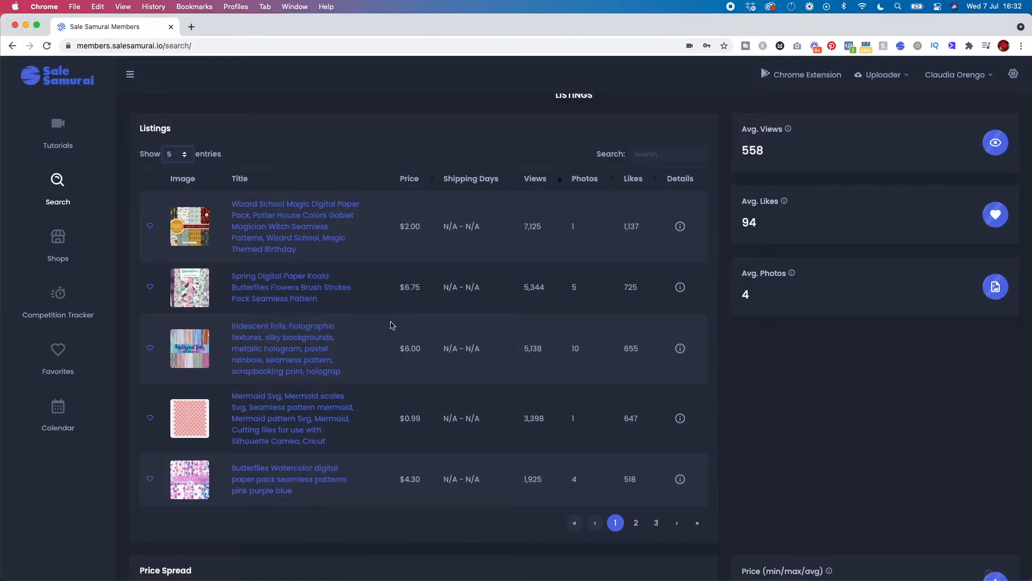
mouse_move(404, 307)
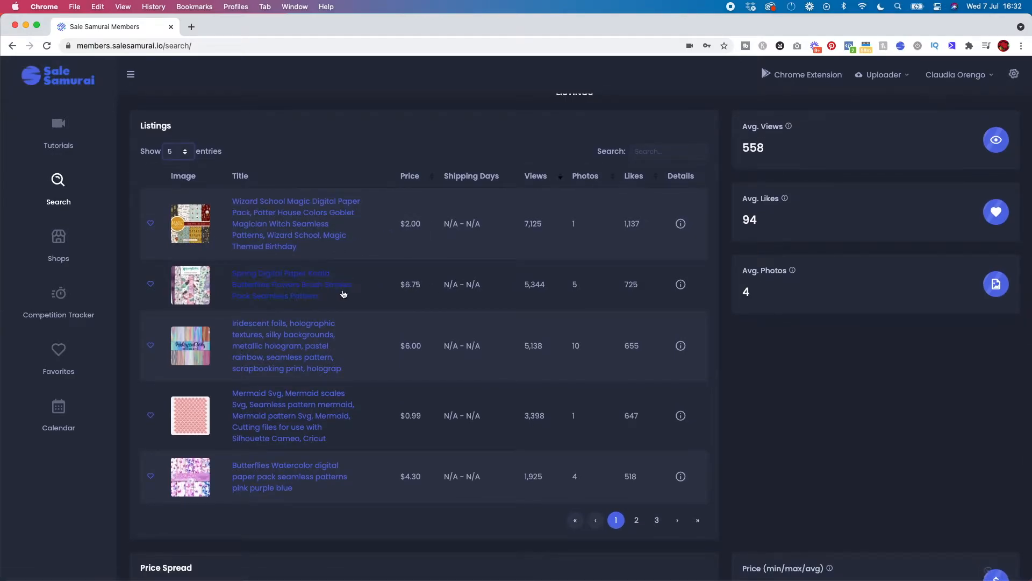
mouse_move(307, 290)
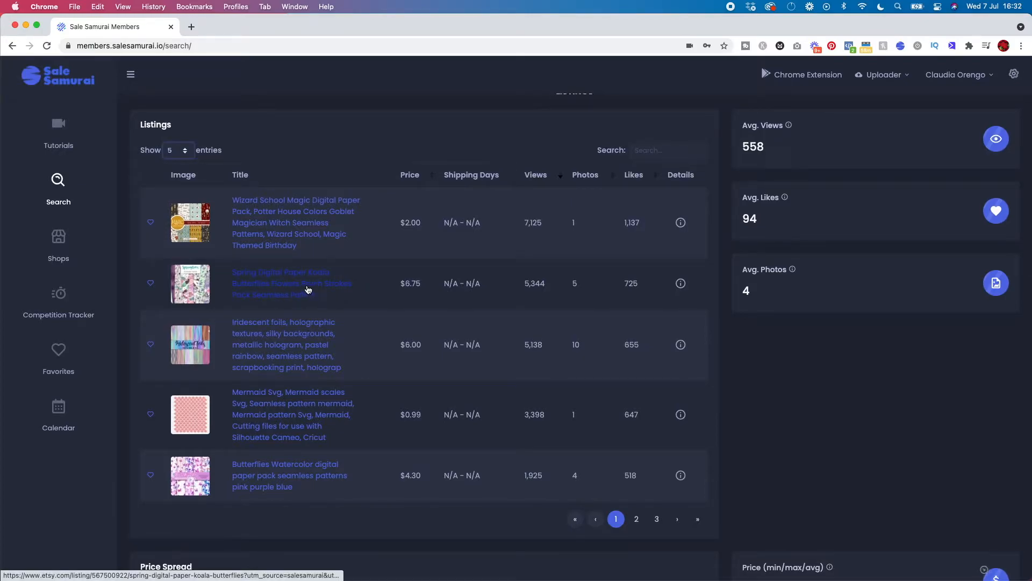
- View the Spring Digital Paper Koala listing on Etsy, then return to Sale Samurai
left_click(281, 283)
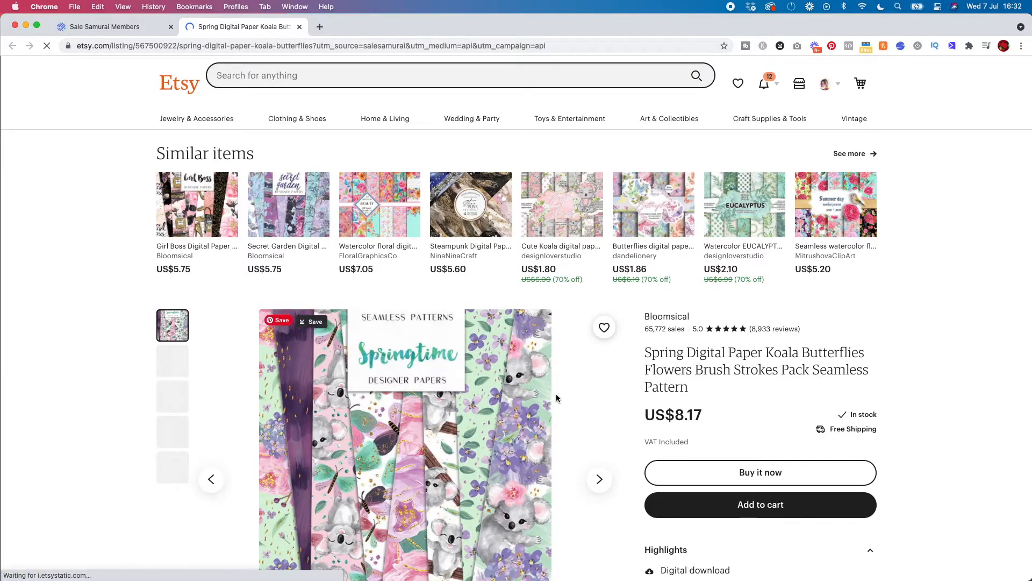
scroll("down", 3)
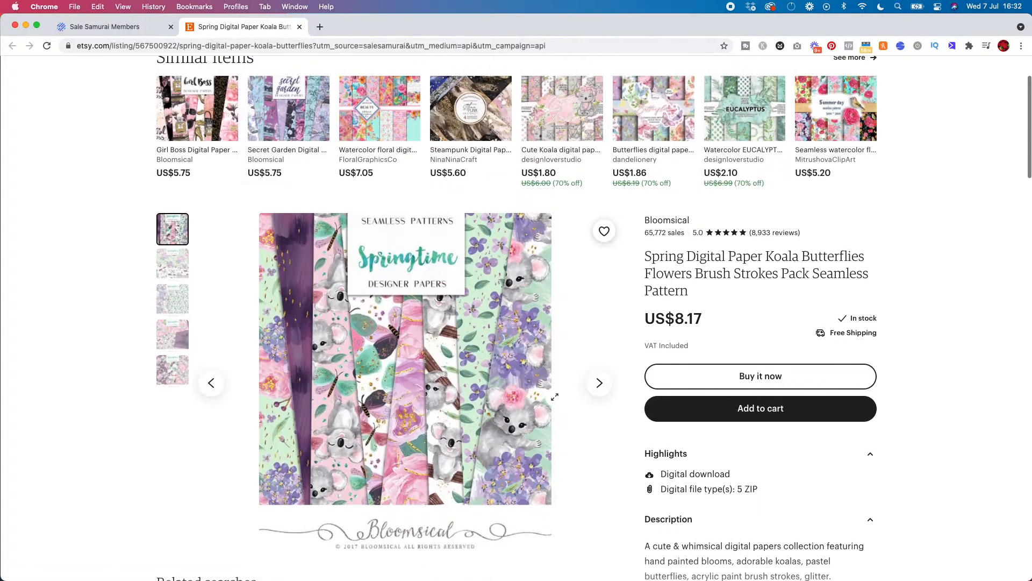
left_click(107, 26)
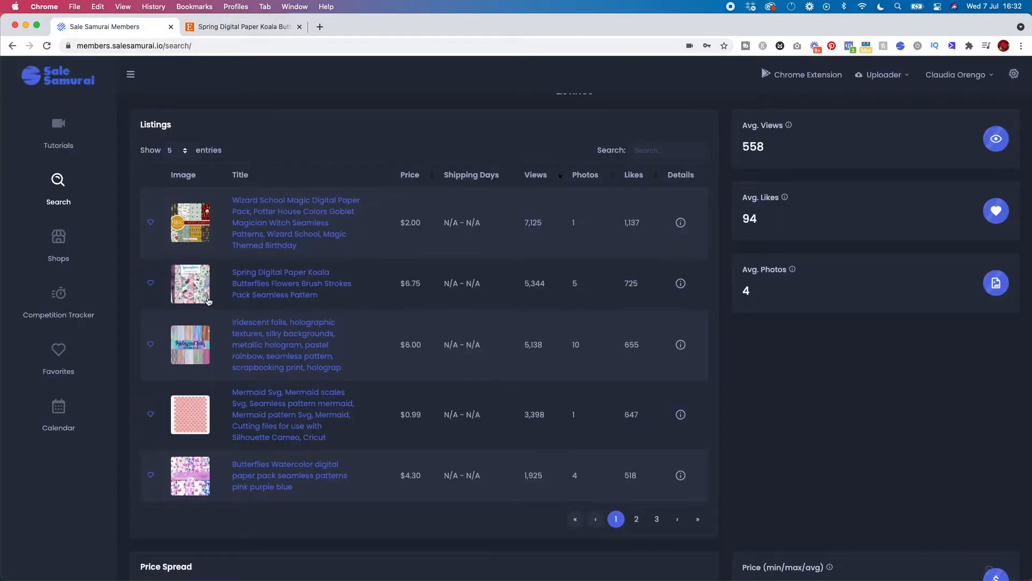
- Open the koala listing's detail analysis and expand its full description
left_click(190, 284)
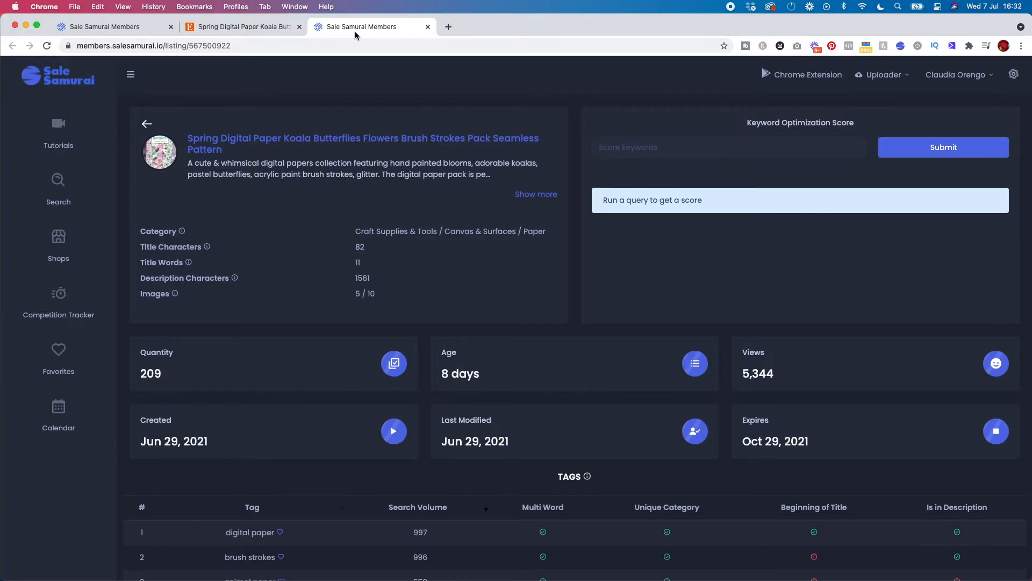
mouse_move(173, 159)
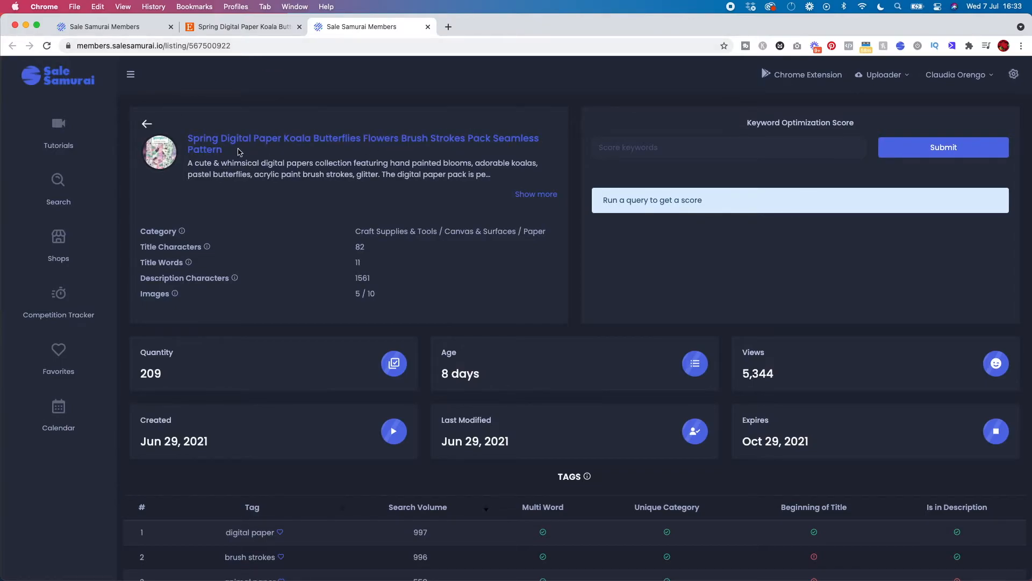
left_click(535, 194)
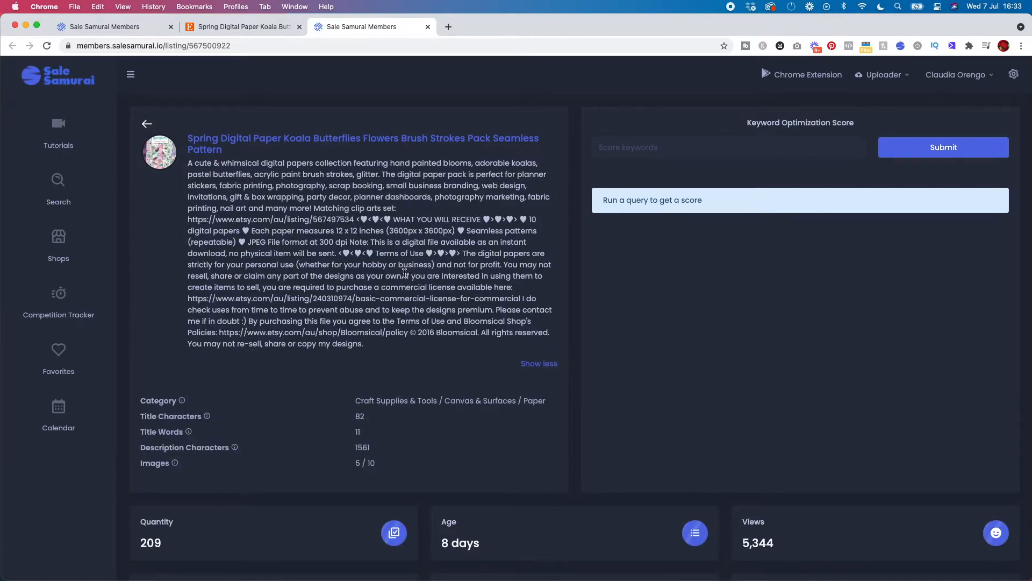
scroll("down", 3)
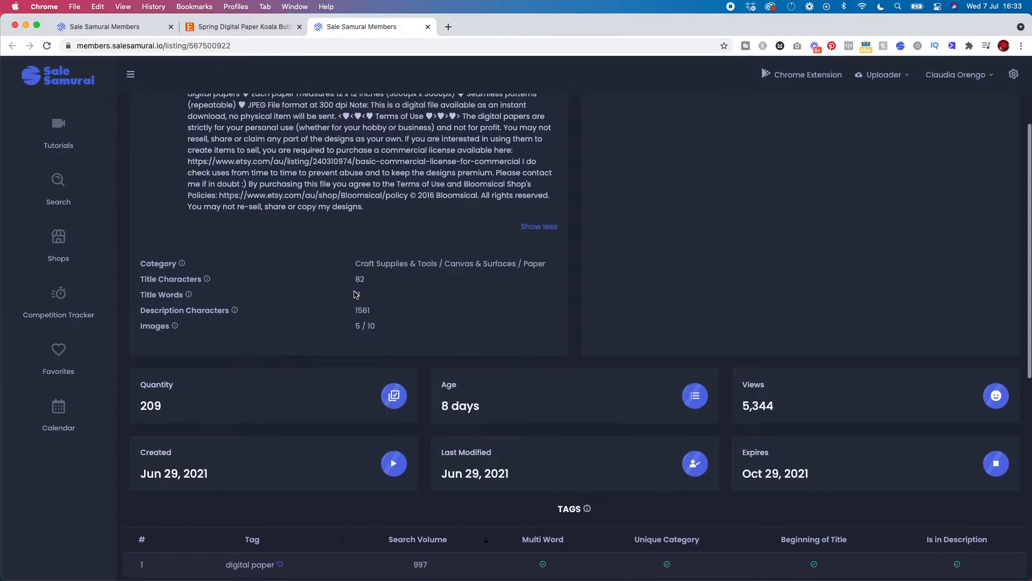
mouse_move(188, 294)
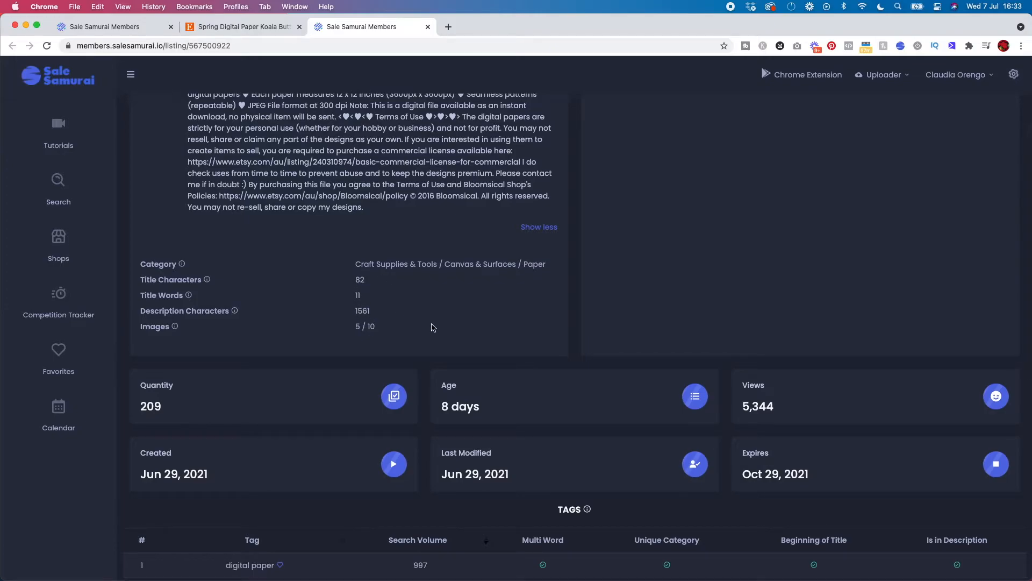
scroll("down", 3)
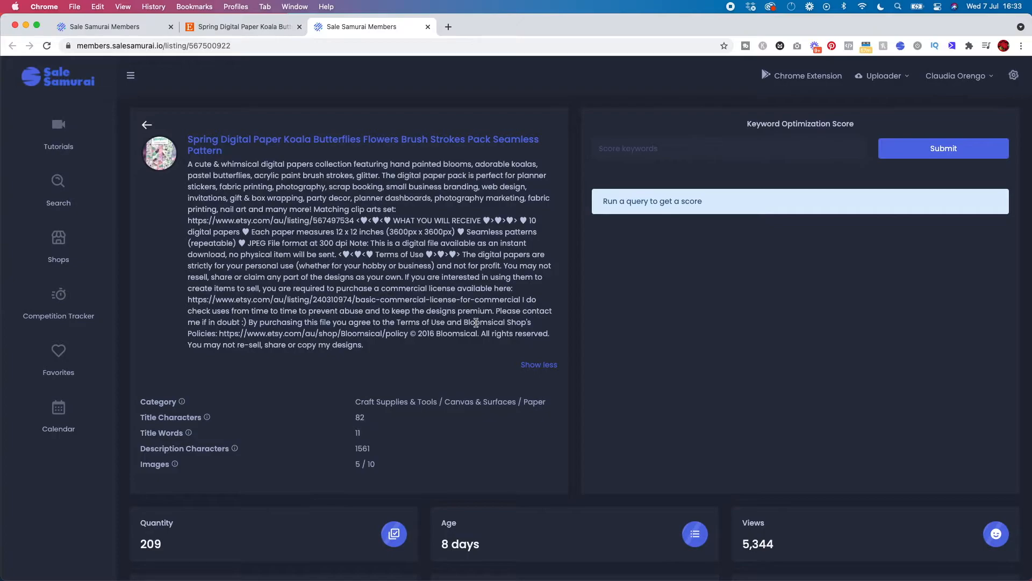
scroll("down", 3)
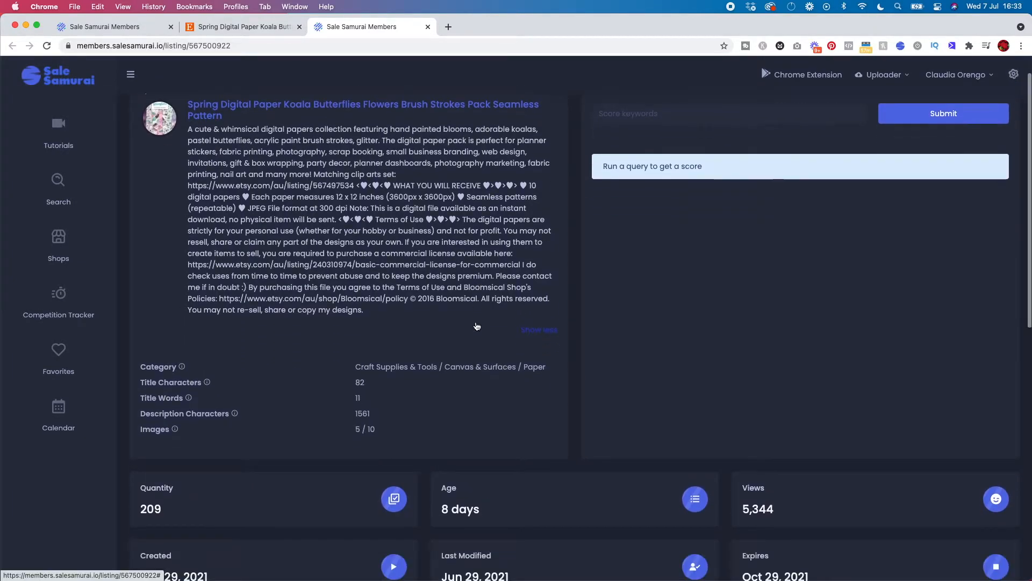
scroll("down", 3)
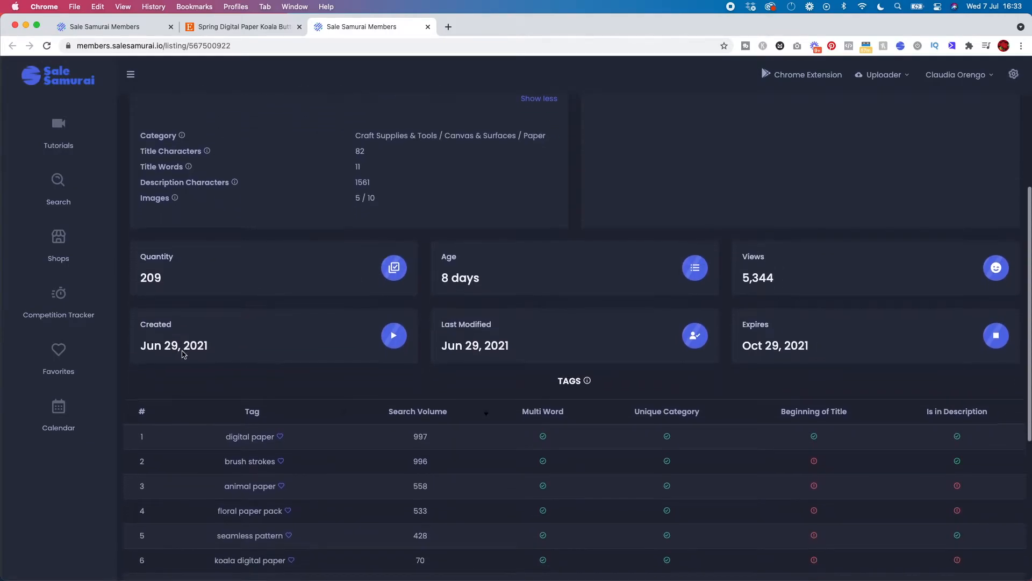
- Review the koala listing's 13 tags and images, then return to search results
scroll("down", 3)
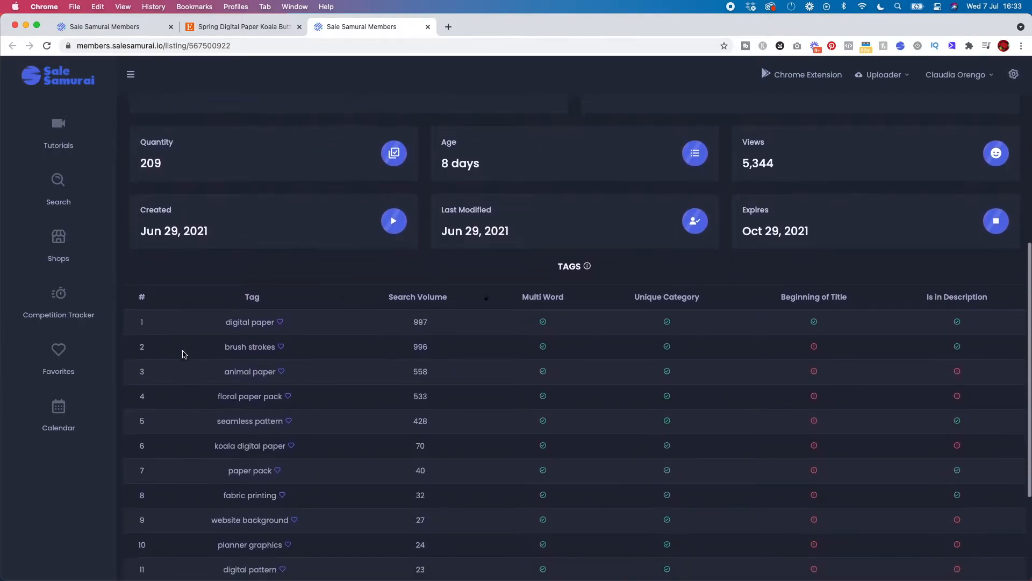
mouse_move(482, 167)
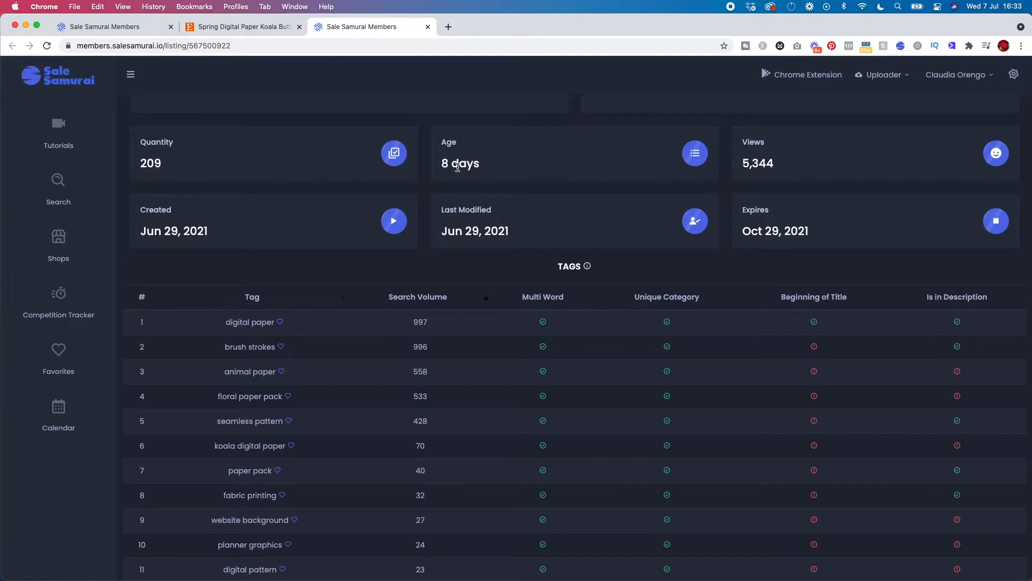
mouse_move(766, 217)
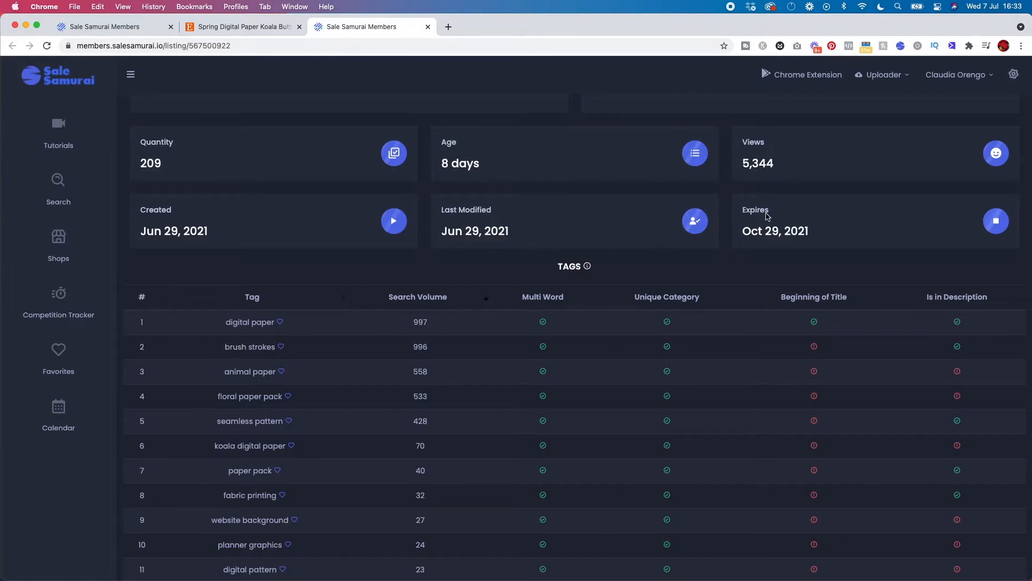
scroll("down", 3)
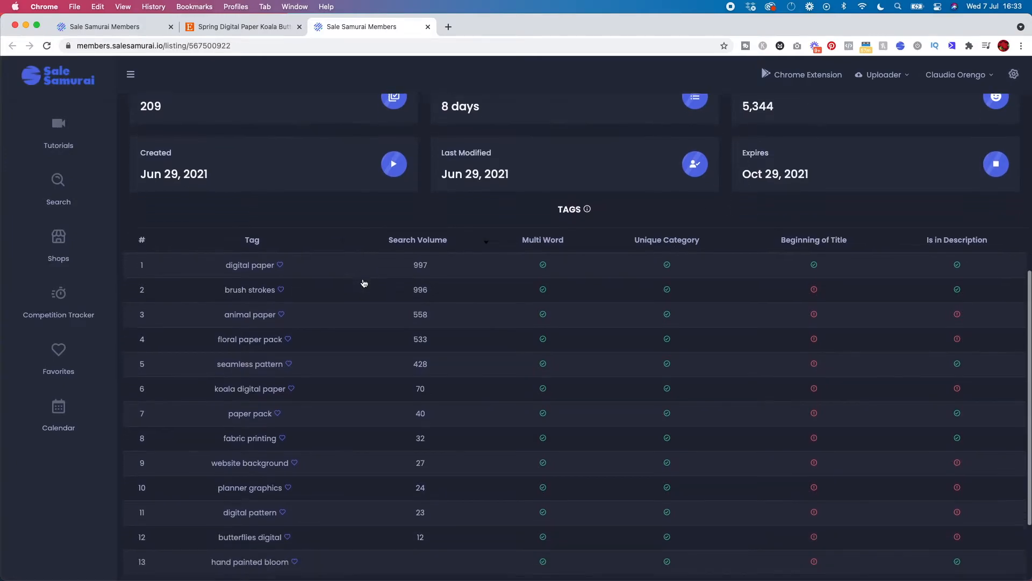
scroll("down", 3)
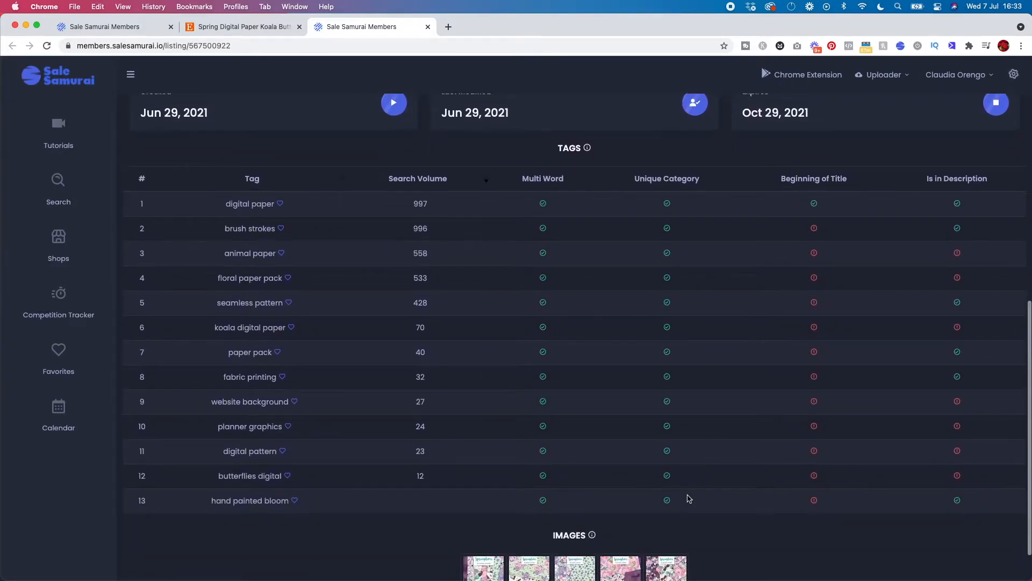
scroll("down", 3)
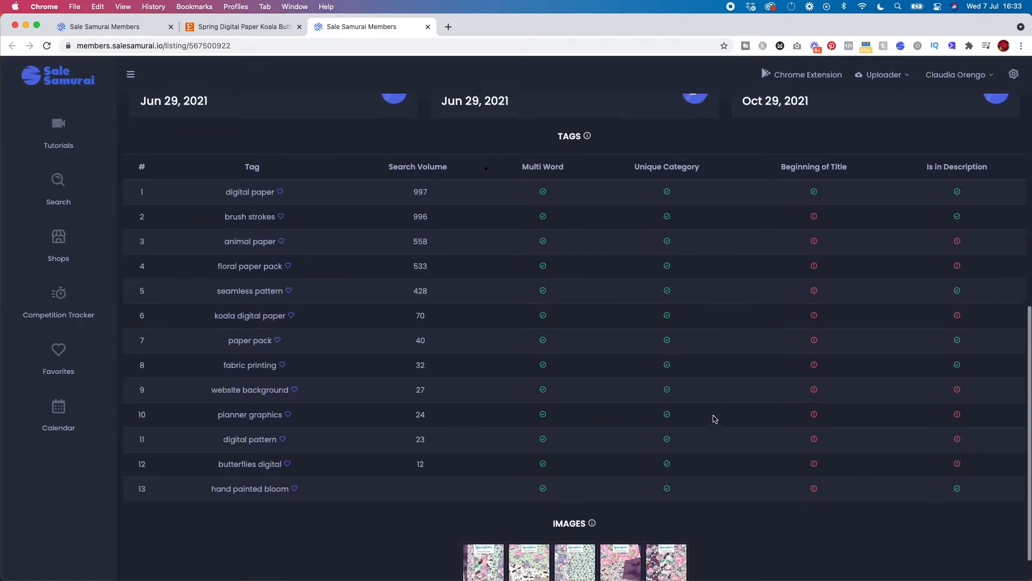
scroll("down", 3)
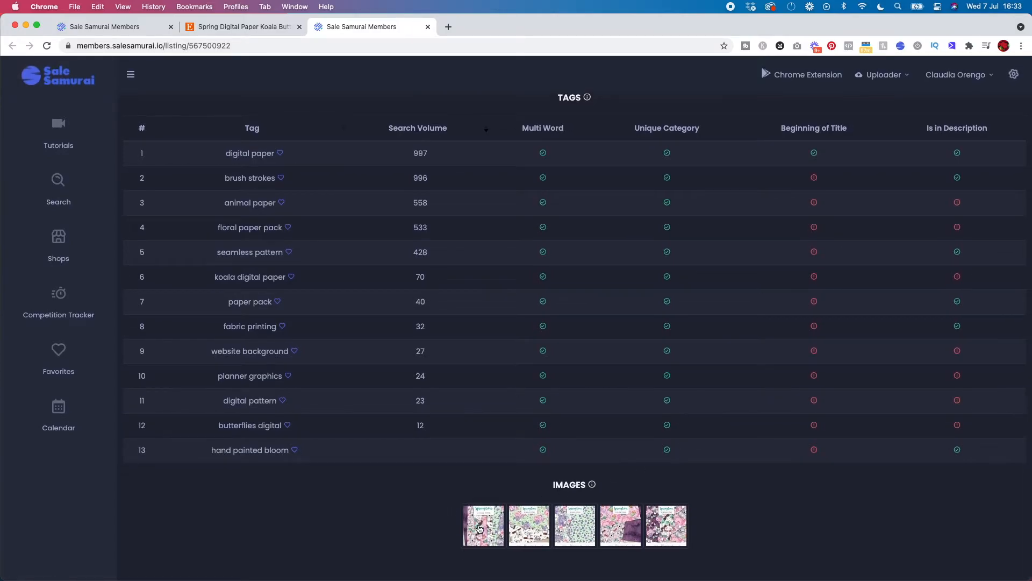
left_click(484, 524)
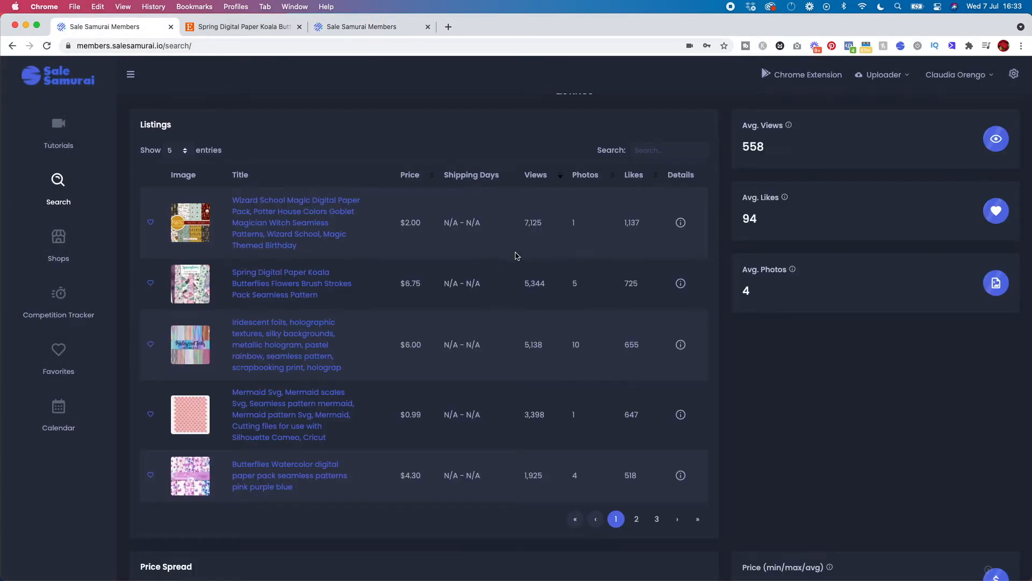
- Scroll to the seamless pattern Price Spread chart ($0.99–$80.00, average $6.24)
scroll("down", 3)
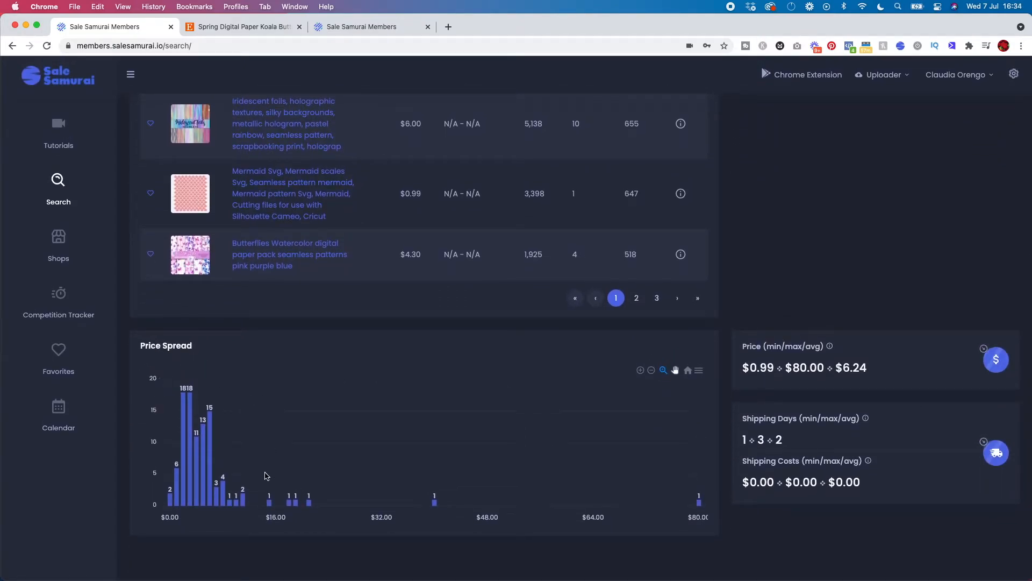
mouse_move(202, 408)
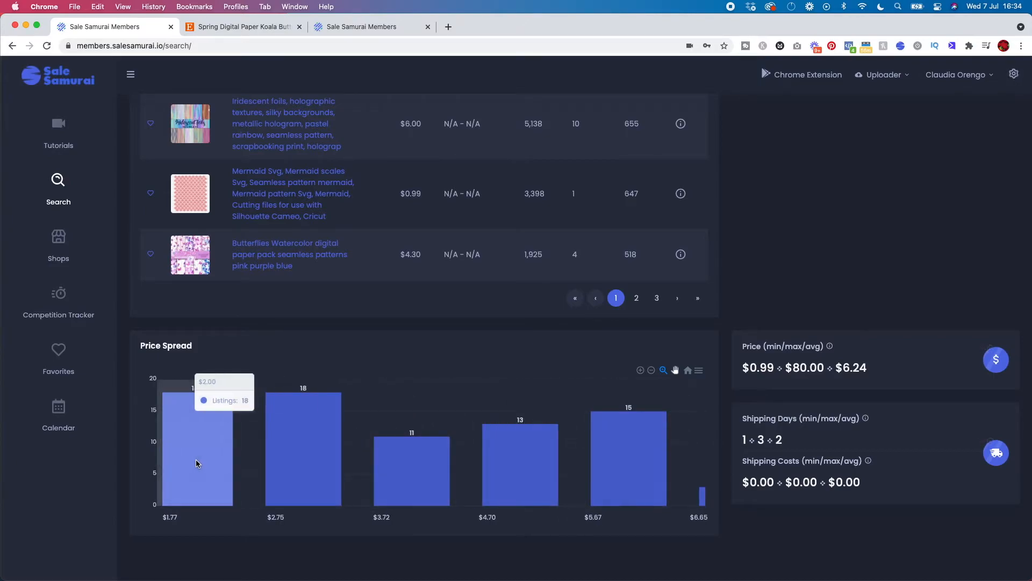
mouse_move(494, 476)
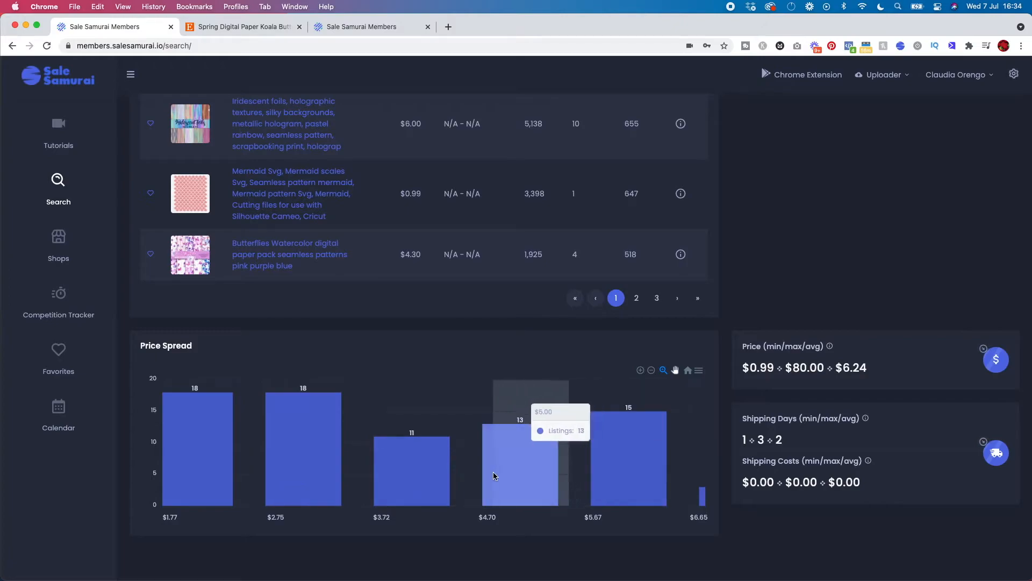
mouse_move(701, 475)
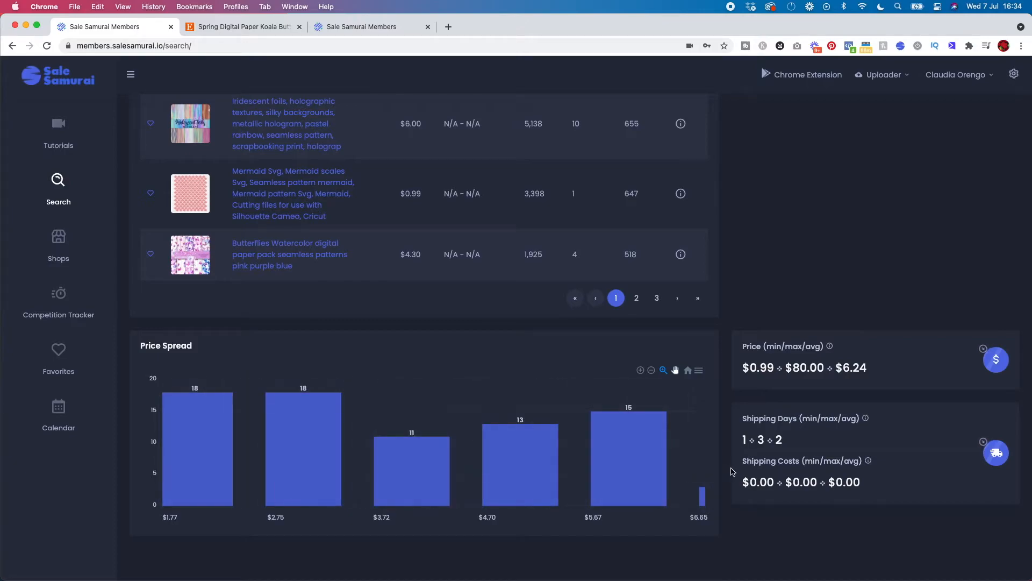
mouse_move(725, 475)
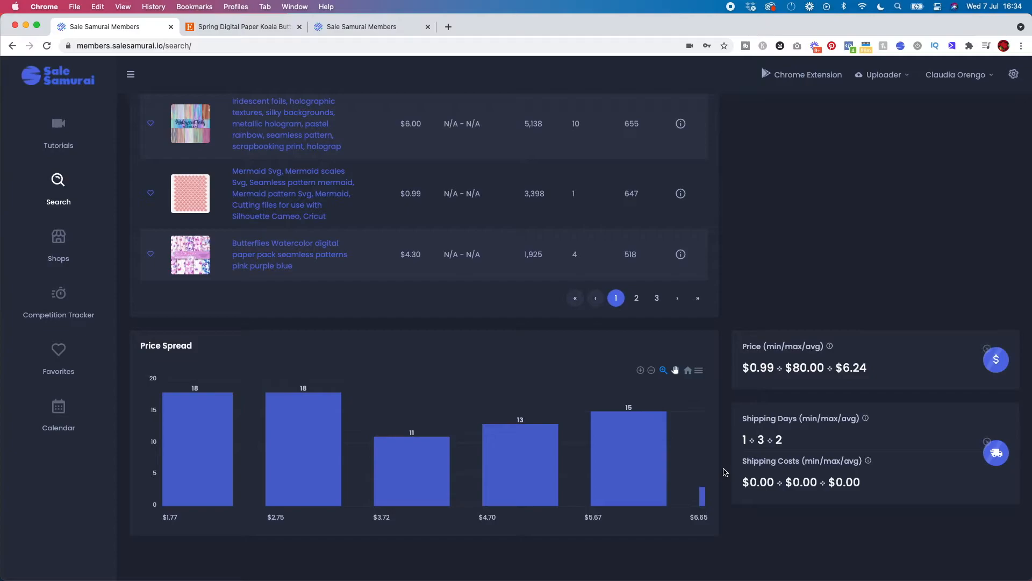
mouse_move(107, 282)
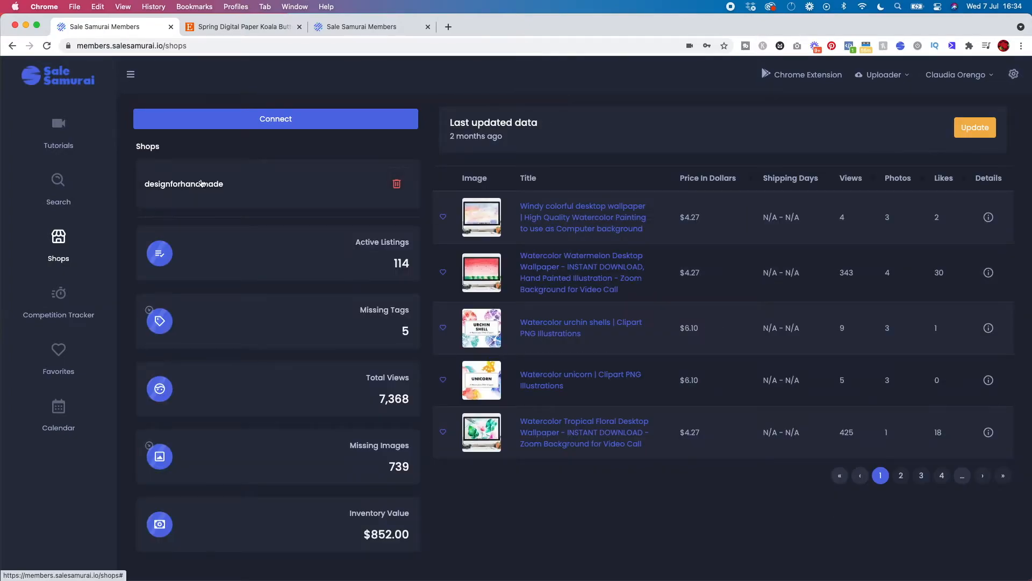
mouse_move(265, 184)
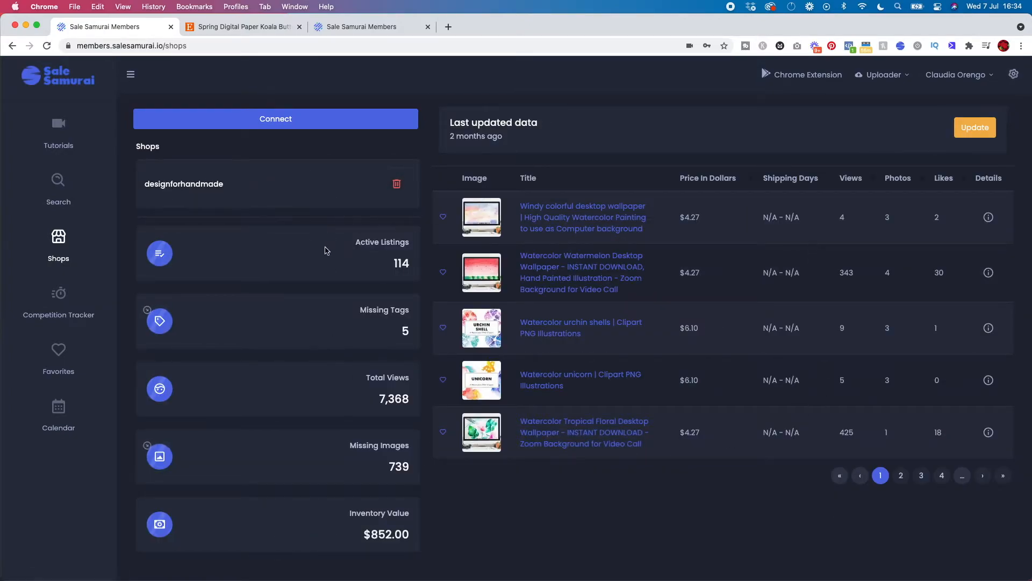
mouse_move(545, 481)
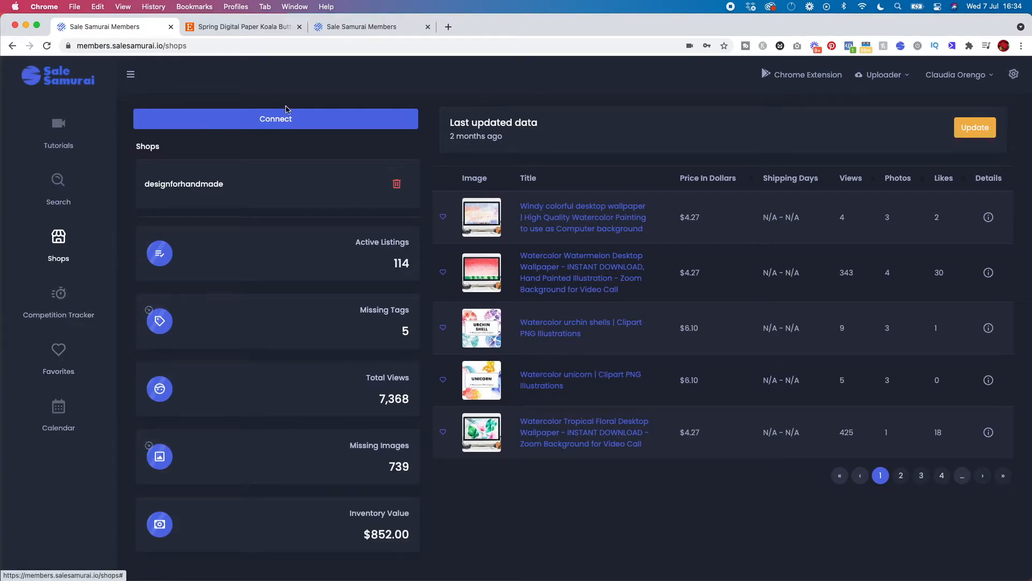
mouse_move(556, 413)
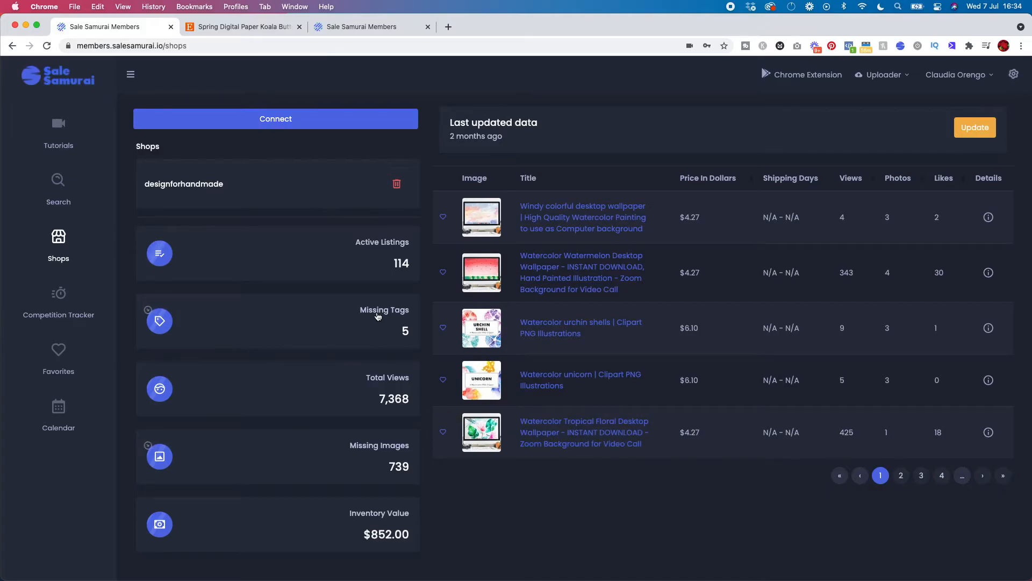
mouse_move(58, 191)
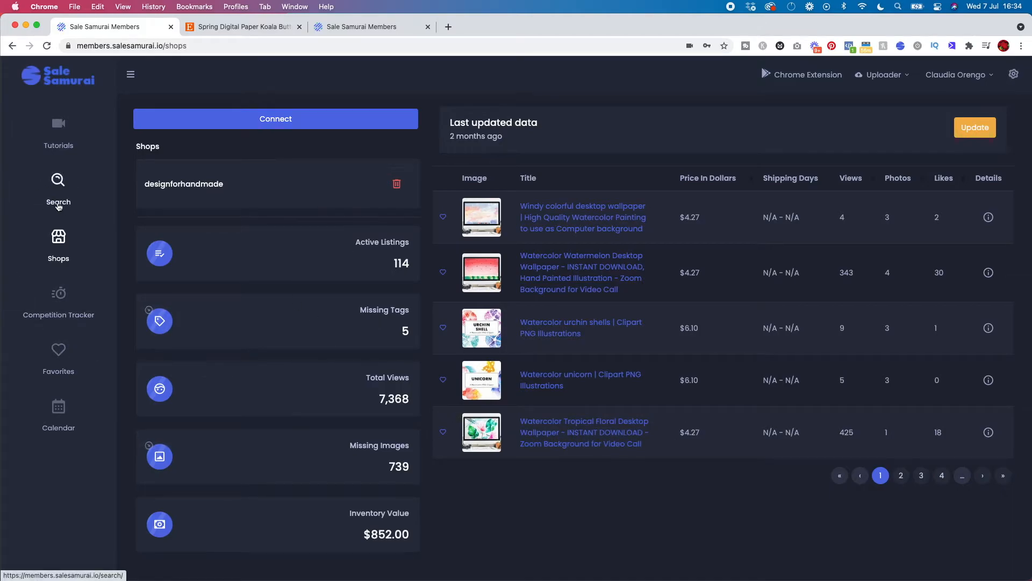
- Open the Competition Tracker from the sidebar
left_click(58, 296)
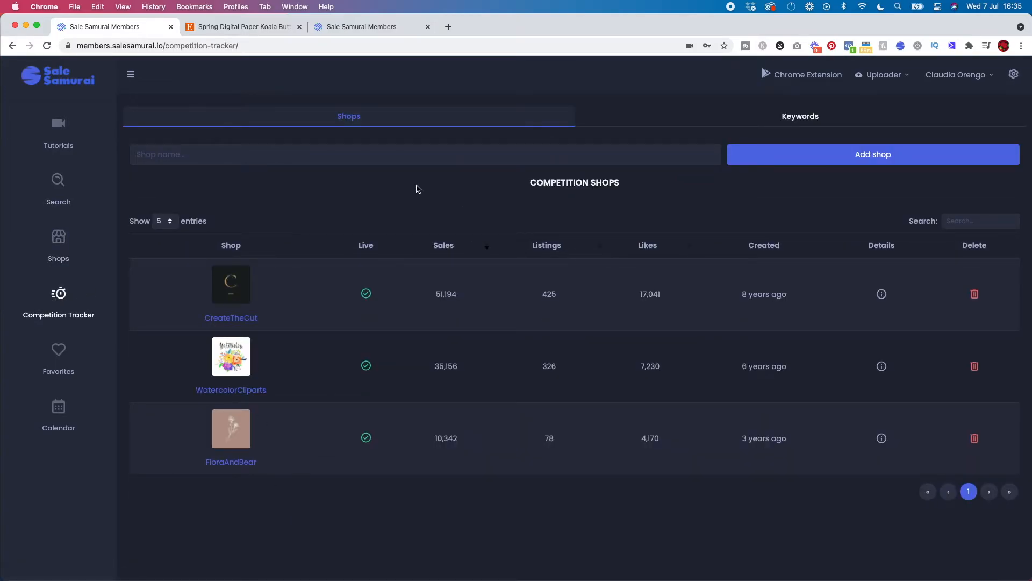
mouse_move(355, 299)
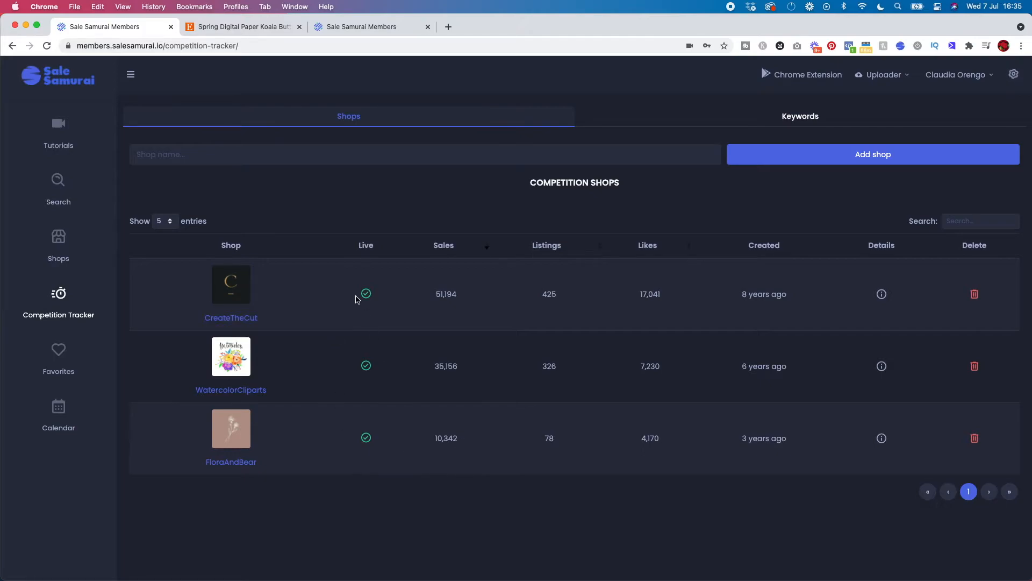
- View the tracked 'watercolor clipart' keyword charts, then return to the competitor shops list
left_click(799, 116)
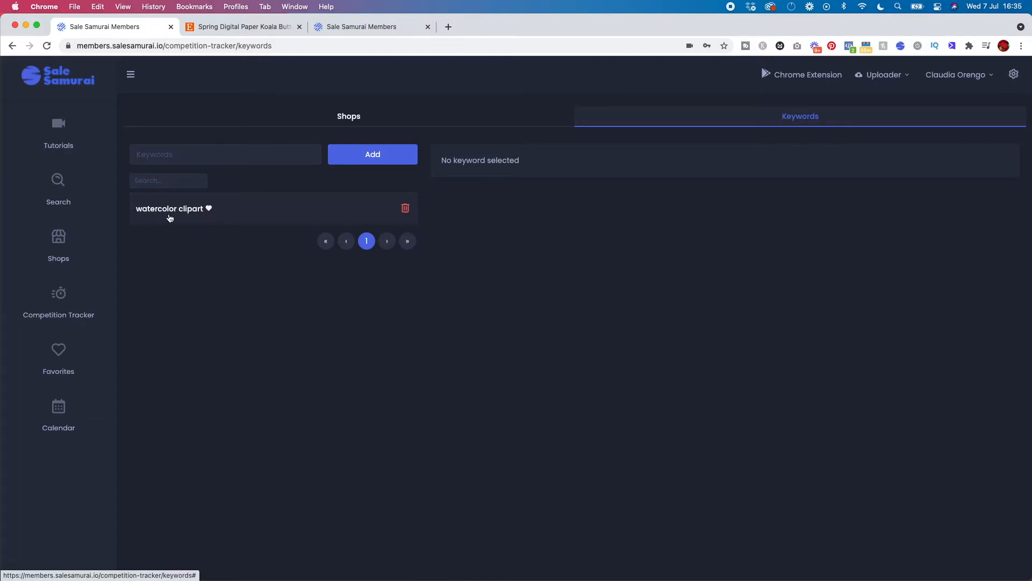
mouse_move(202, 220)
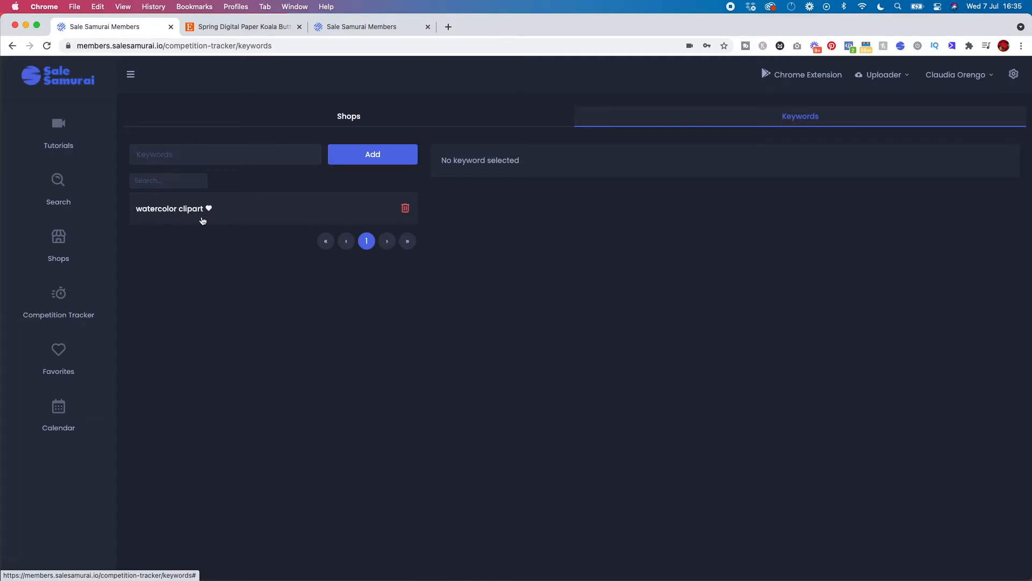
mouse_move(260, 225)
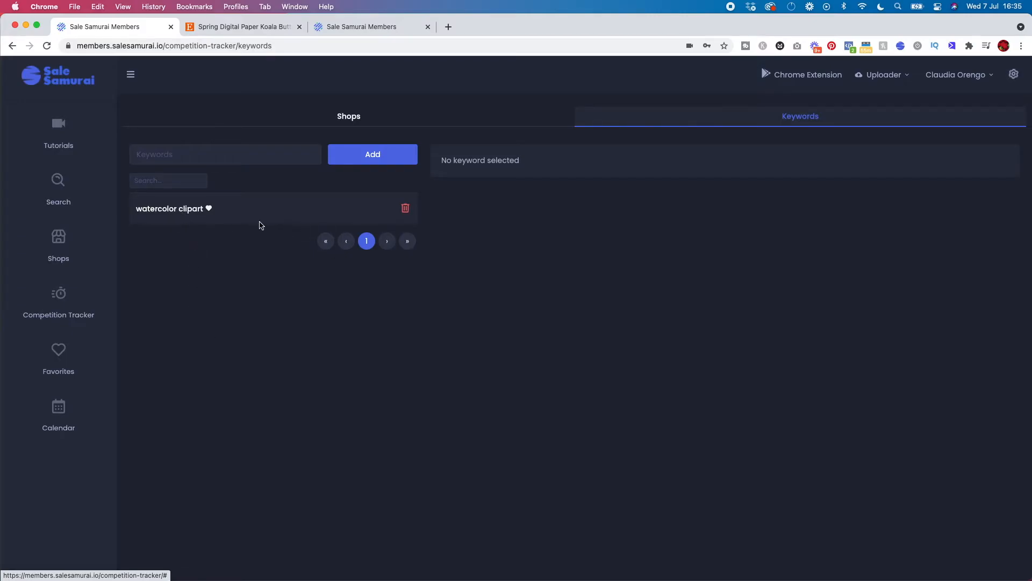
left_click(168, 208)
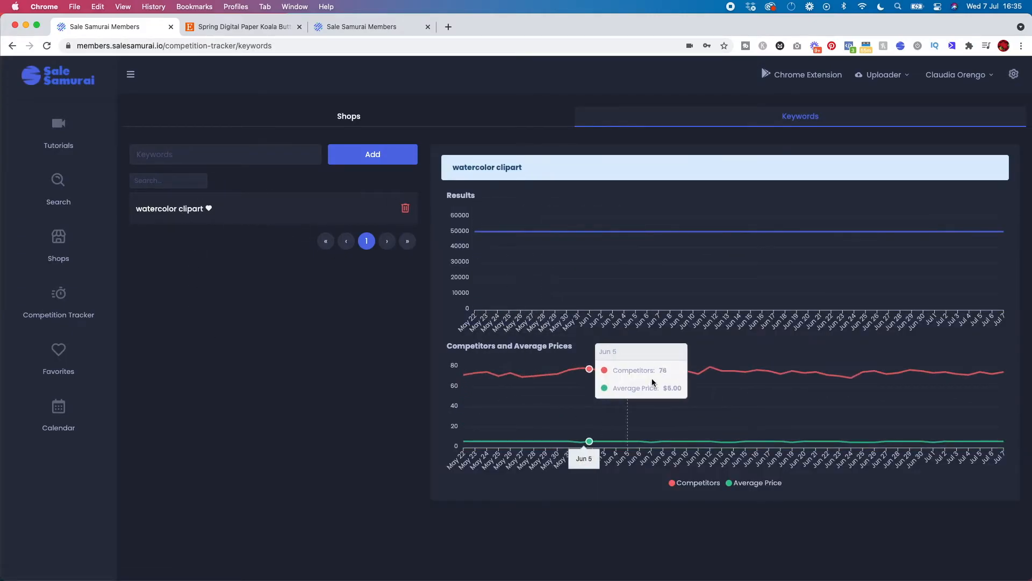
mouse_move(982, 385)
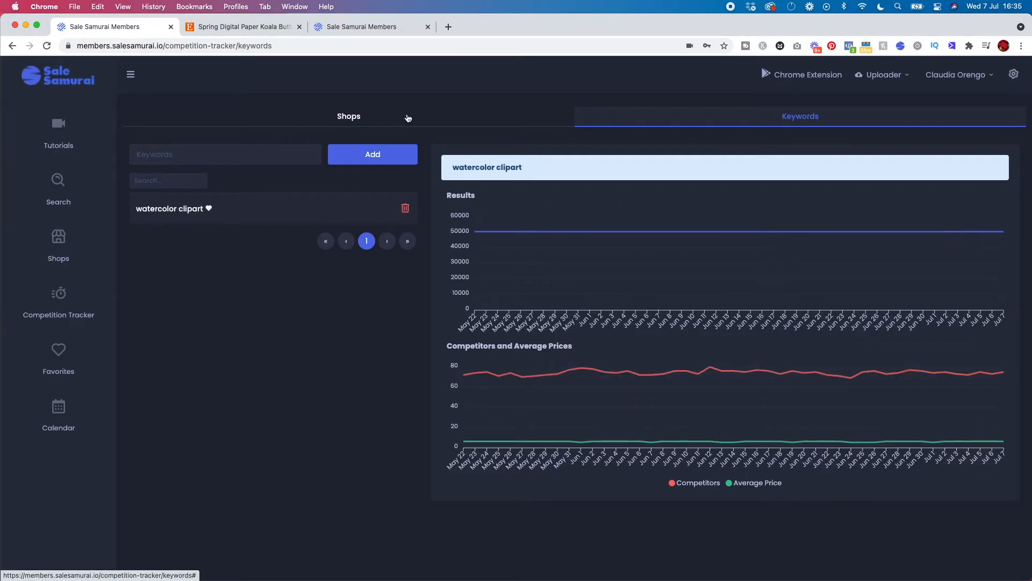
left_click(349, 116)
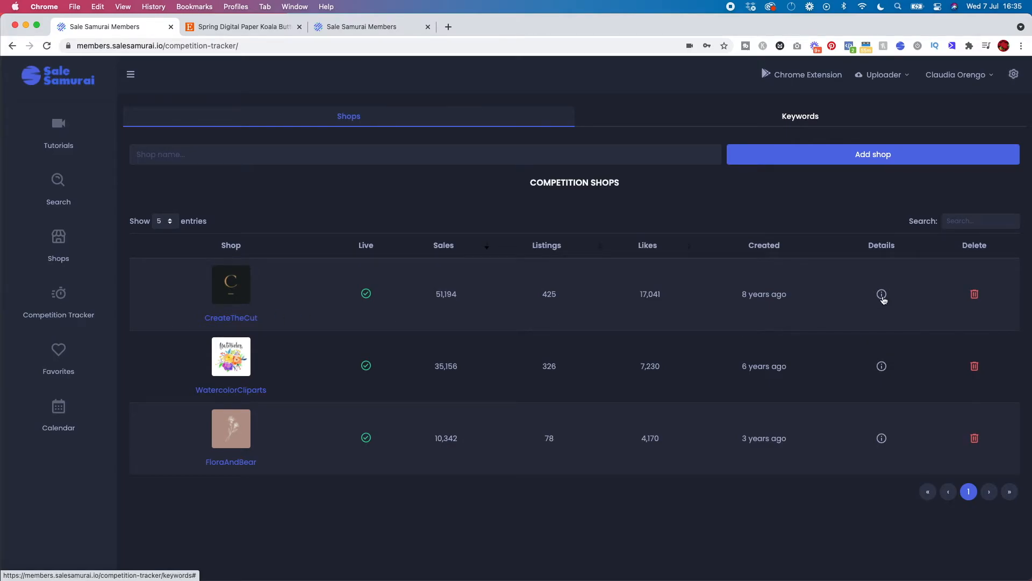
left_click(882, 294)
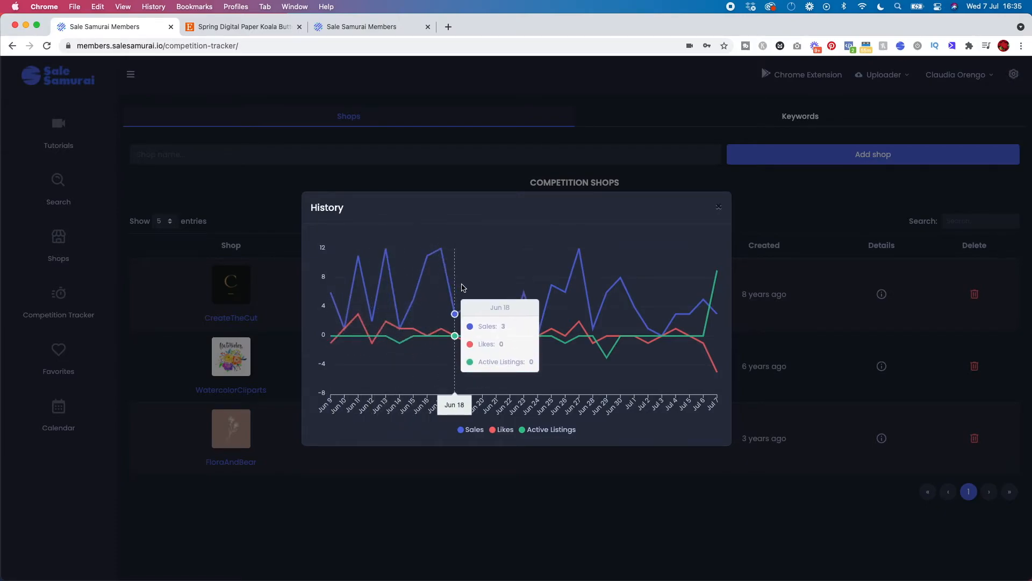
mouse_move(496, 304)
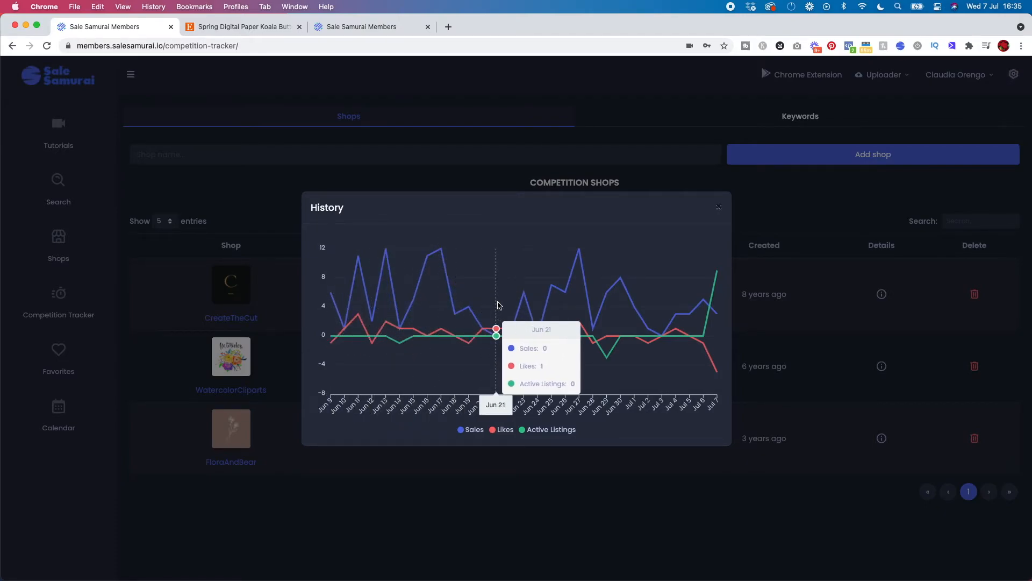
mouse_move(564, 291)
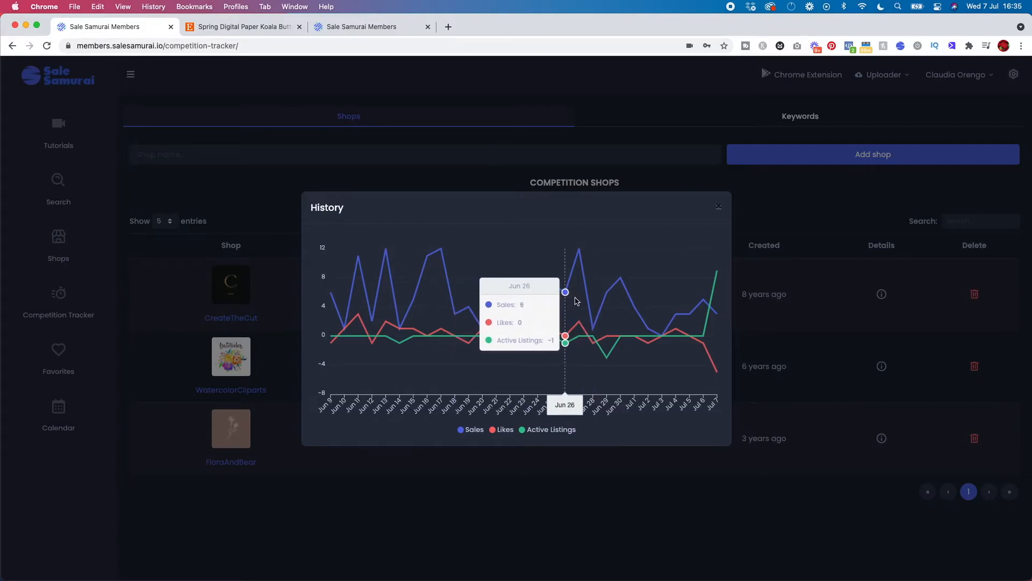
mouse_move(745, 201)
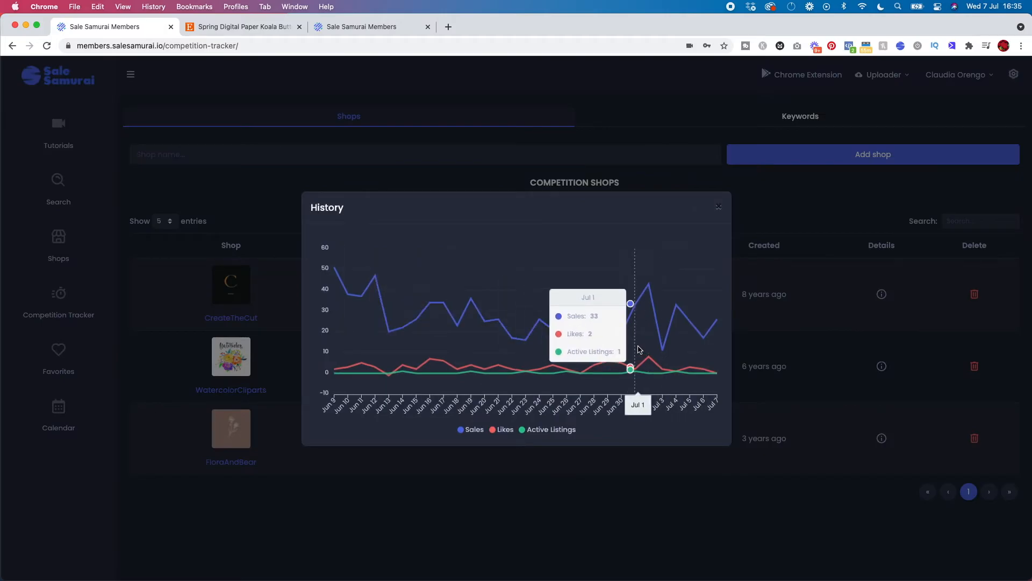
mouse_move(586, 320)
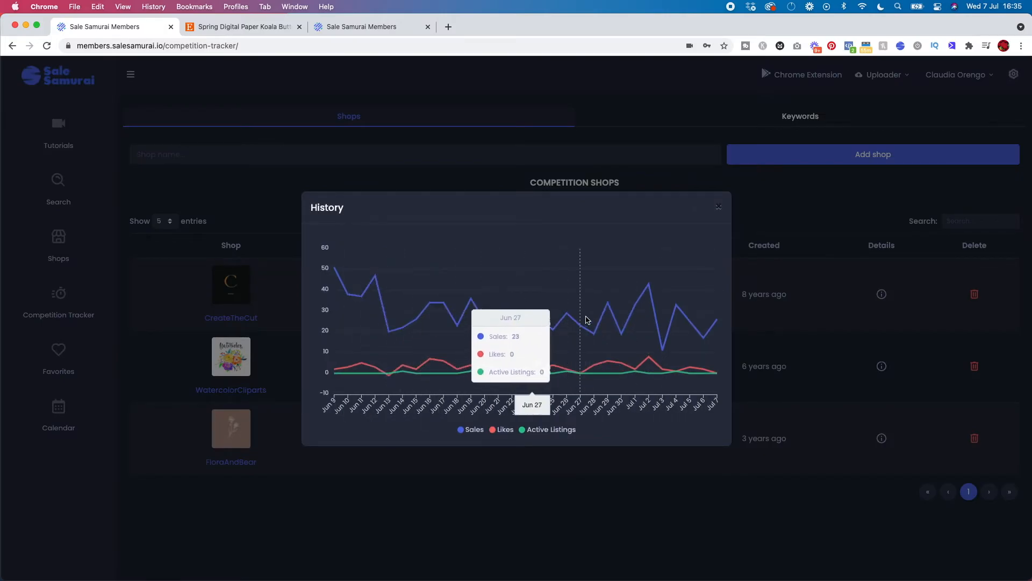
mouse_move(726, 199)
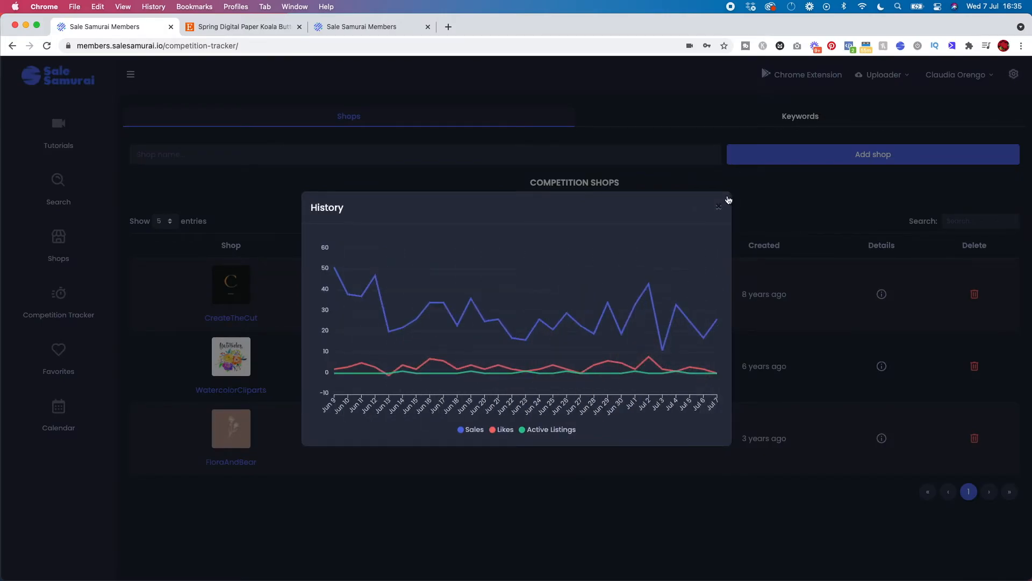
left_click(727, 200)
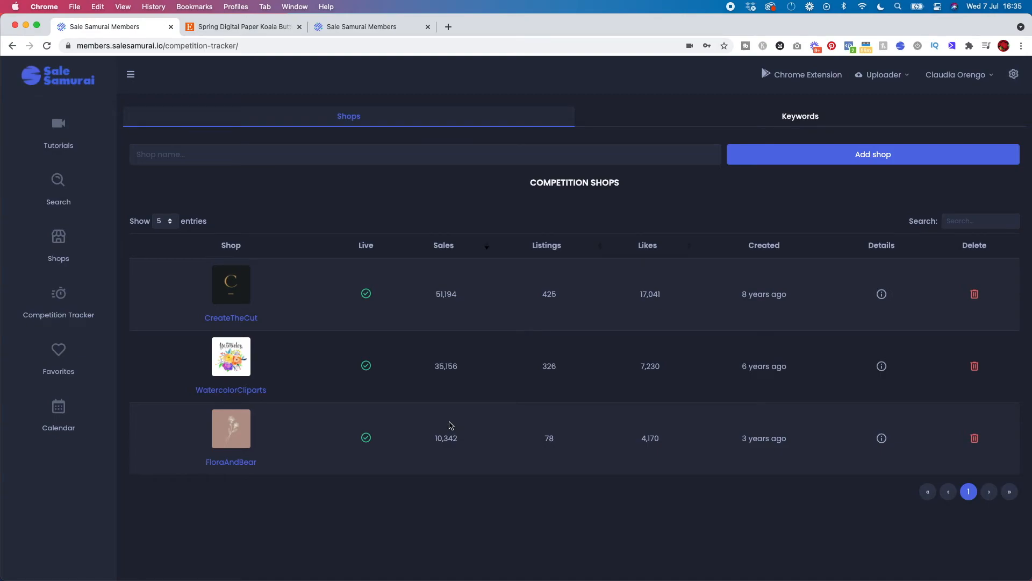
mouse_move(695, 153)
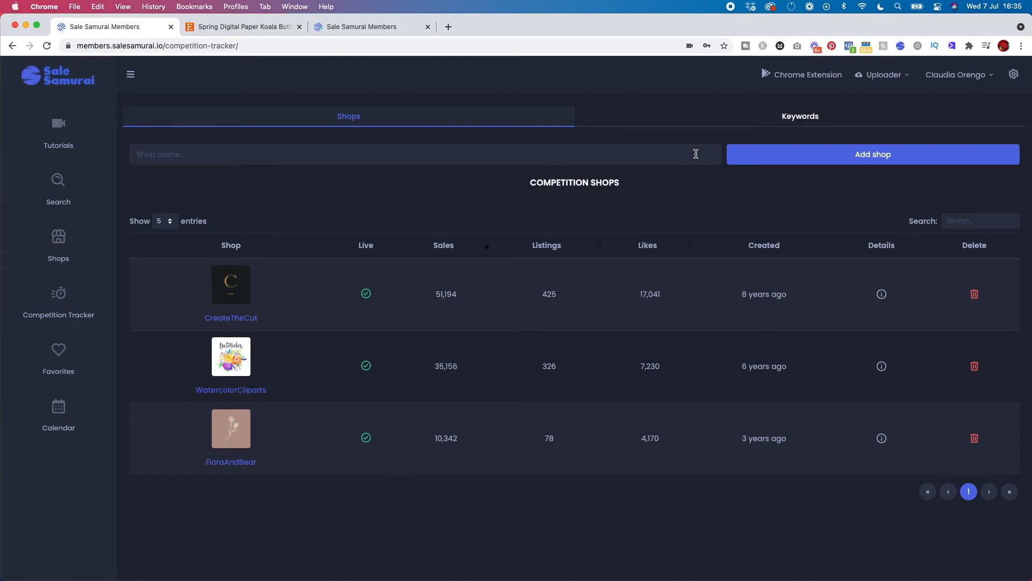
mouse_move(58, 359)
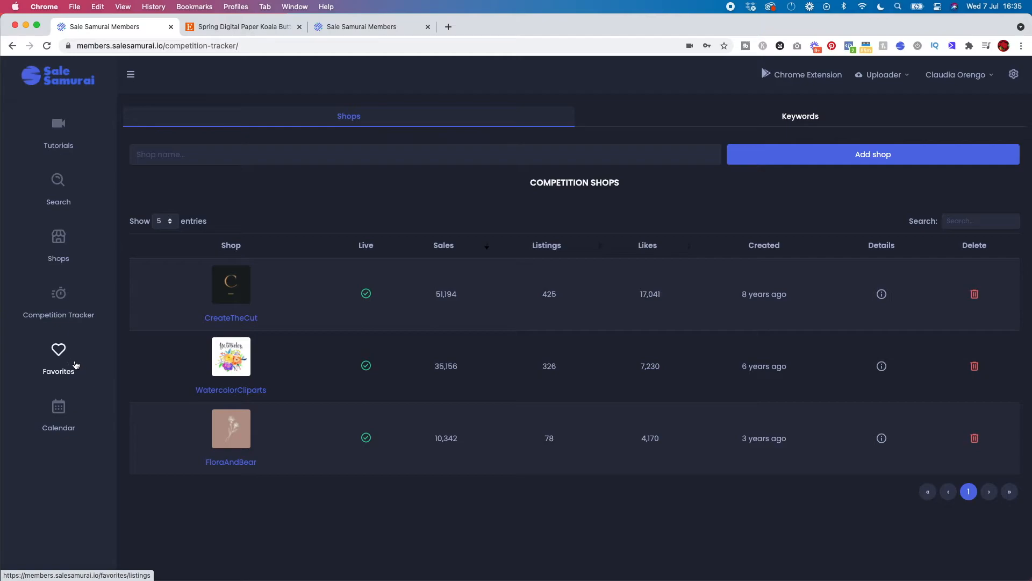
- Show the four favorite keywords saved under the flowers category
left_click(58, 359)
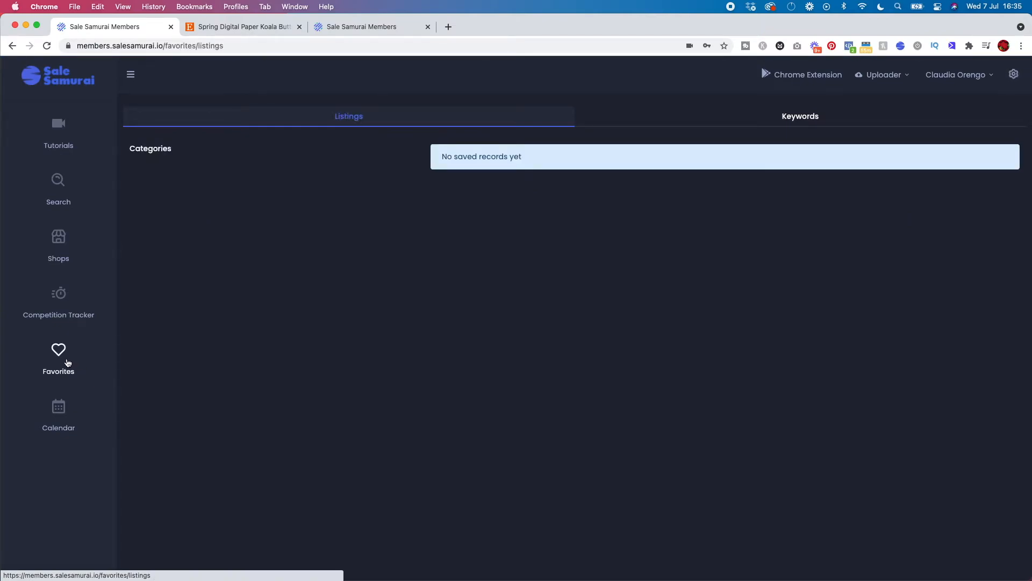
left_click(799, 117)
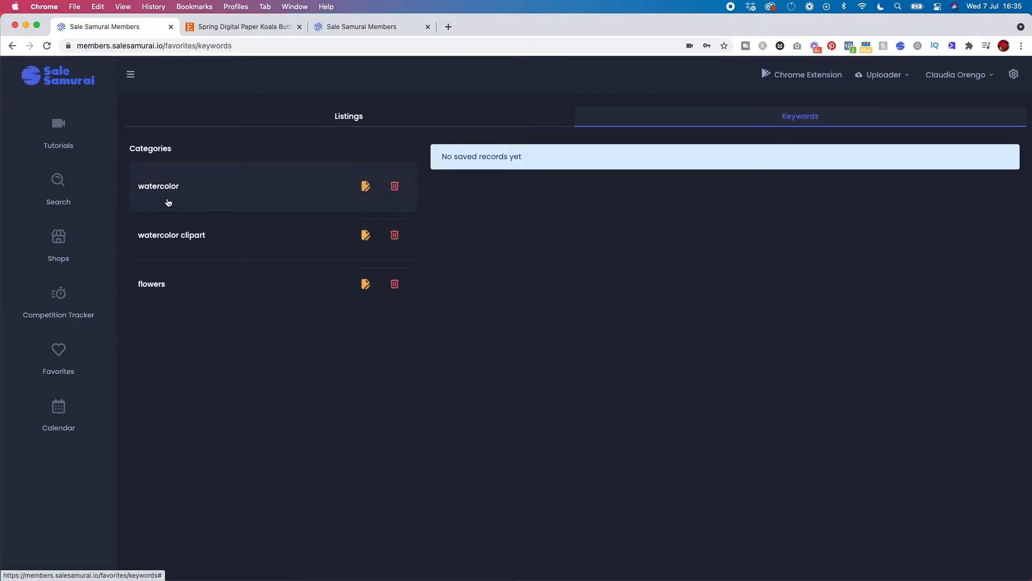
mouse_move(194, 192)
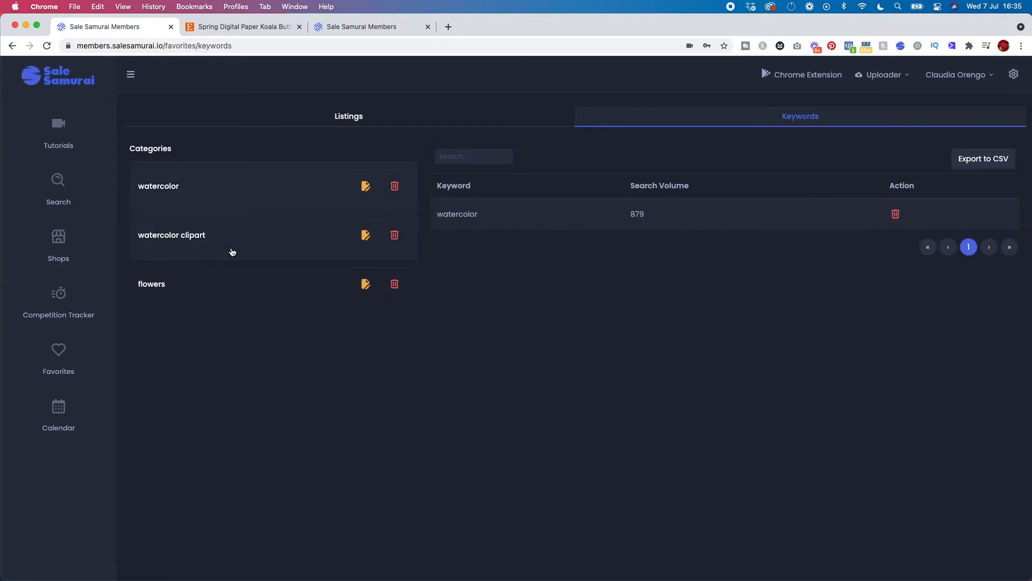
left_click(151, 284)
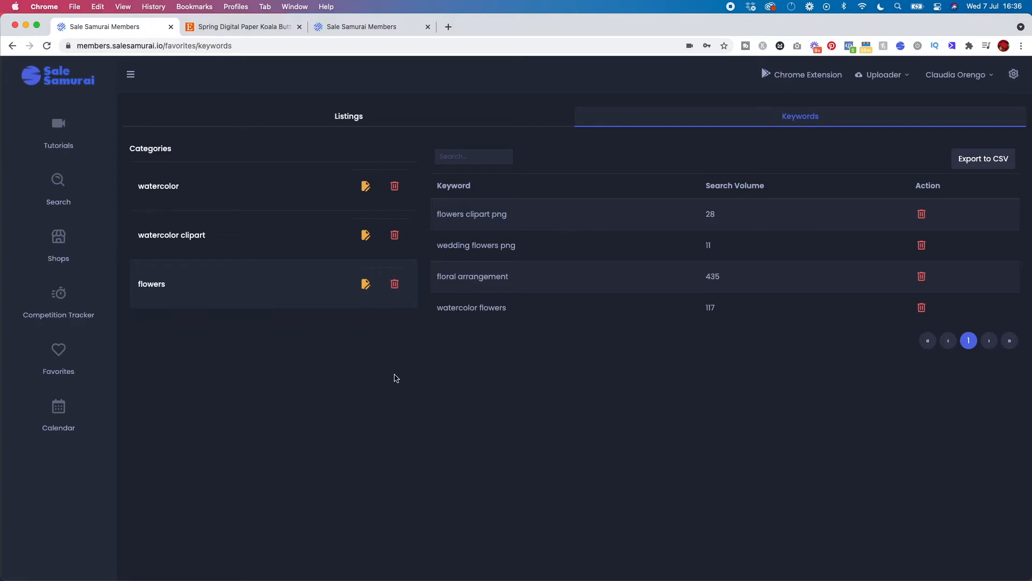
mouse_move(59, 408)
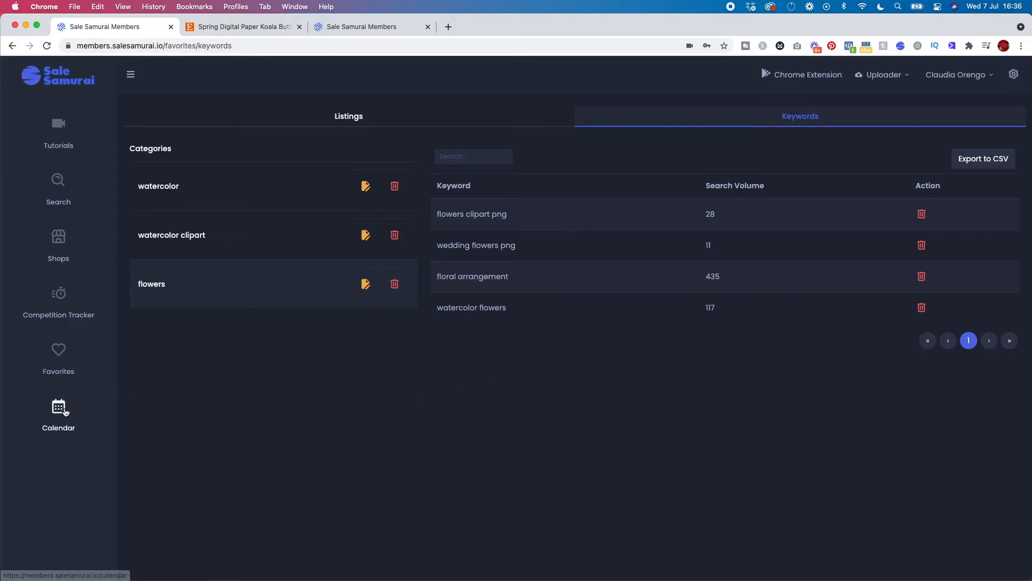
- Open the July 2021 holiday calendar with US, UK and German holidays
left_click(58, 410)
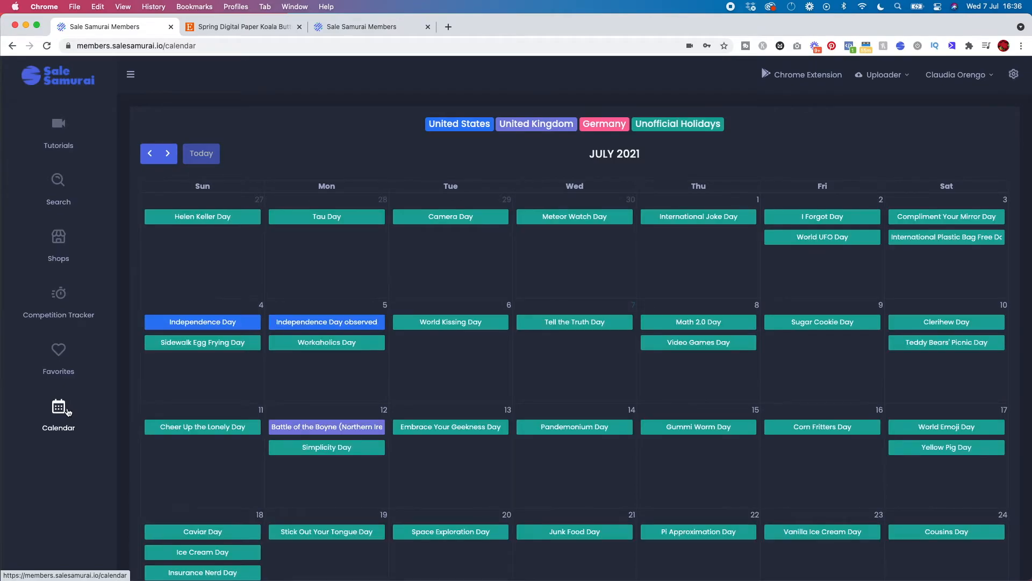
mouse_move(886, 156)
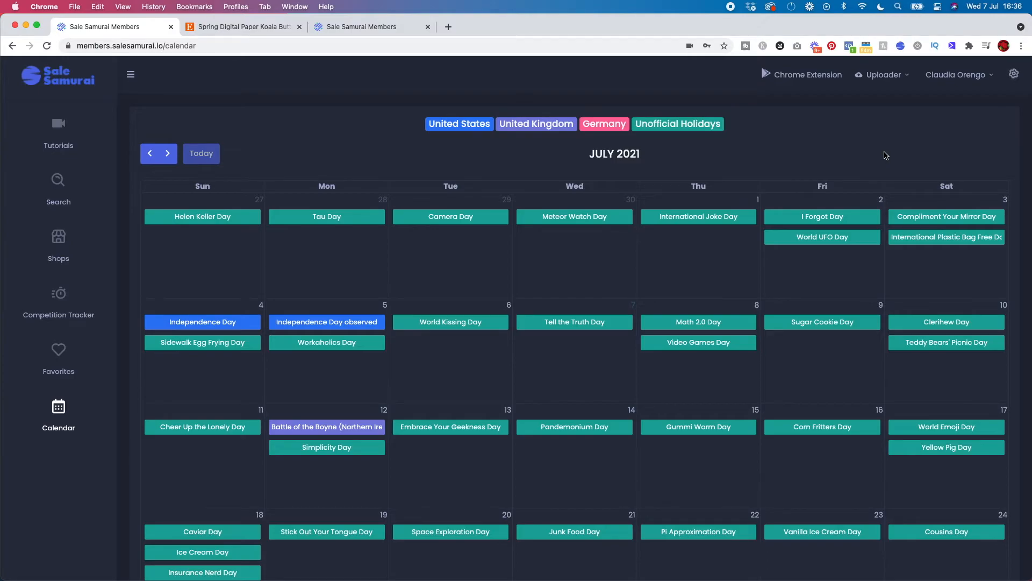
mouse_move(622, 162)
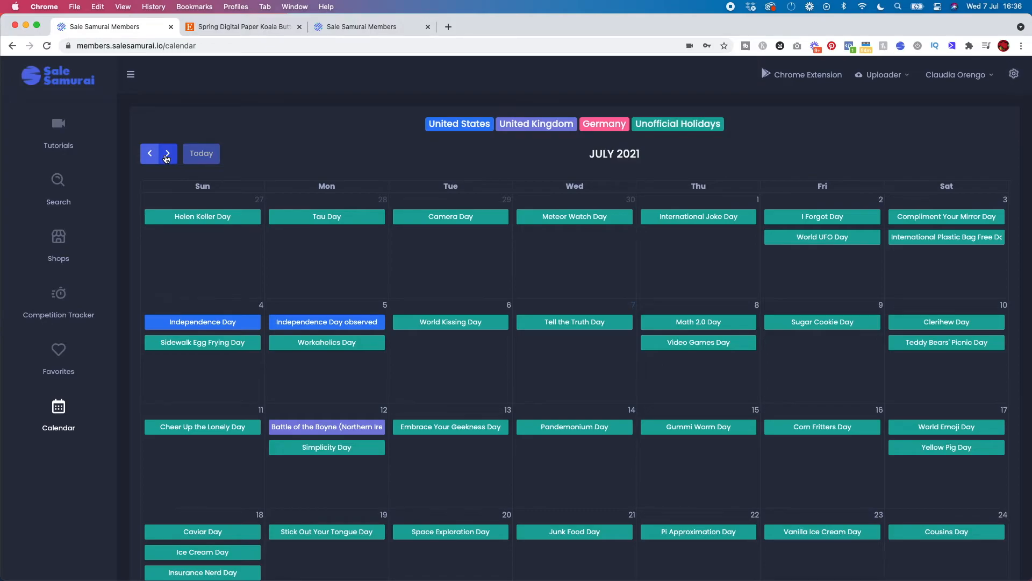
- Page the holiday calendar forward month by month until January 2022 shows
left_click(166, 153)
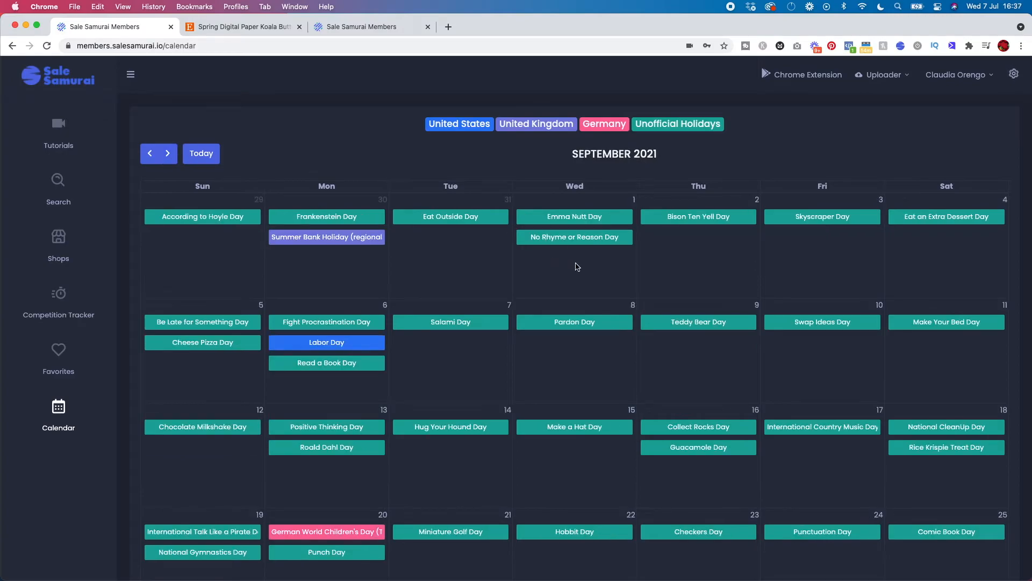
mouse_move(289, 218)
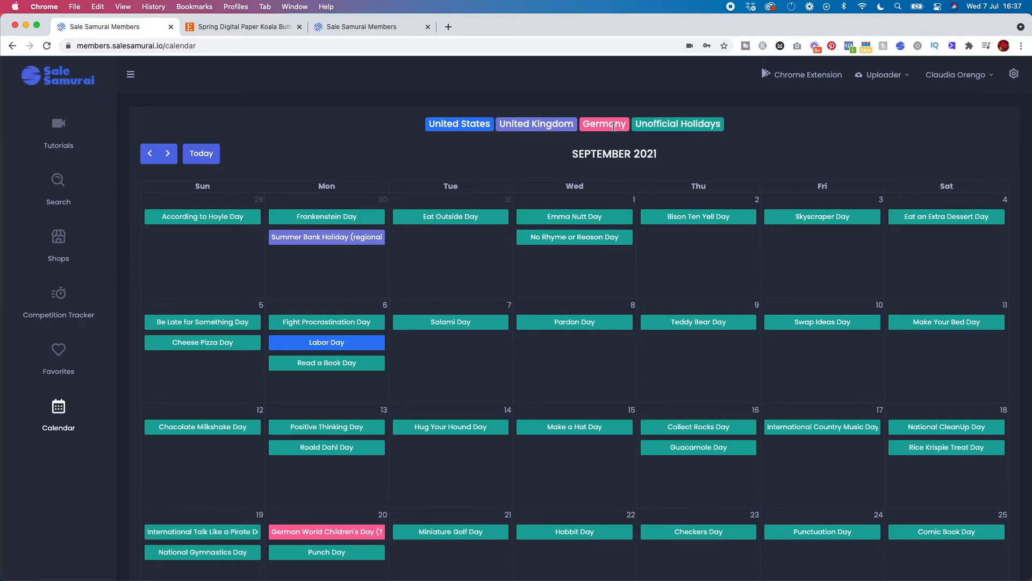
mouse_move(459, 123)
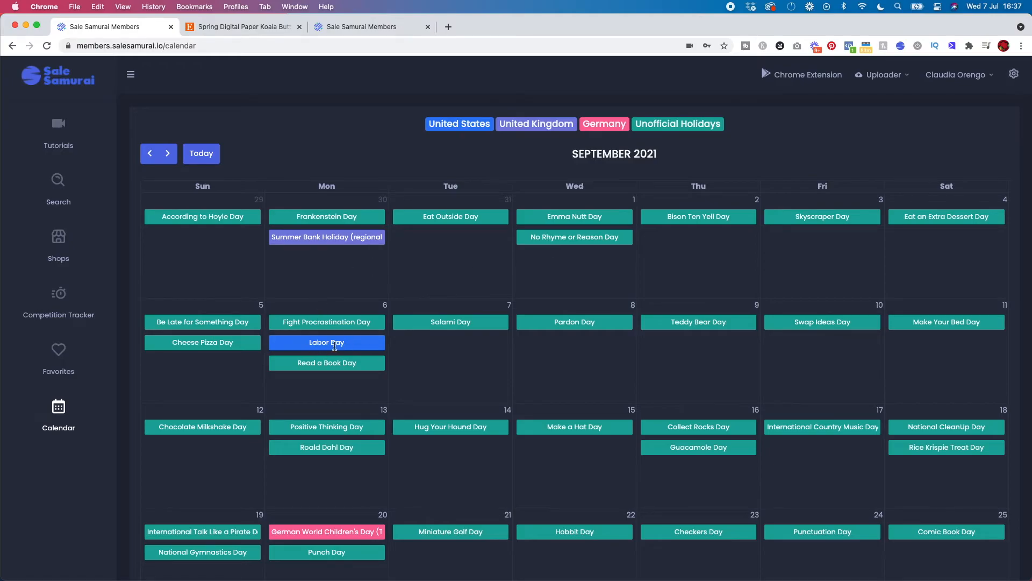
mouse_move(295, 346)
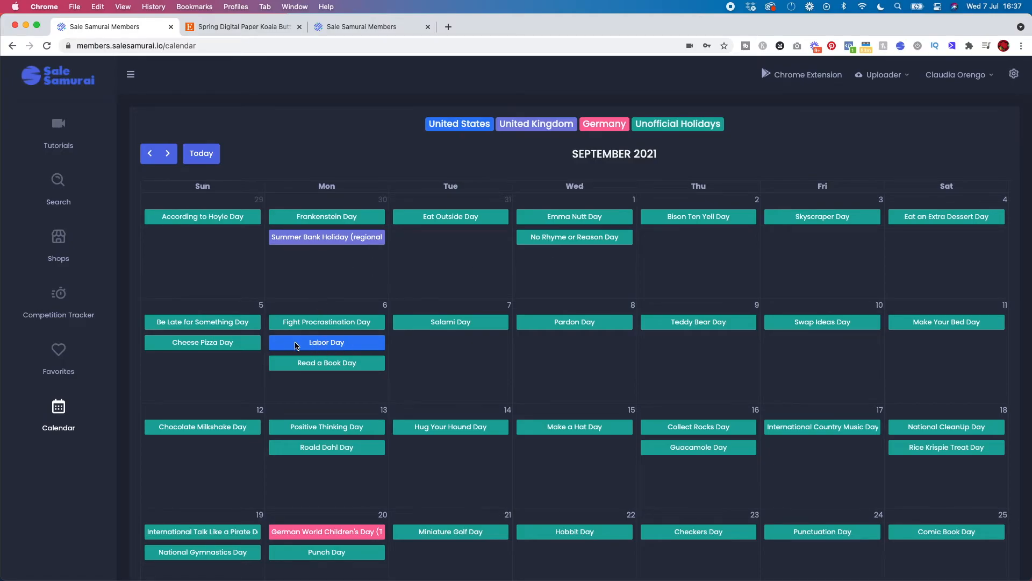
mouse_move(352, 522)
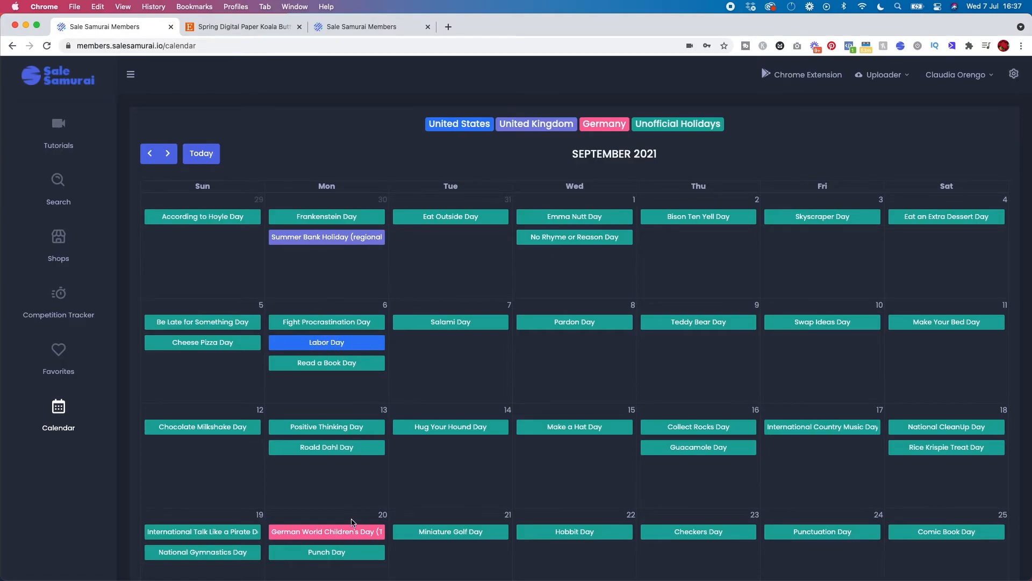
mouse_move(373, 540)
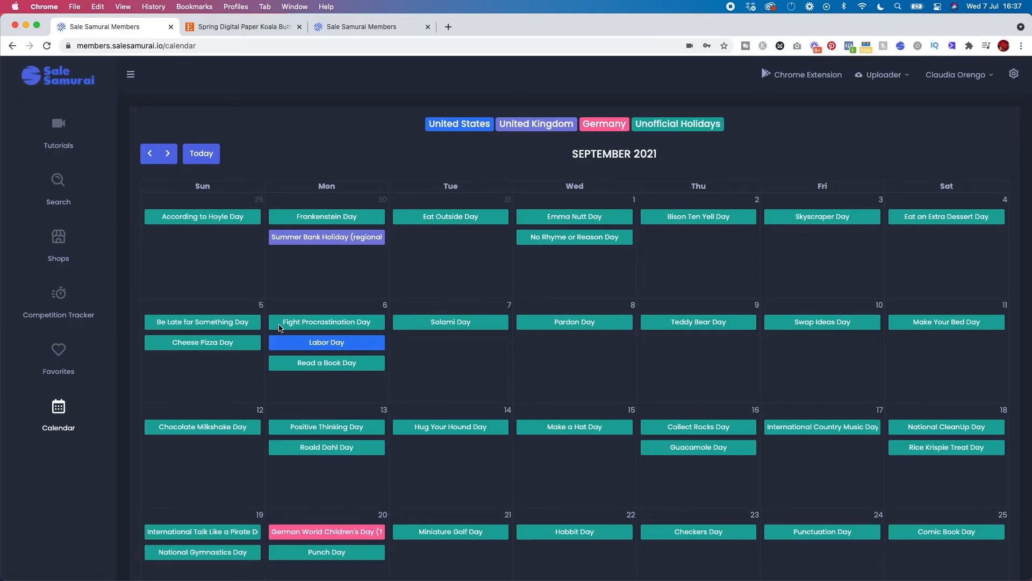
mouse_move(378, 328)
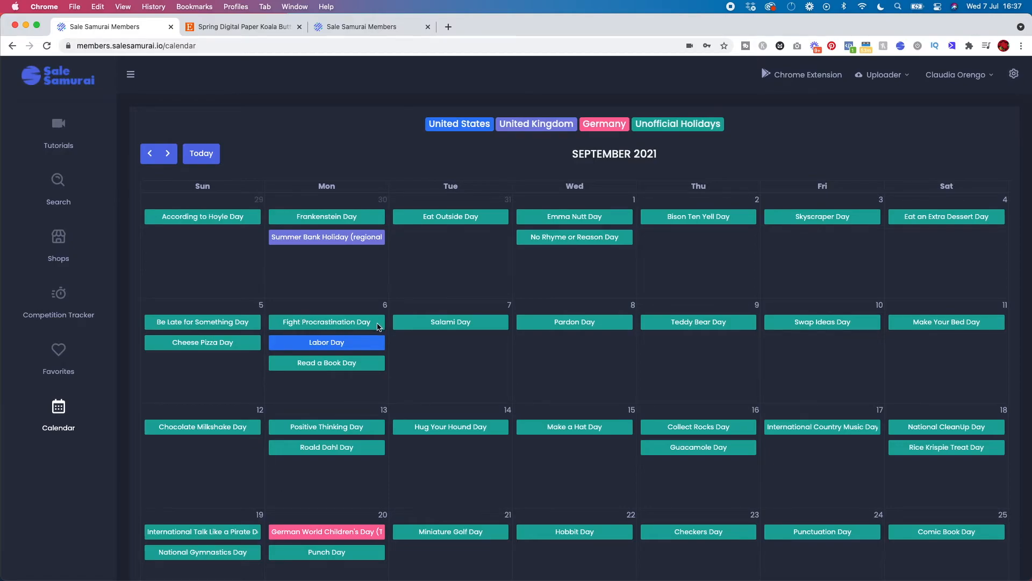
mouse_move(476, 366)
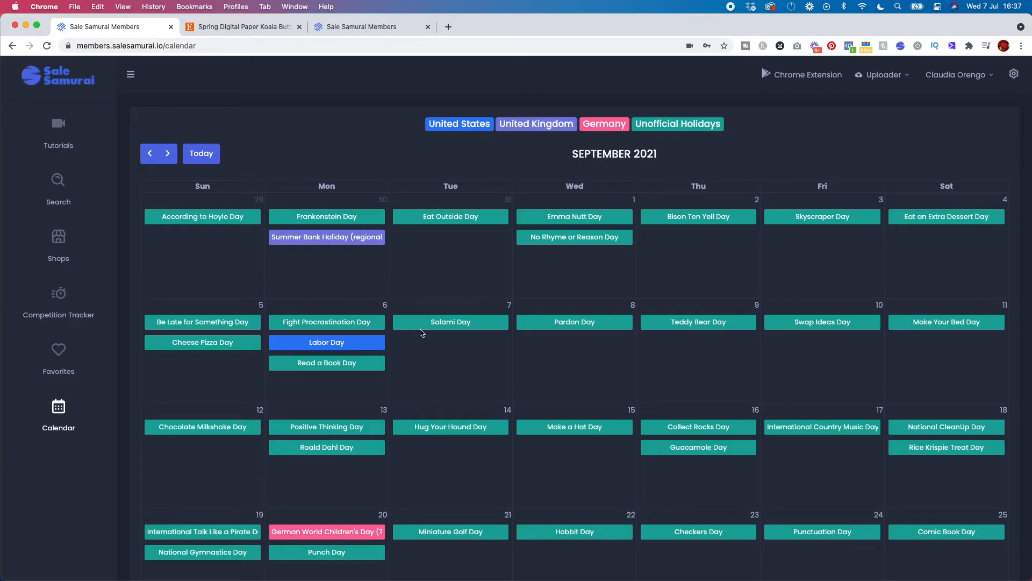
mouse_move(482, 352)
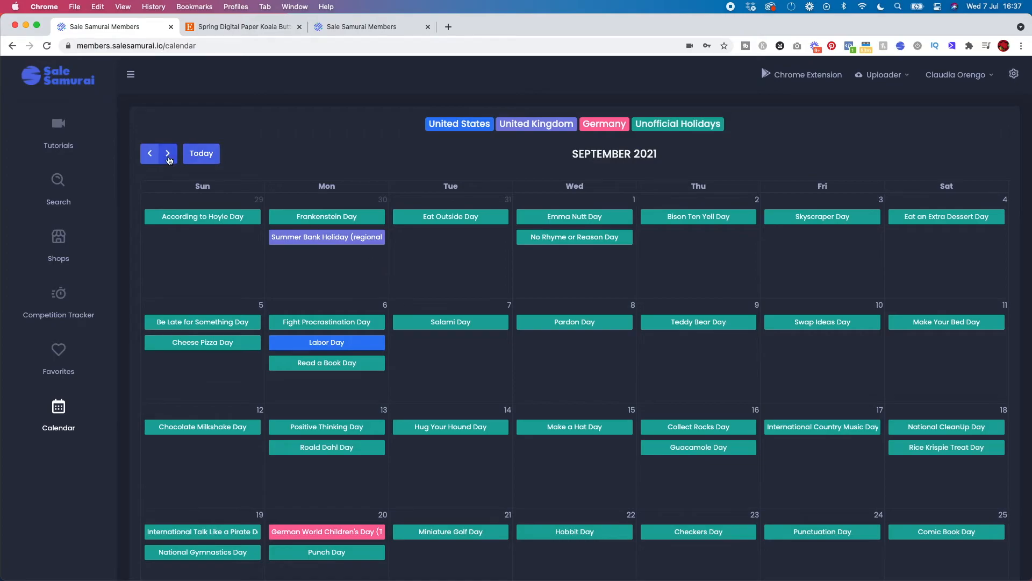
left_click(166, 153)
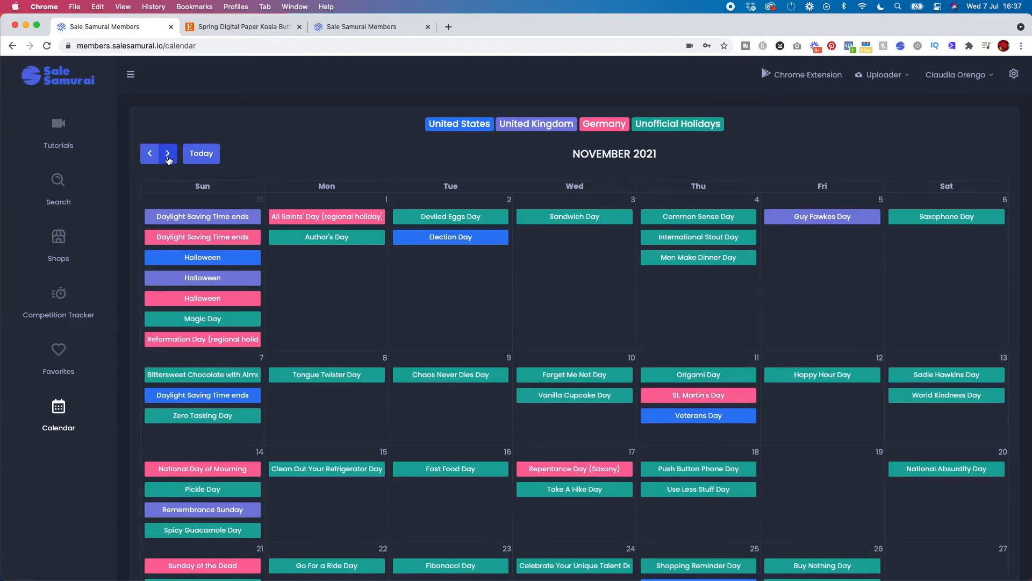
left_click(167, 154)
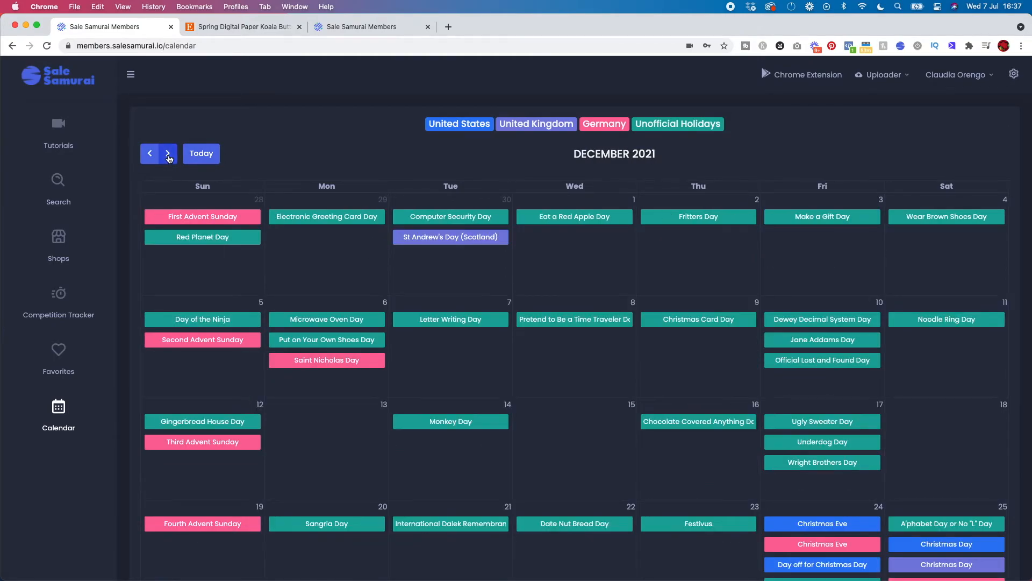
left_click(168, 153)
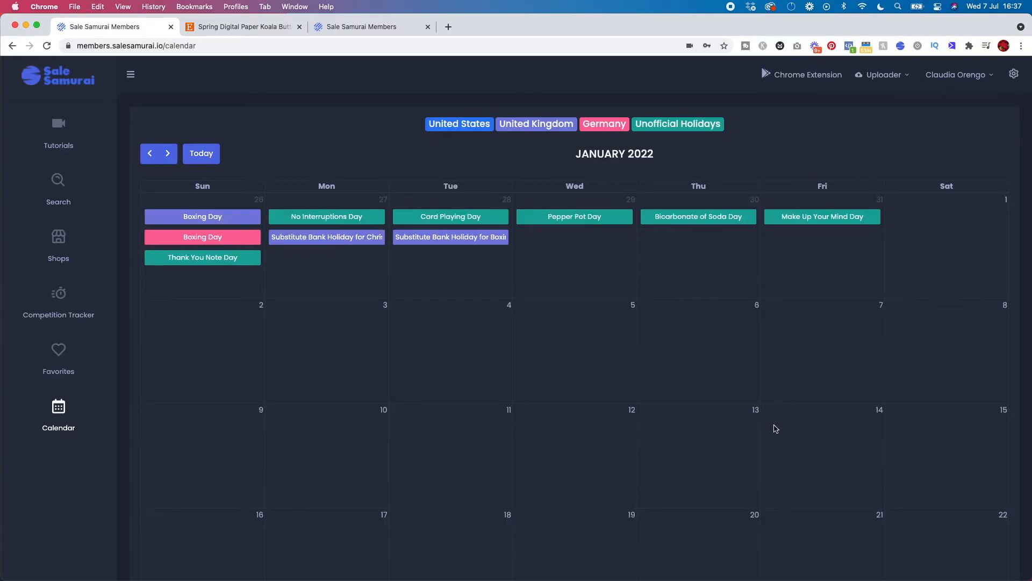
mouse_move(785, 74)
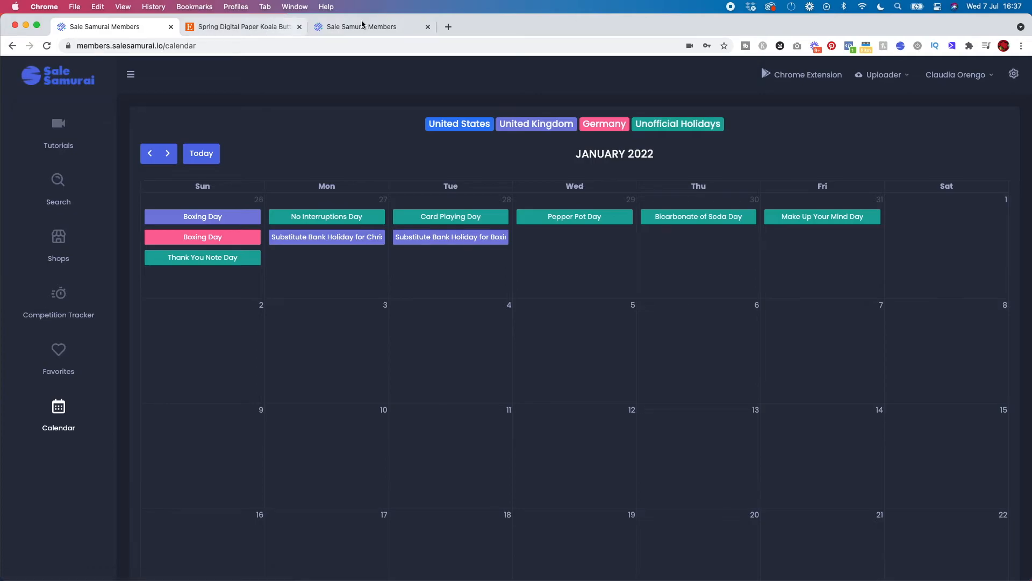
- Search 'watercolor' in the Etsy search bar to see suggestions with search volumes
left_click(241, 27)
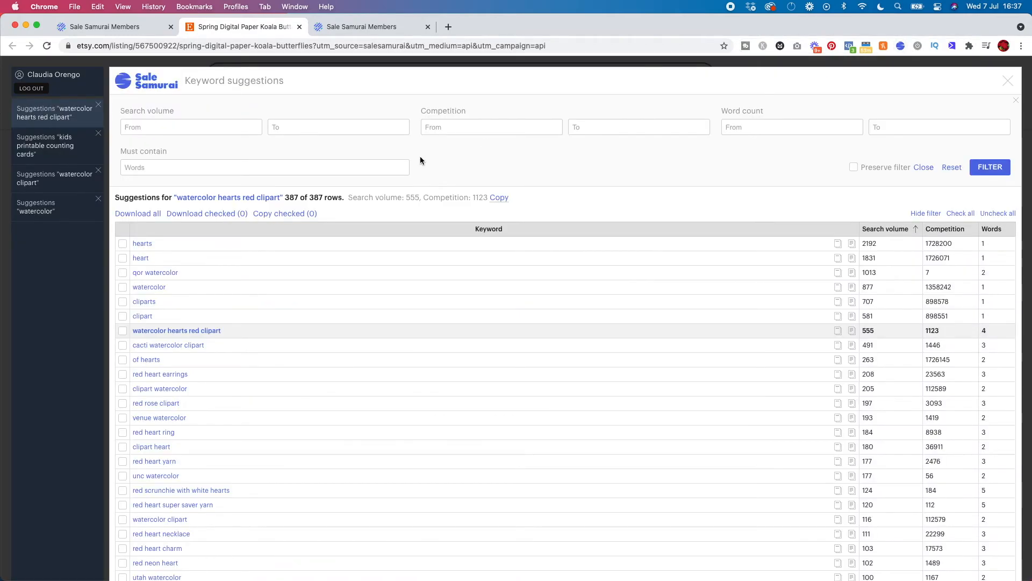
mouse_move(623, 144)
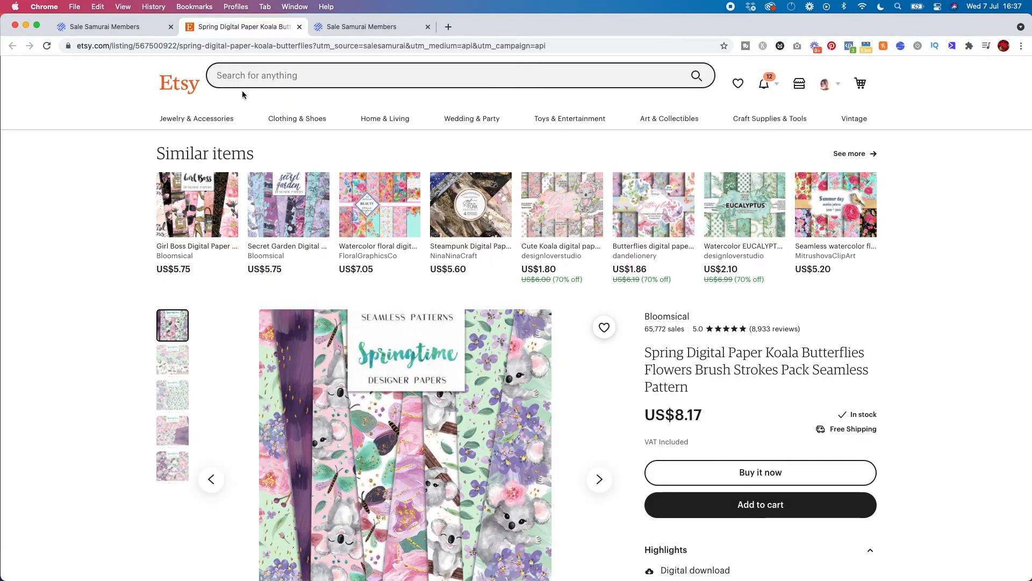
left_click(448, 76)
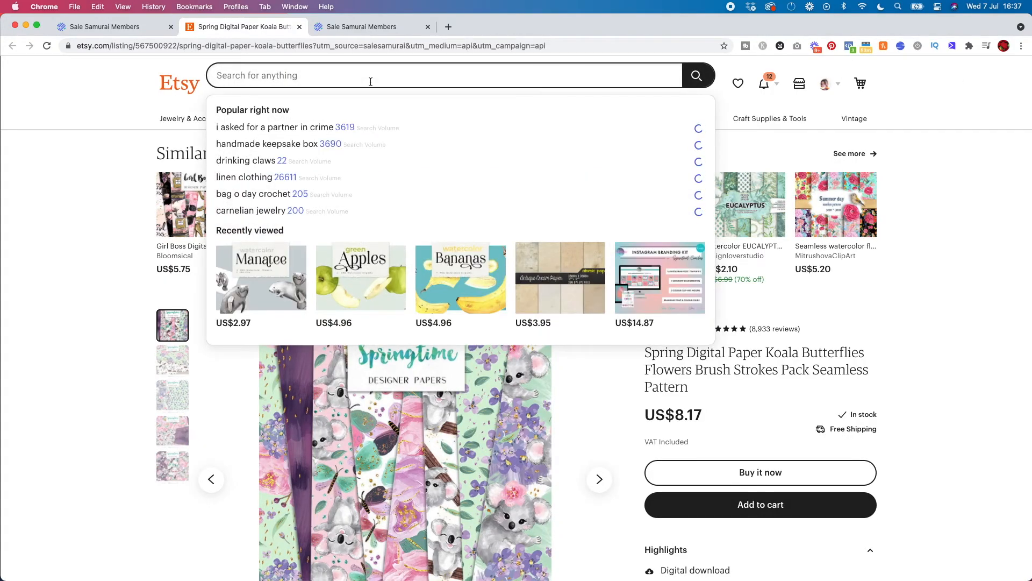
type("watercolor")
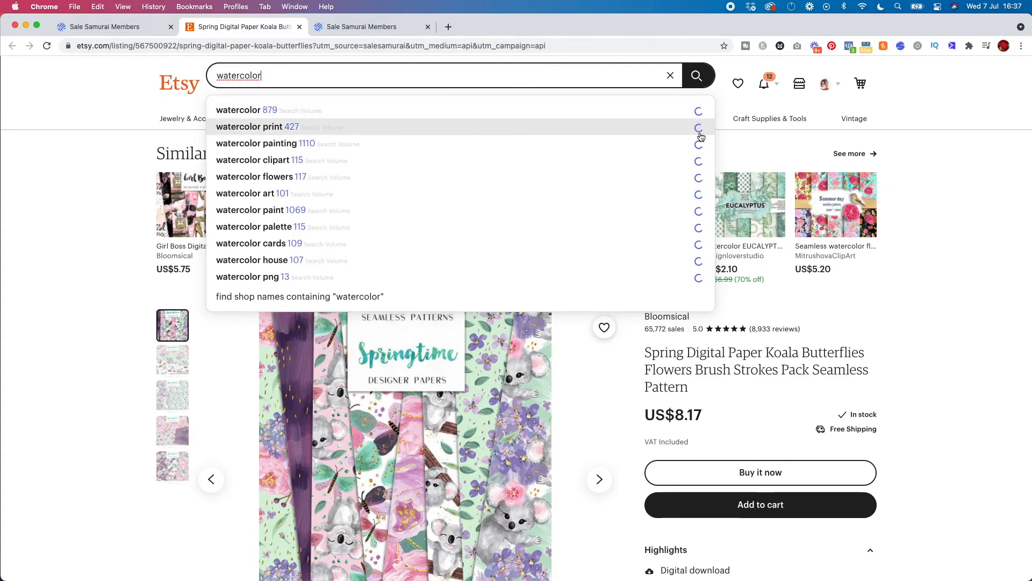
mouse_move(546, 109)
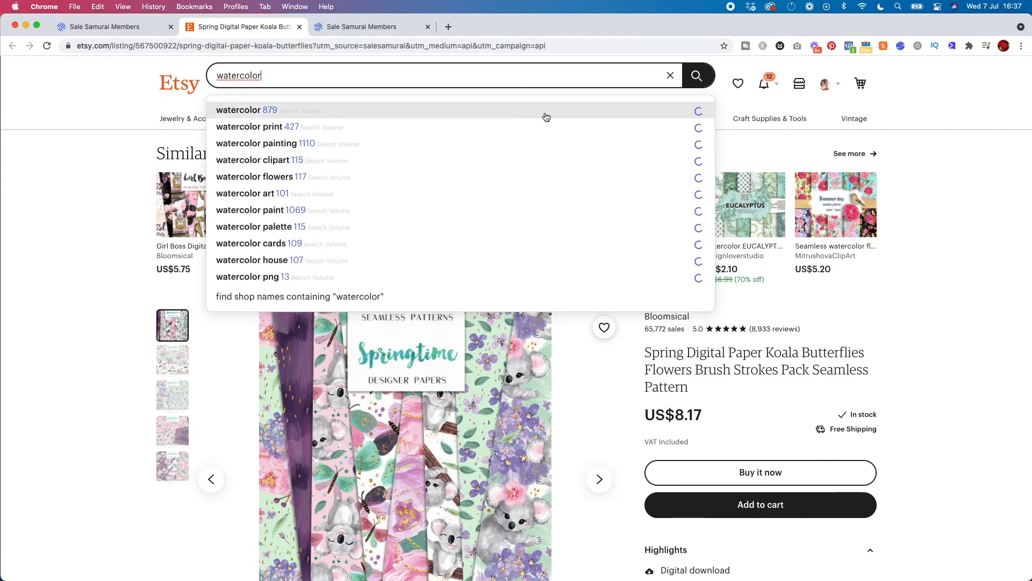
mouse_move(689, 115)
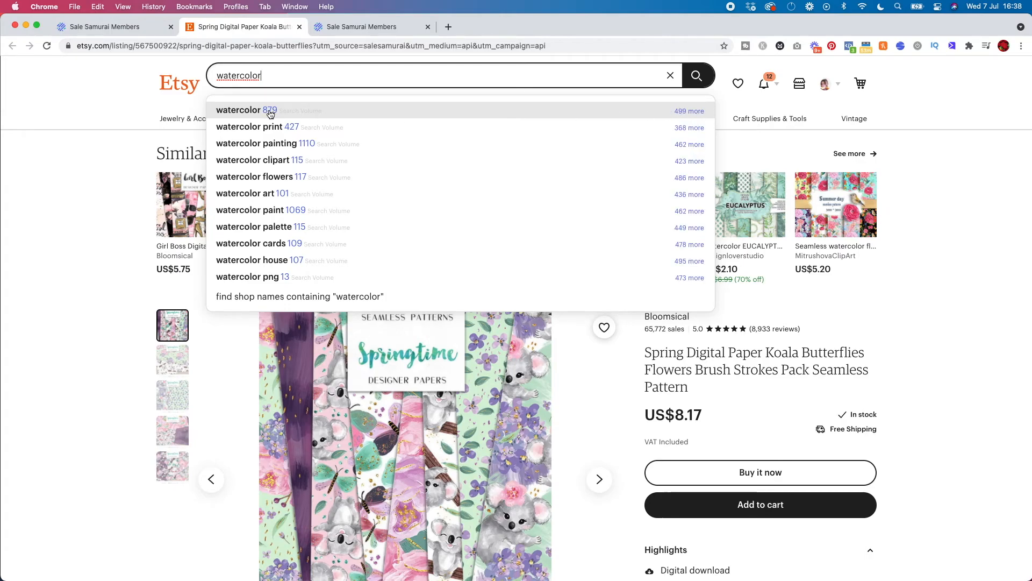
mouse_move(674, 122)
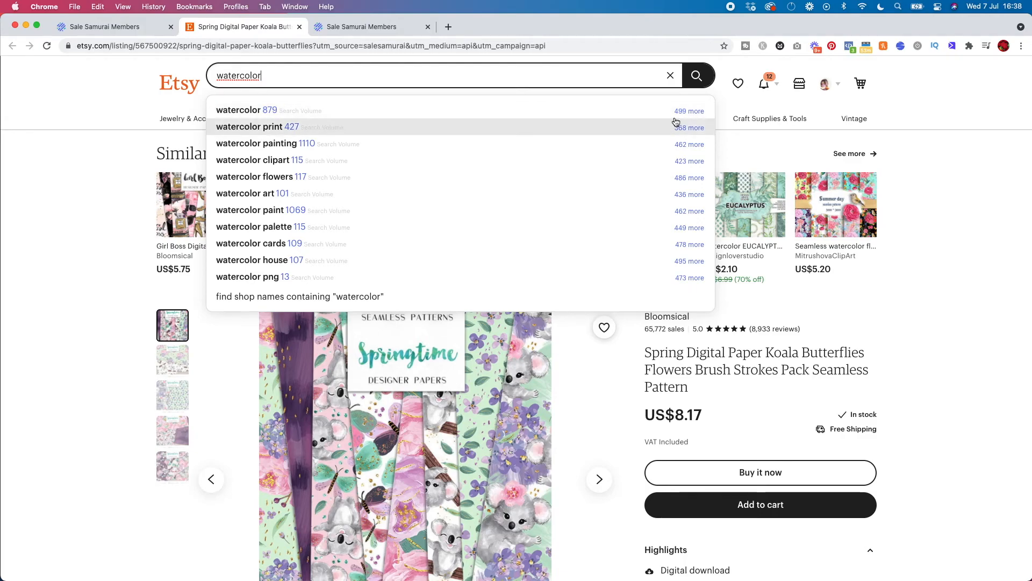
mouse_move(675, 121)
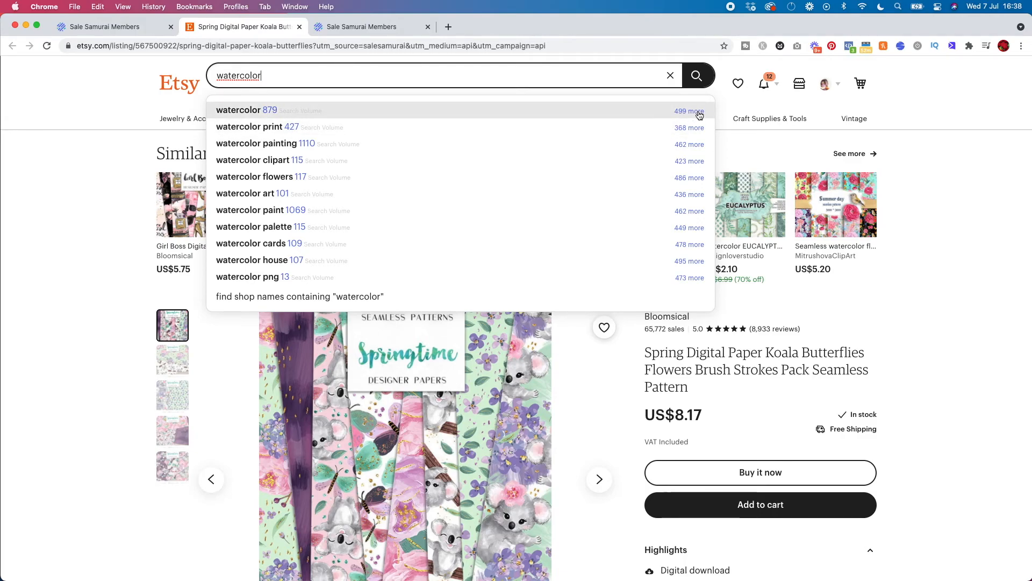
mouse_move(692, 113)
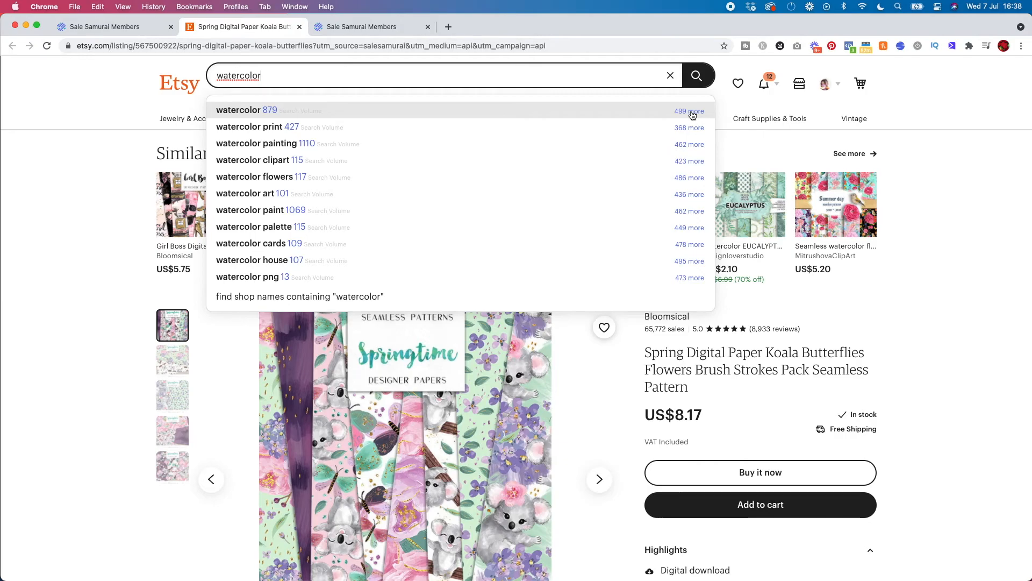
mouse_move(302, 165)
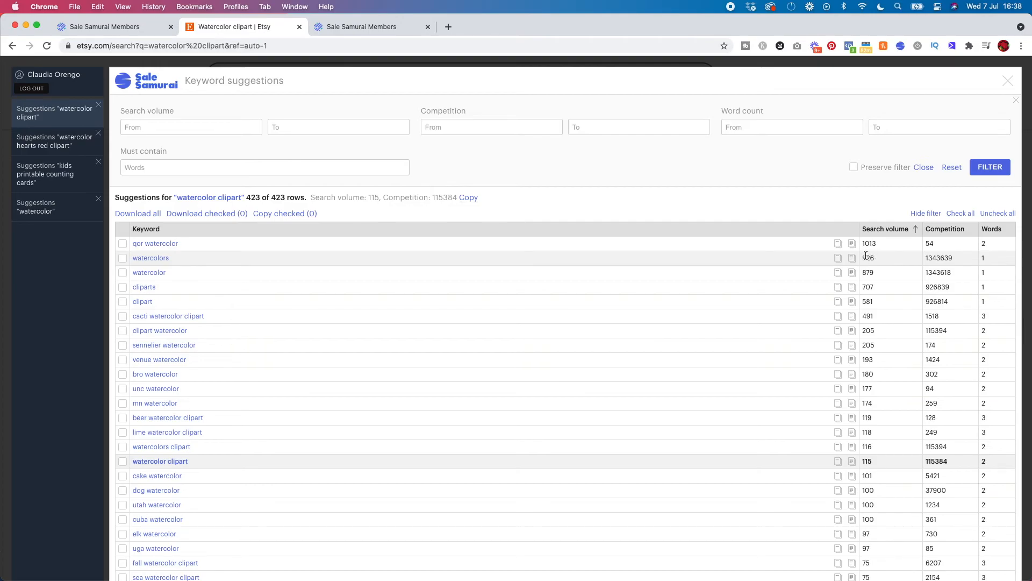
mouse_move(882, 257)
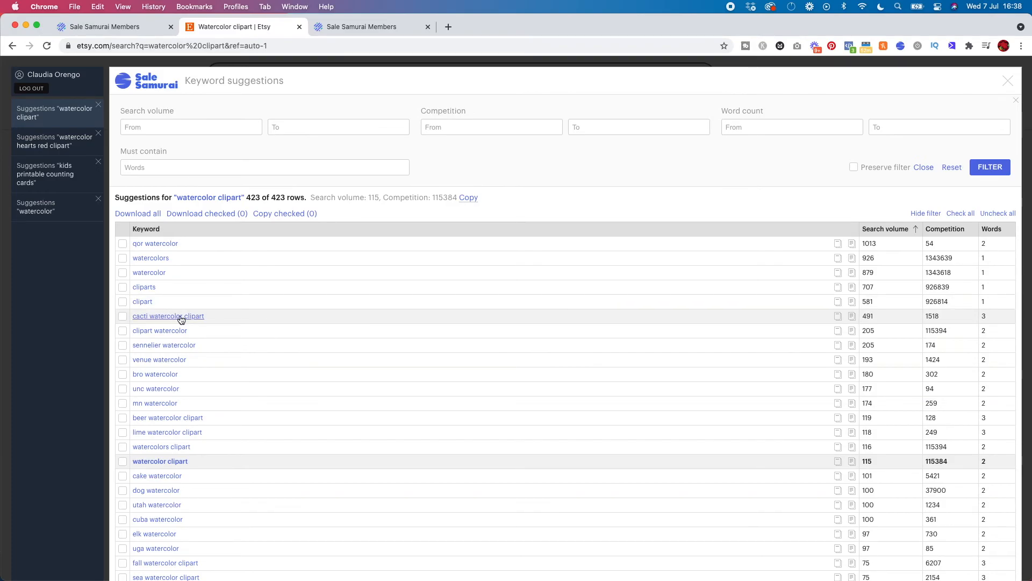
mouse_move(168, 316)
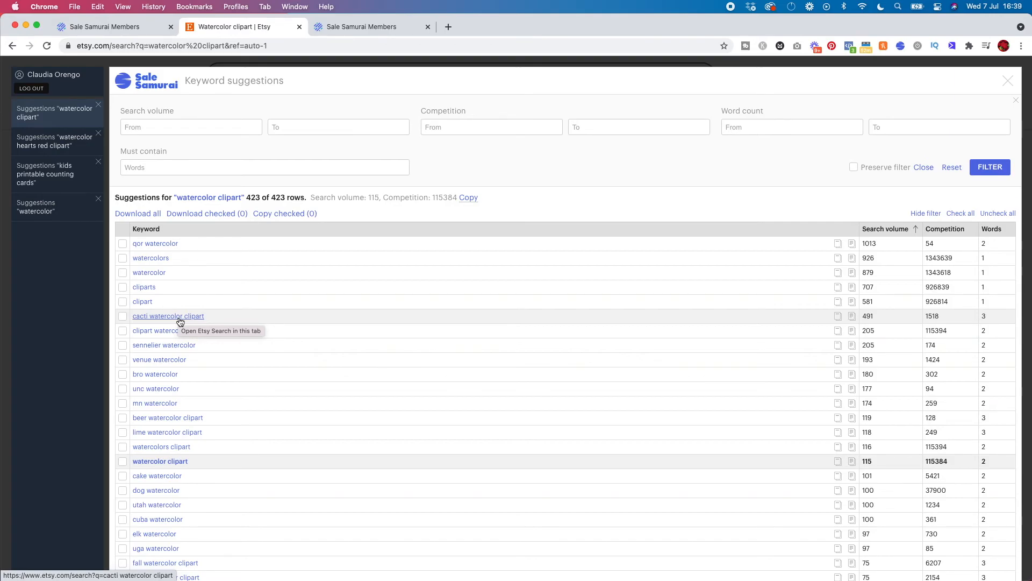
mouse_move(140, 321)
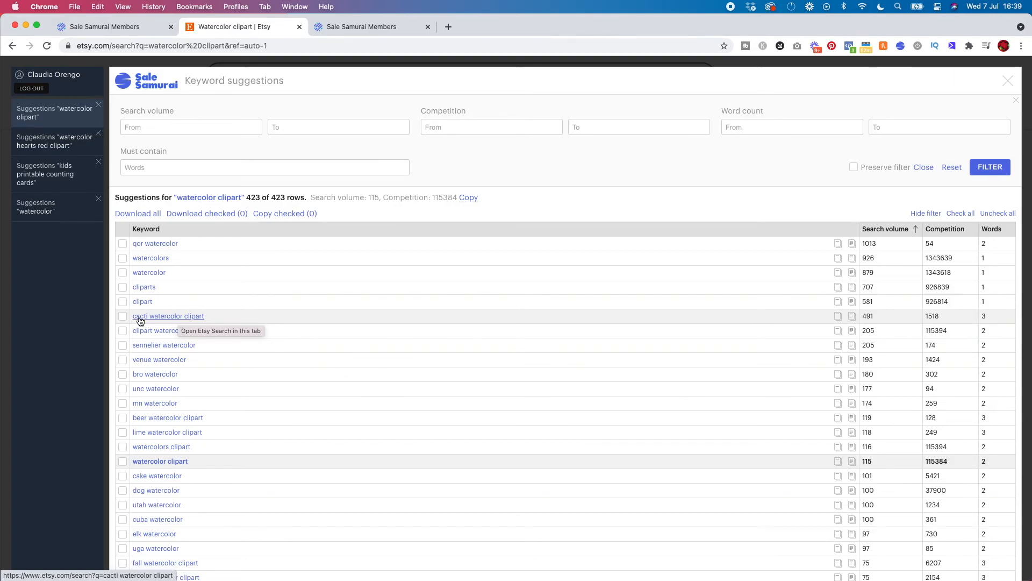
- Open the 'cacti watercolor clipart' suggestion and browse its 1,518 Etsy listings
left_click(168, 316)
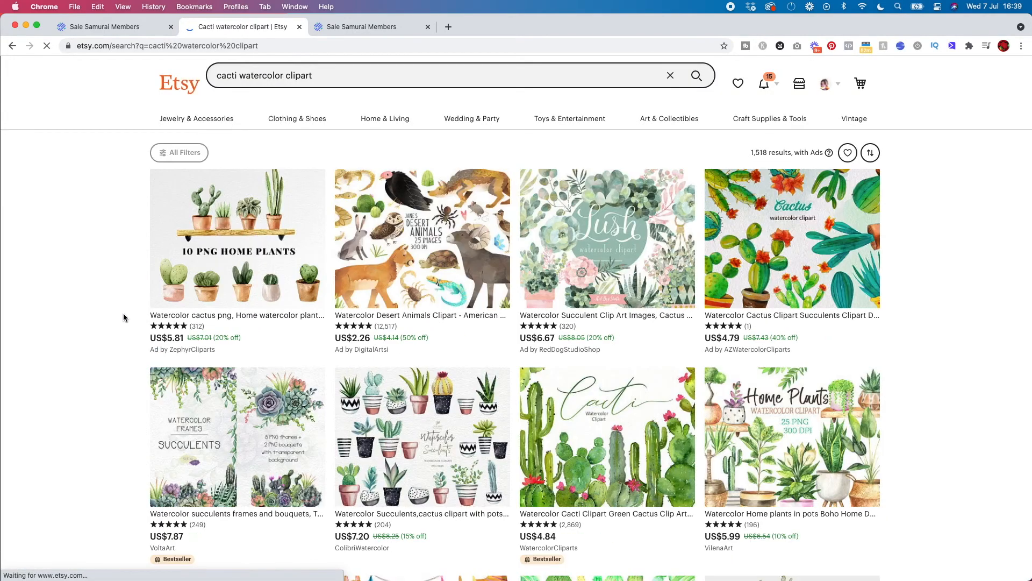
scroll("down", 3)
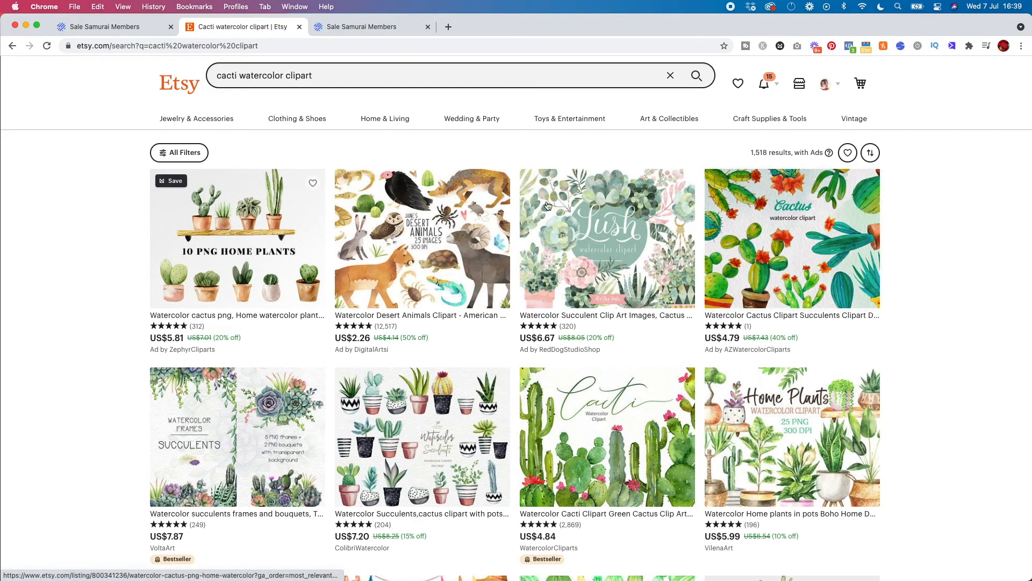
mouse_move(933, 409)
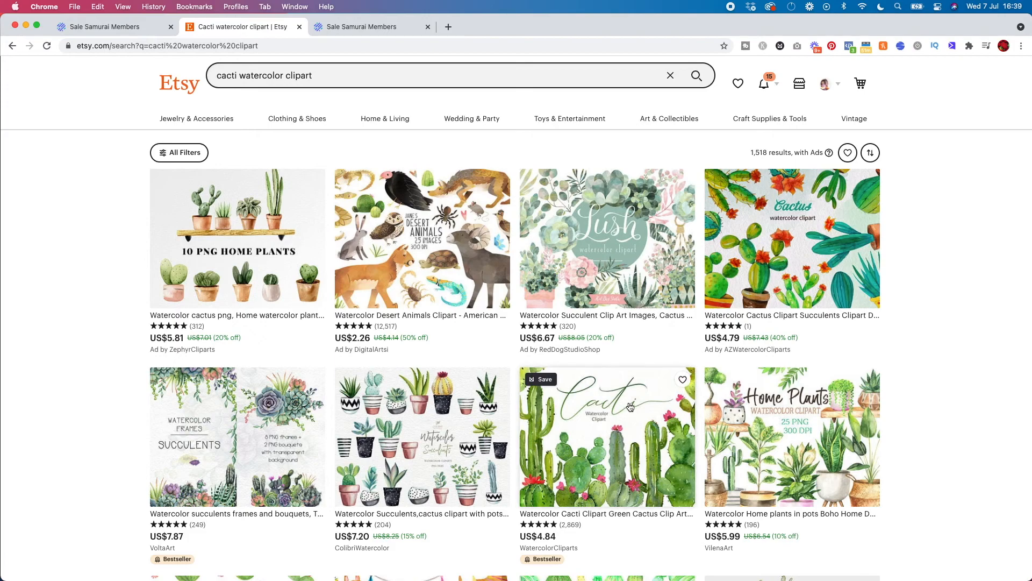
mouse_move(247, 244)
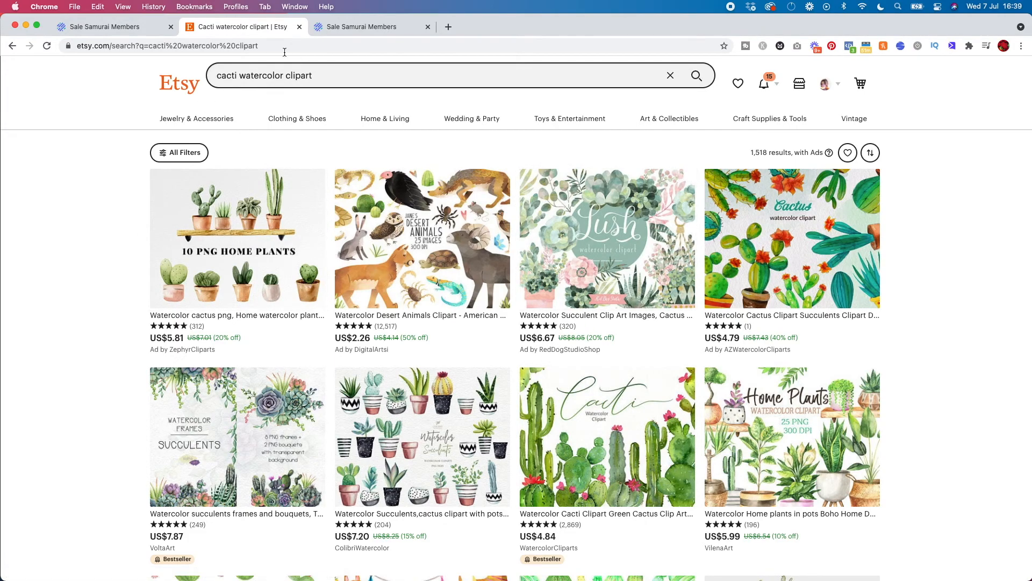
mouse_move(64, 185)
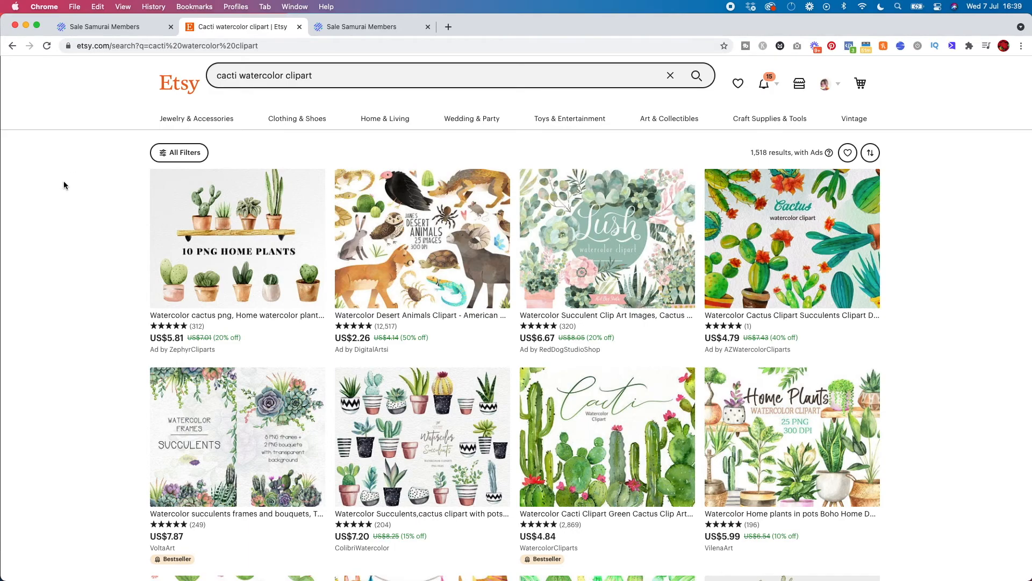